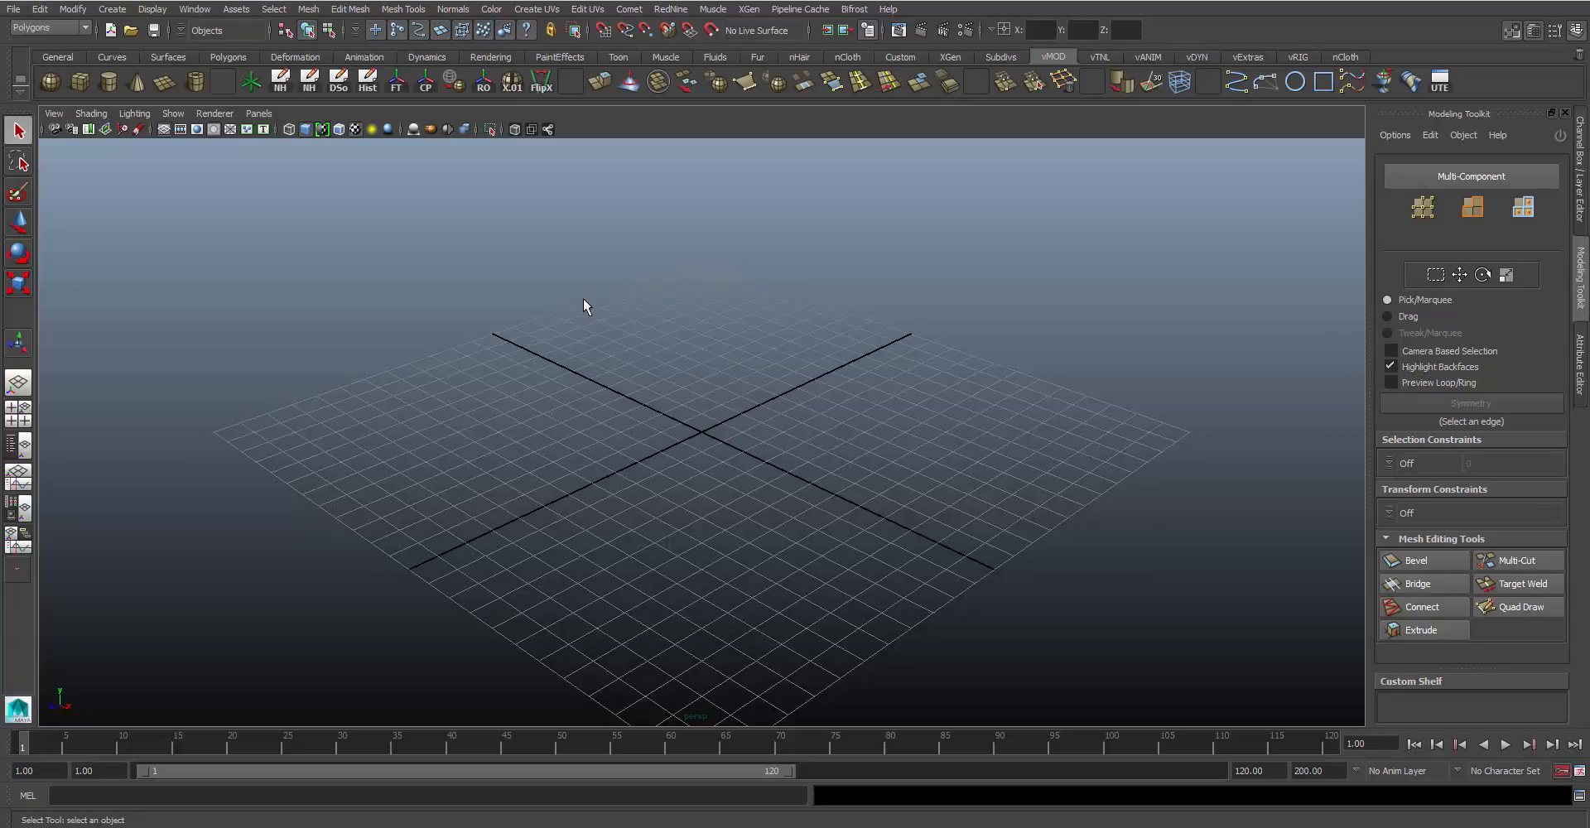
{"action": "mouse_move", "coordinate": [583, 311]}
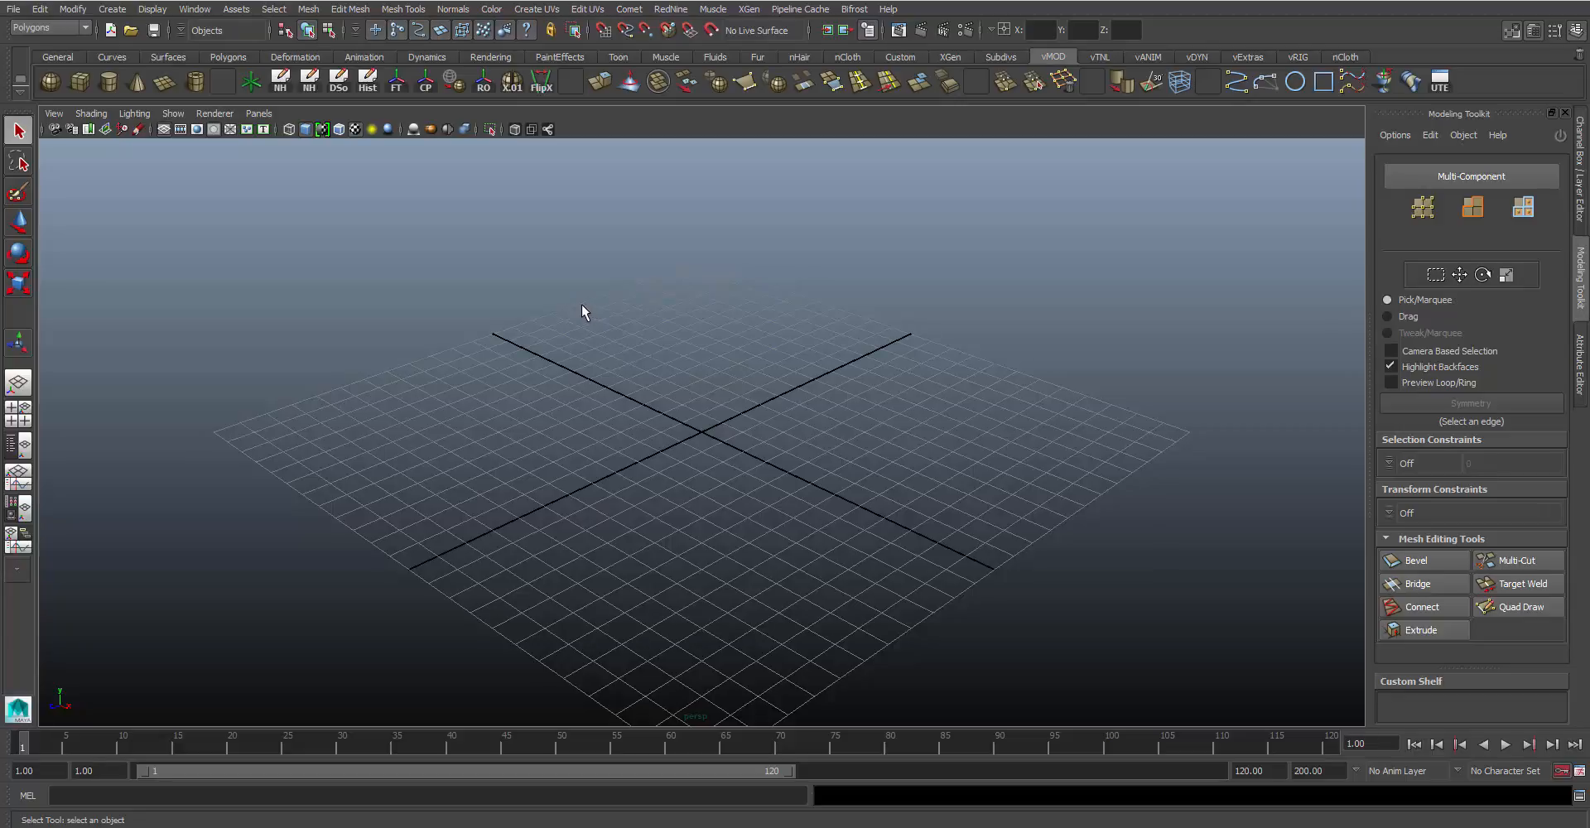
{"action": "mouse_move", "coordinate": [582, 305]}
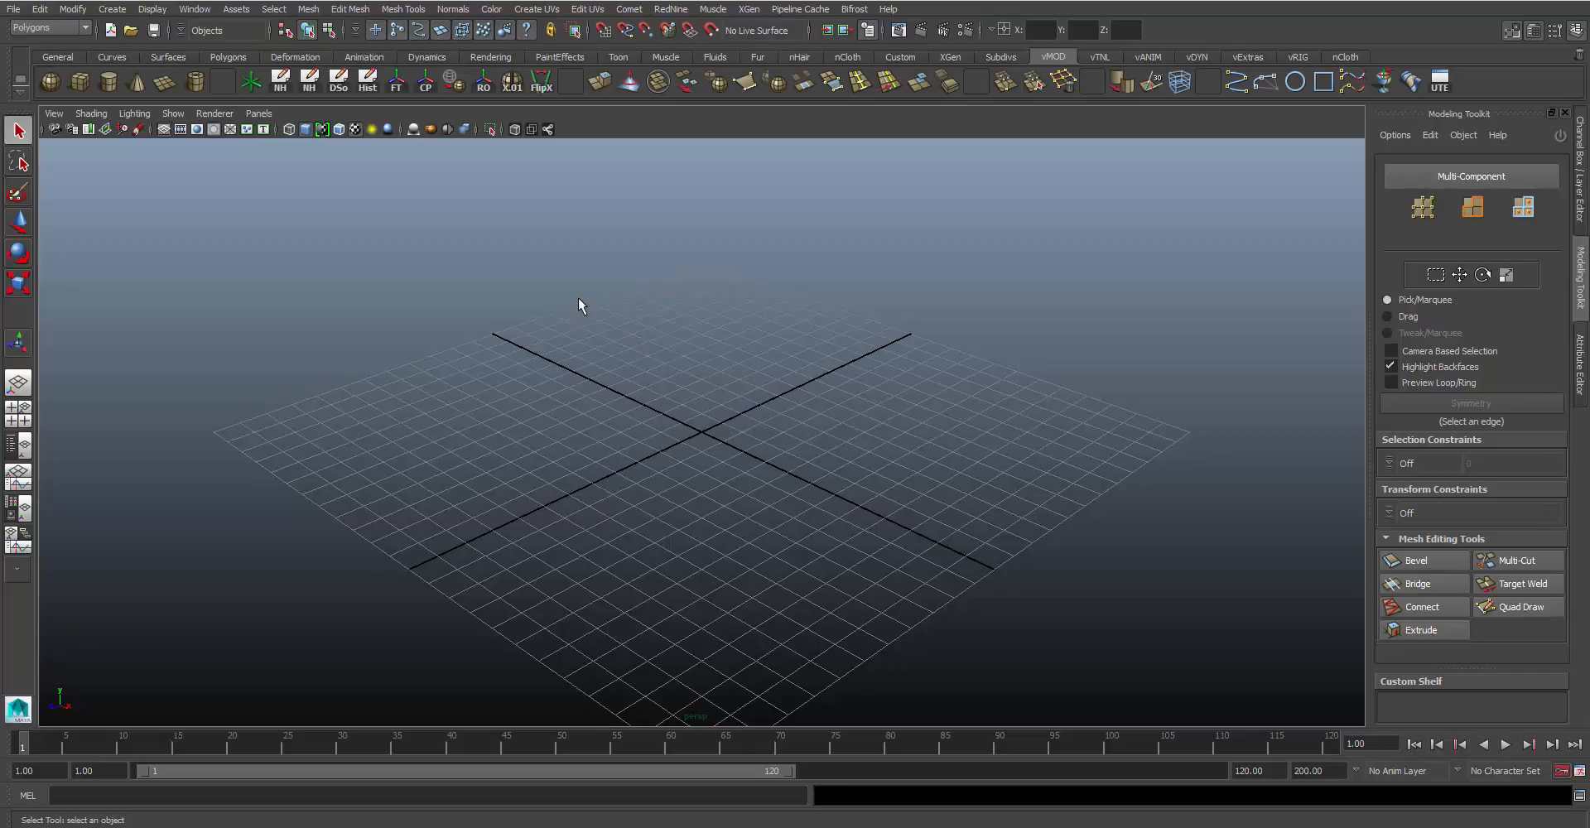
{"action": "mouse_move", "coordinate": [571, 318]}
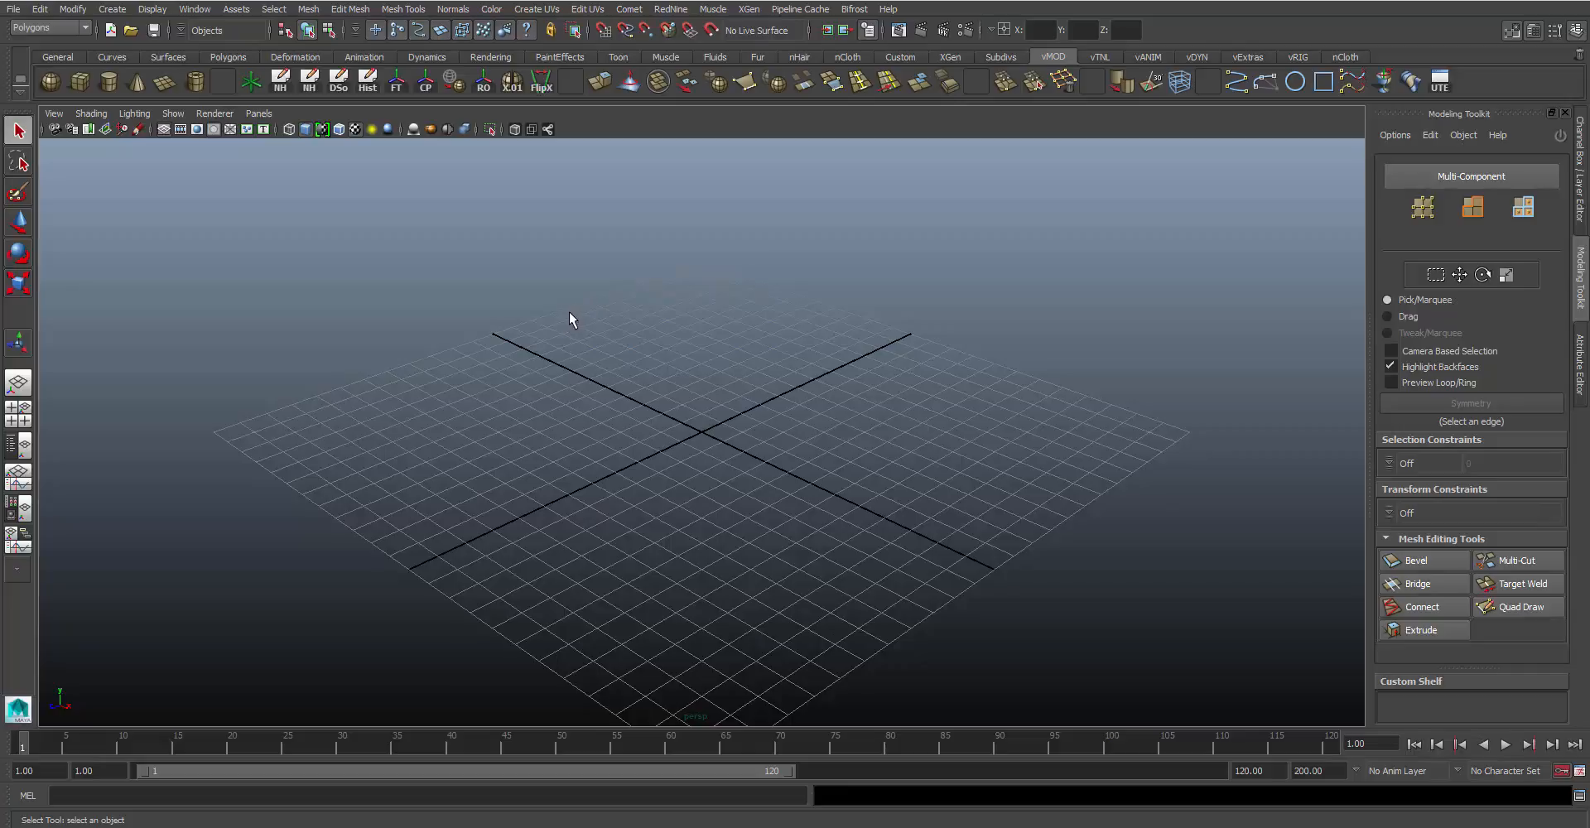
{"action": "mouse_move", "coordinate": [595, 321]}
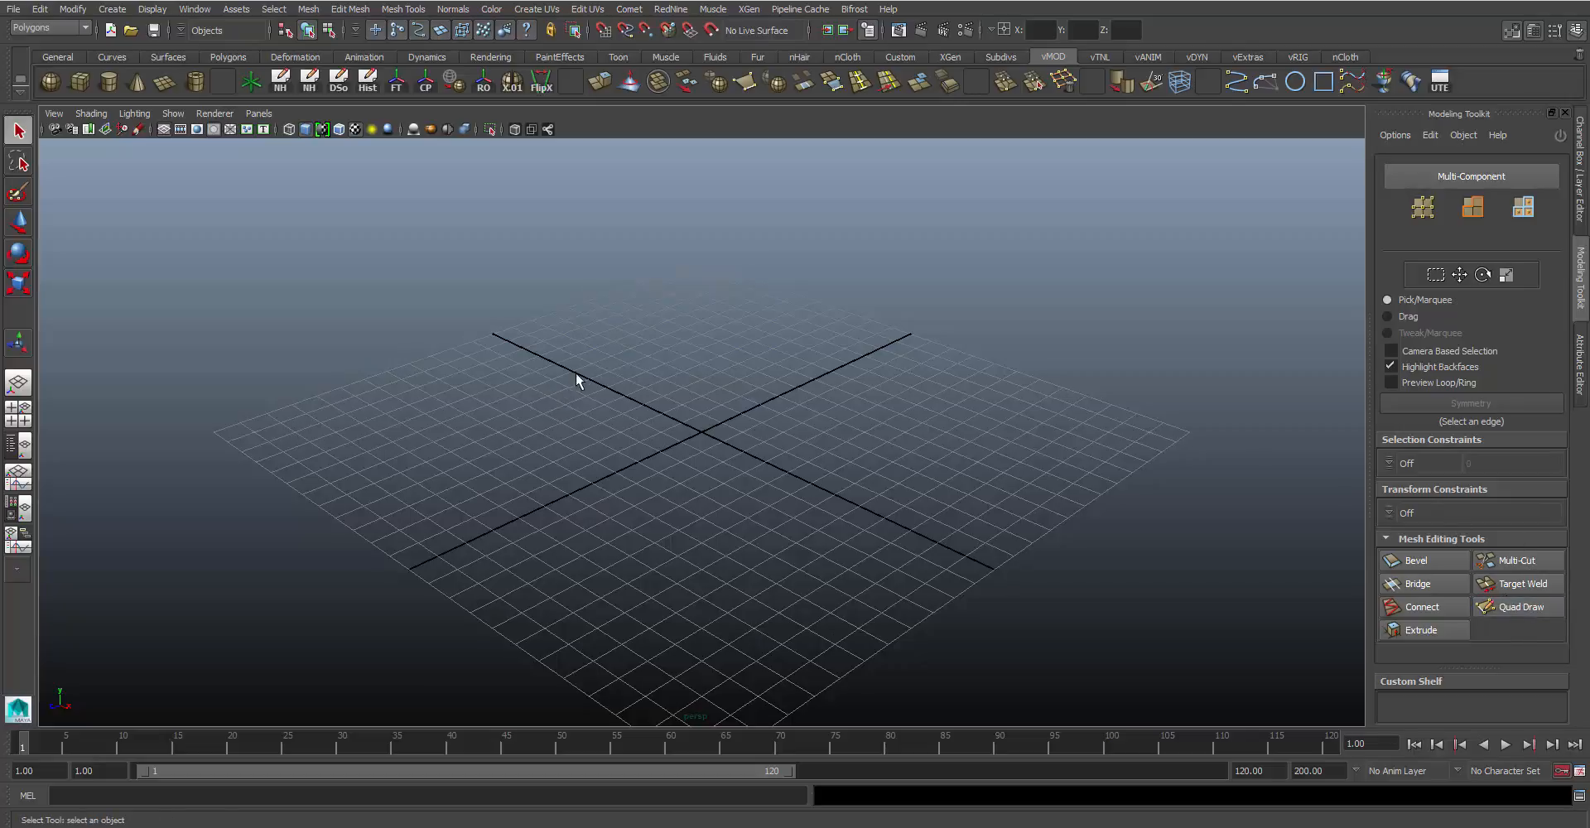
{"action": "mouse_move", "coordinate": [586, 390]}
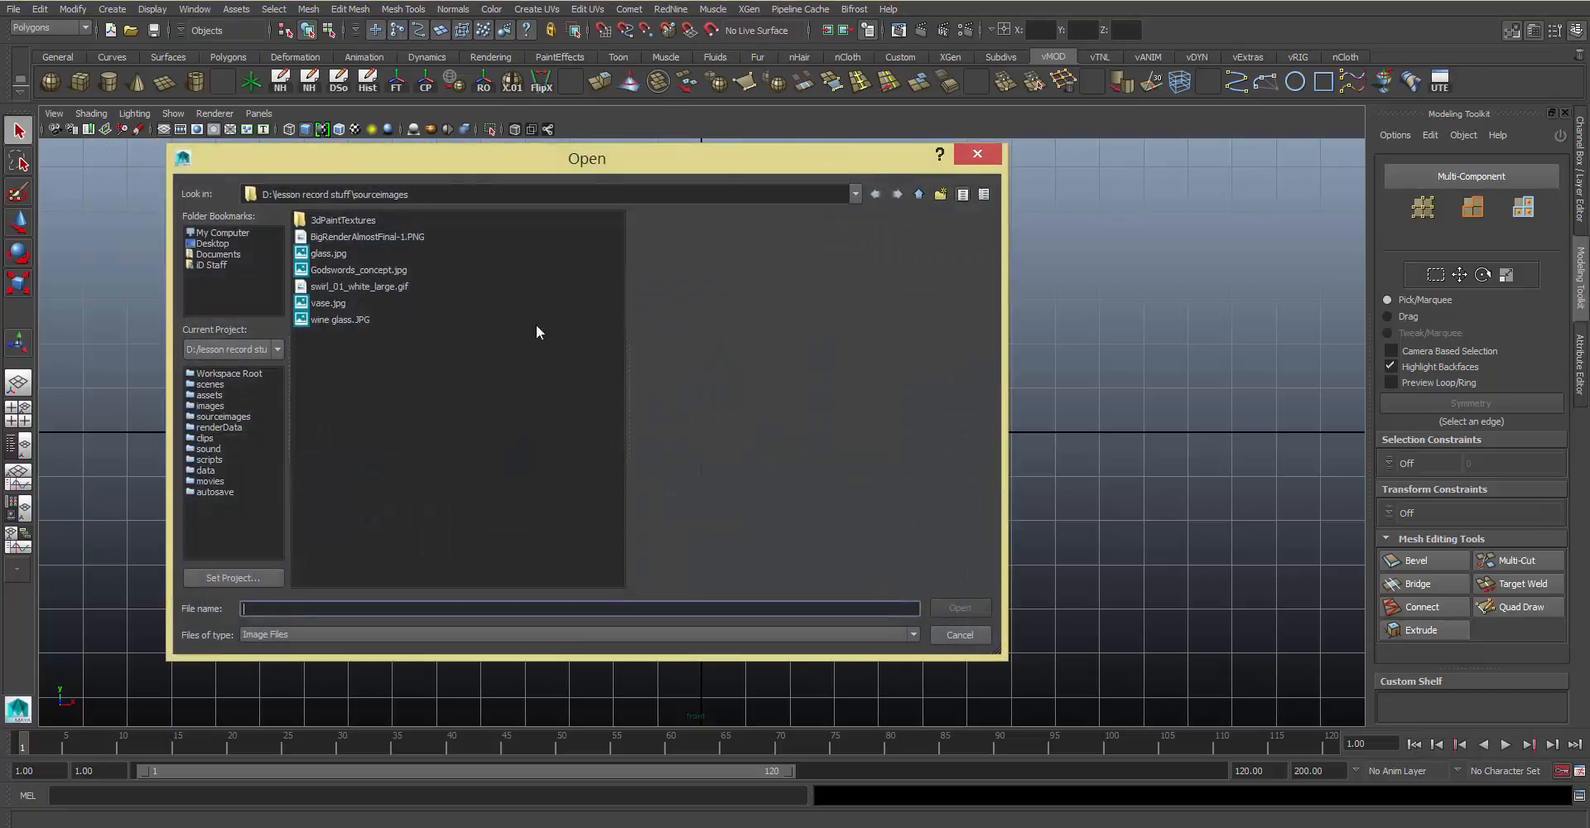
{"action": "mouse_move", "coordinate": [351, 285]}
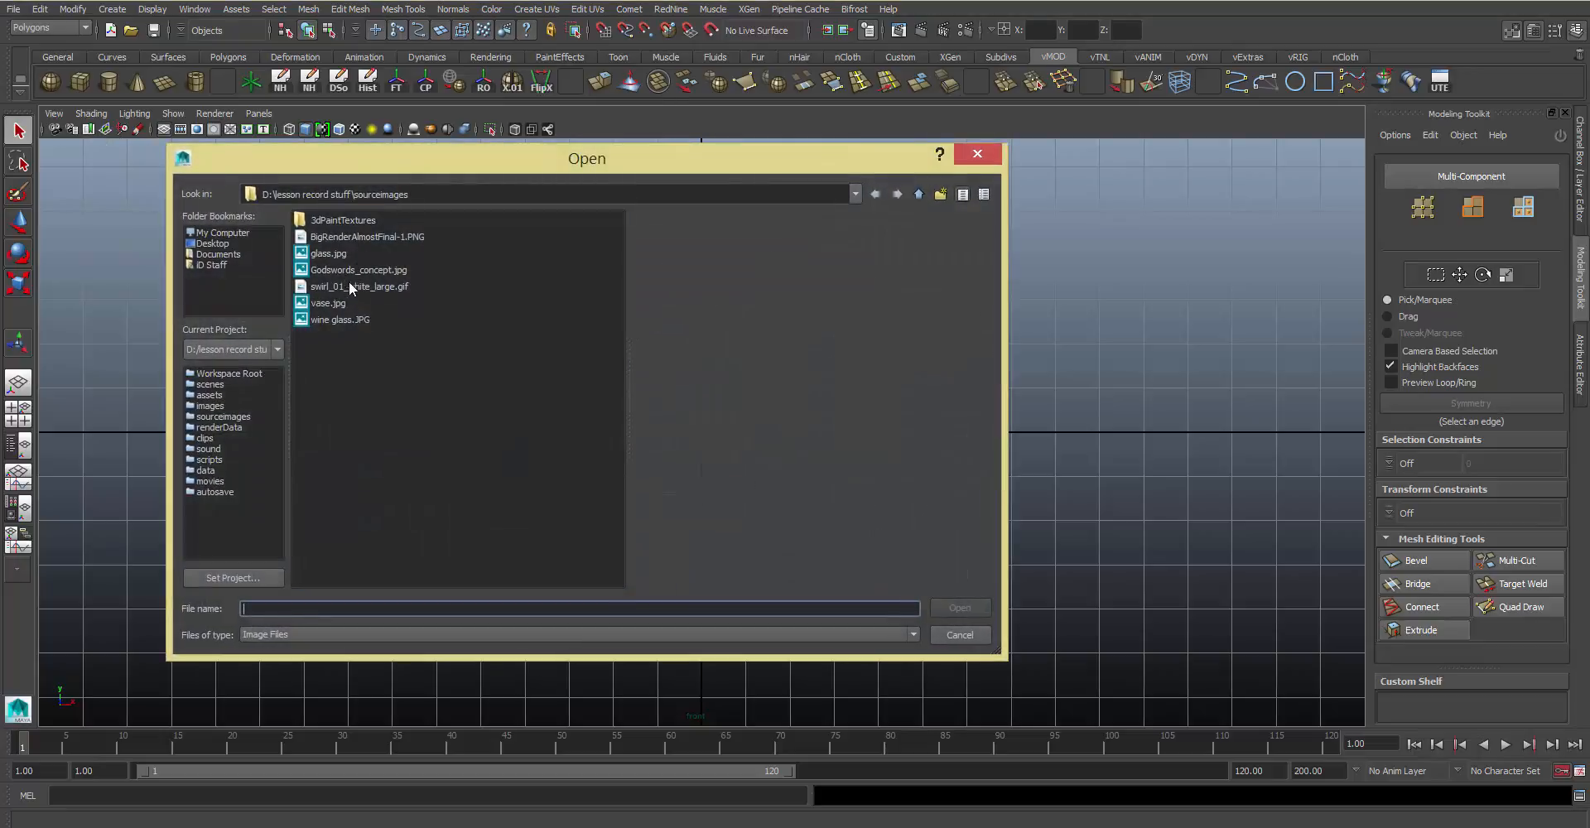
- Import swirl_01_white_large.gif as an image plane behind the grid
{"action": "double_click", "coordinate": [351, 285]}
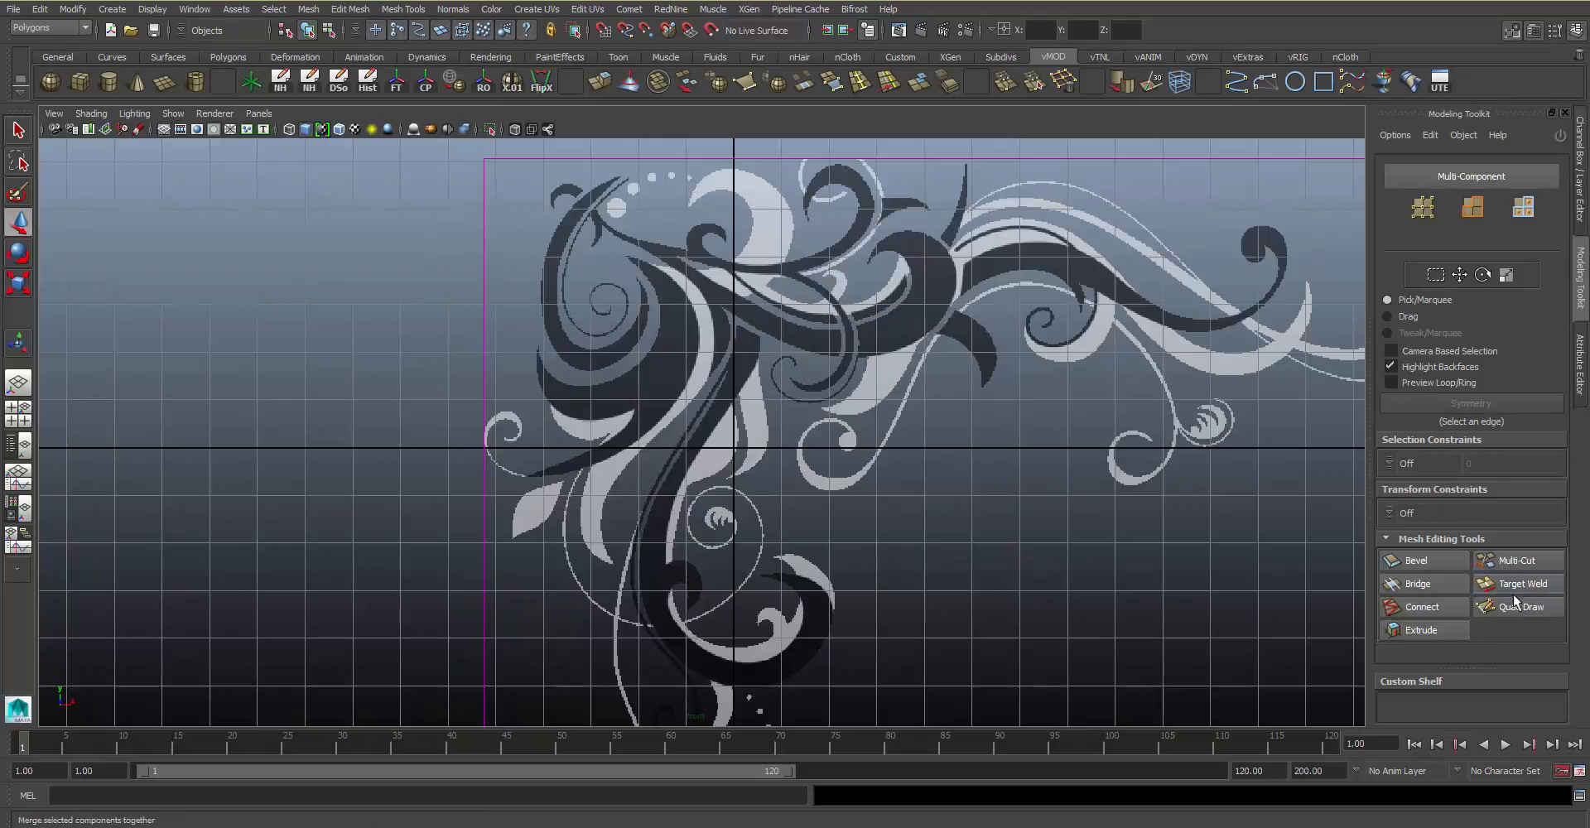
- Activate Quad Draw and place the first vertex dots on the grid beneath the swirl
{"action": "left_click", "coordinate": [1518, 607]}
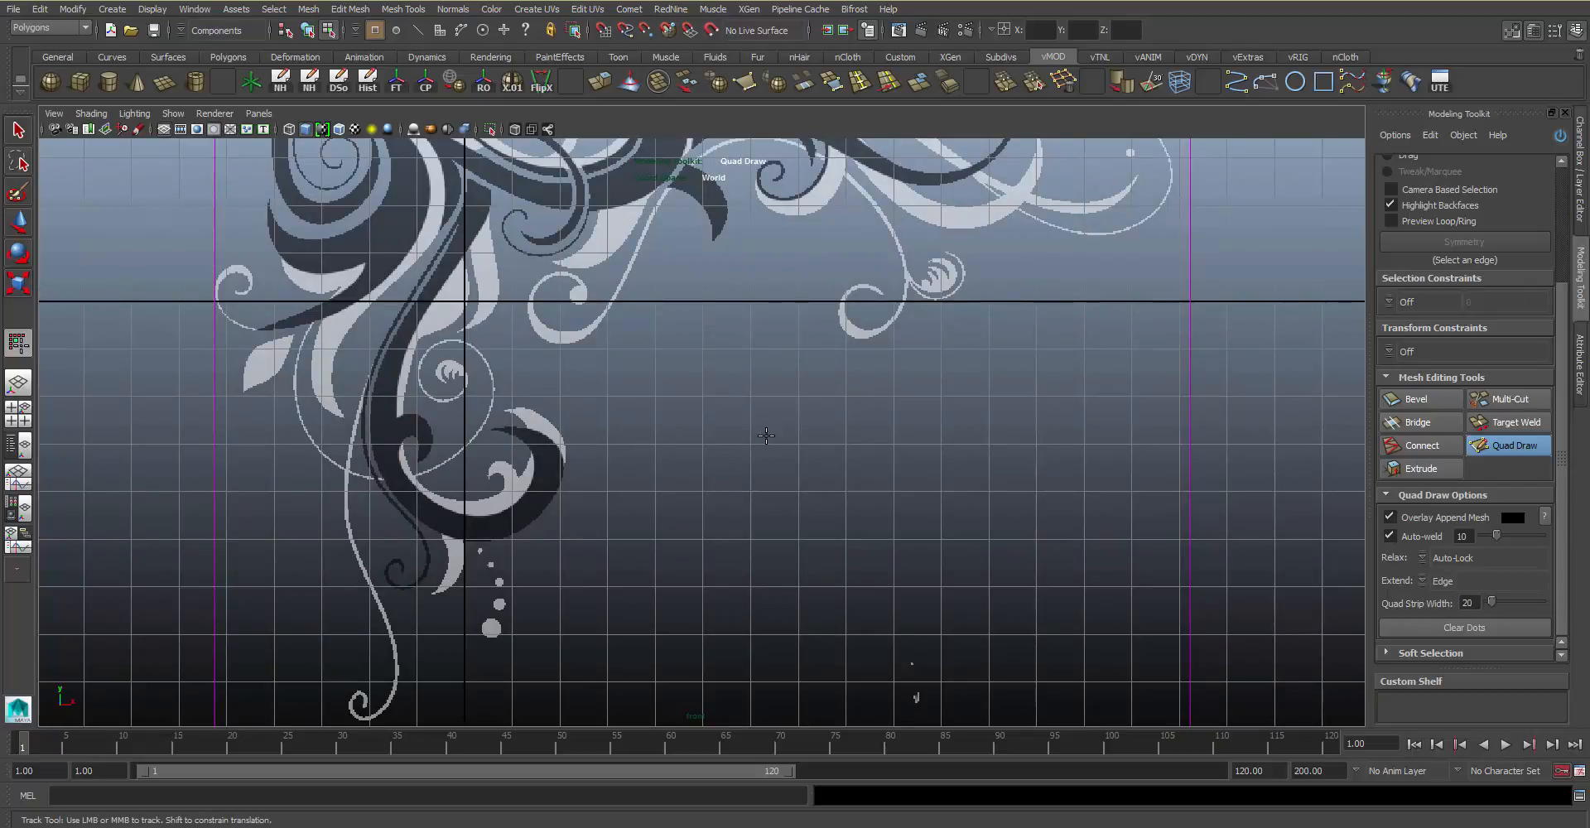
{"action": "left_click", "coordinate": [752, 436]}
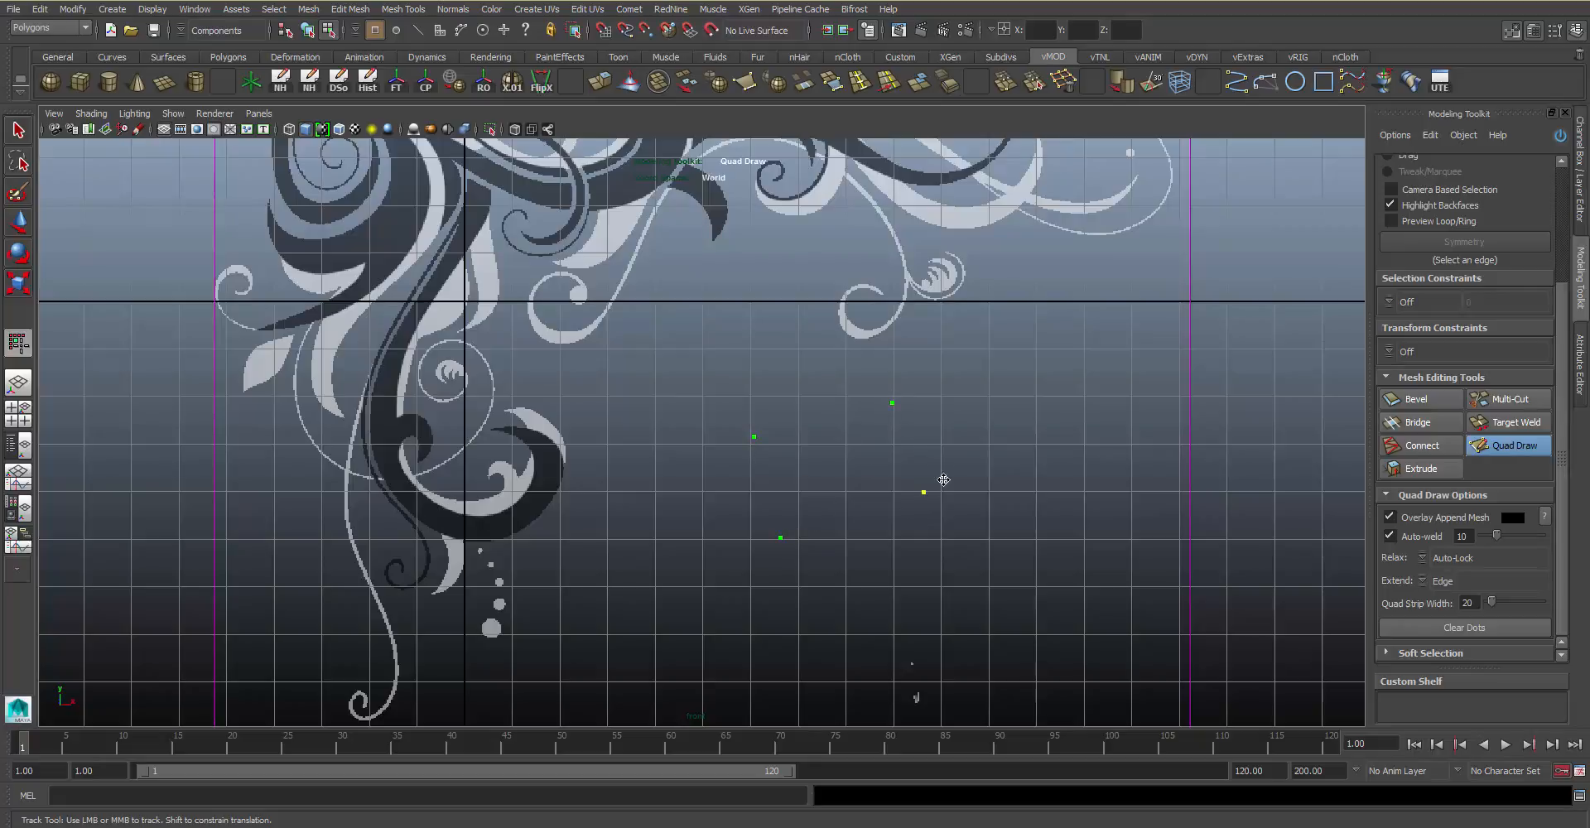
{"action": "mouse_move", "coordinate": [833, 449]}
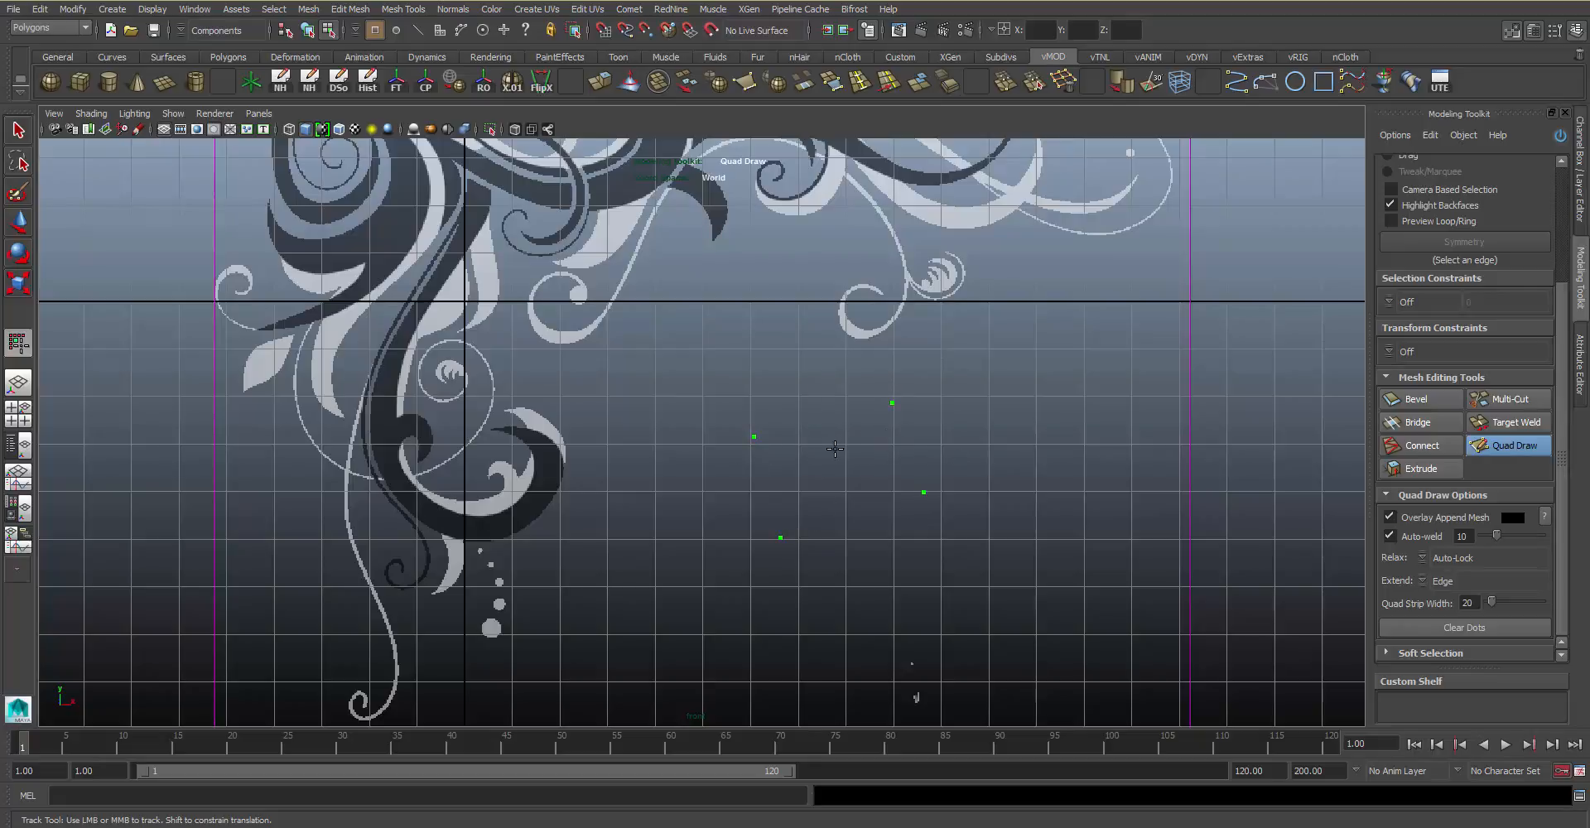
{"action": "mouse_move", "coordinate": [835, 434]}
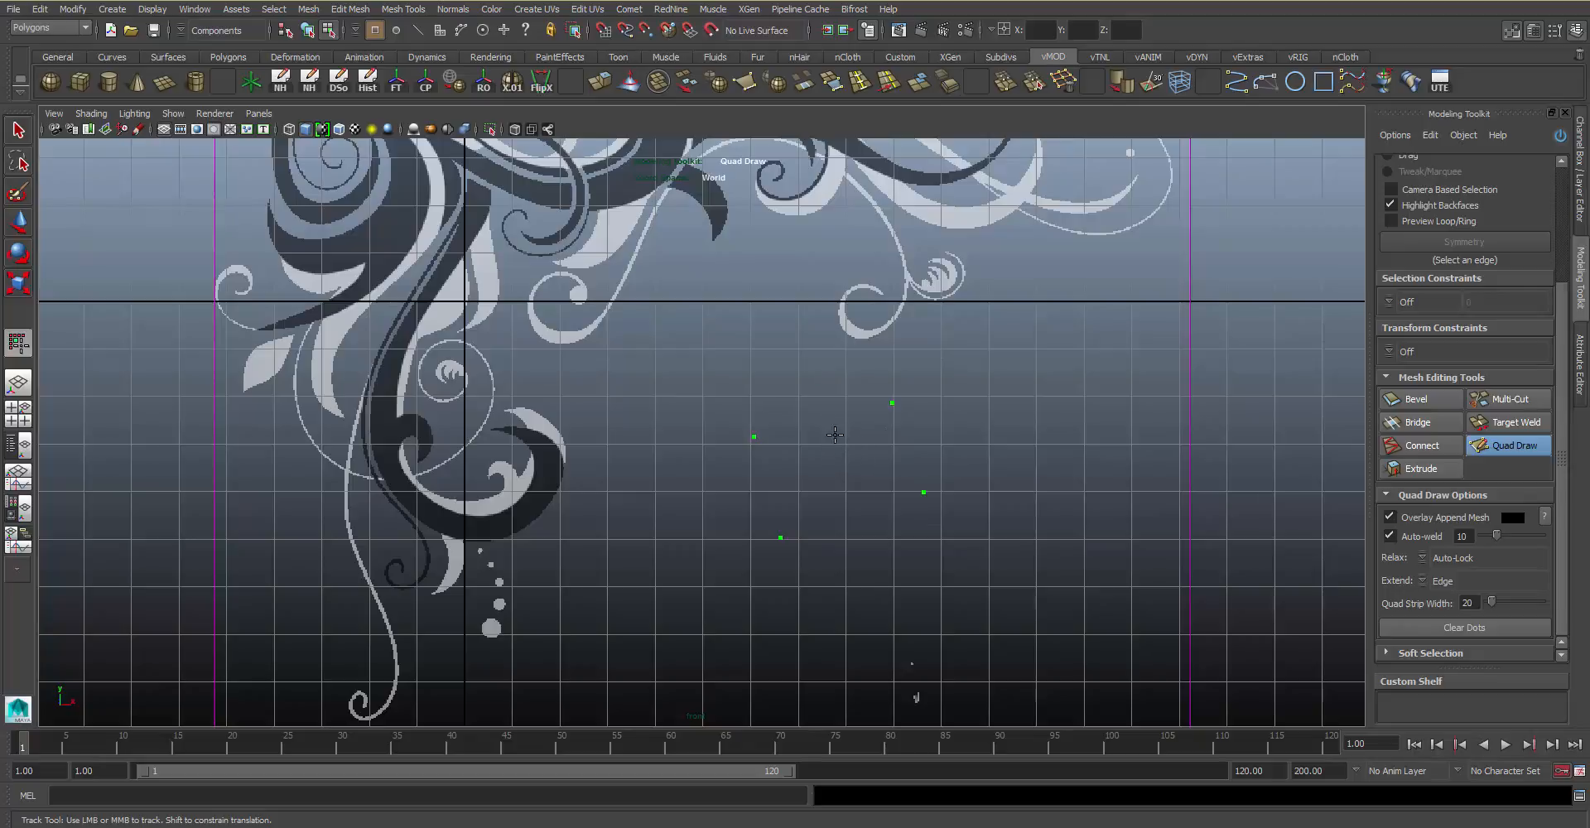
{"action": "mouse_move", "coordinate": [839, 450]}
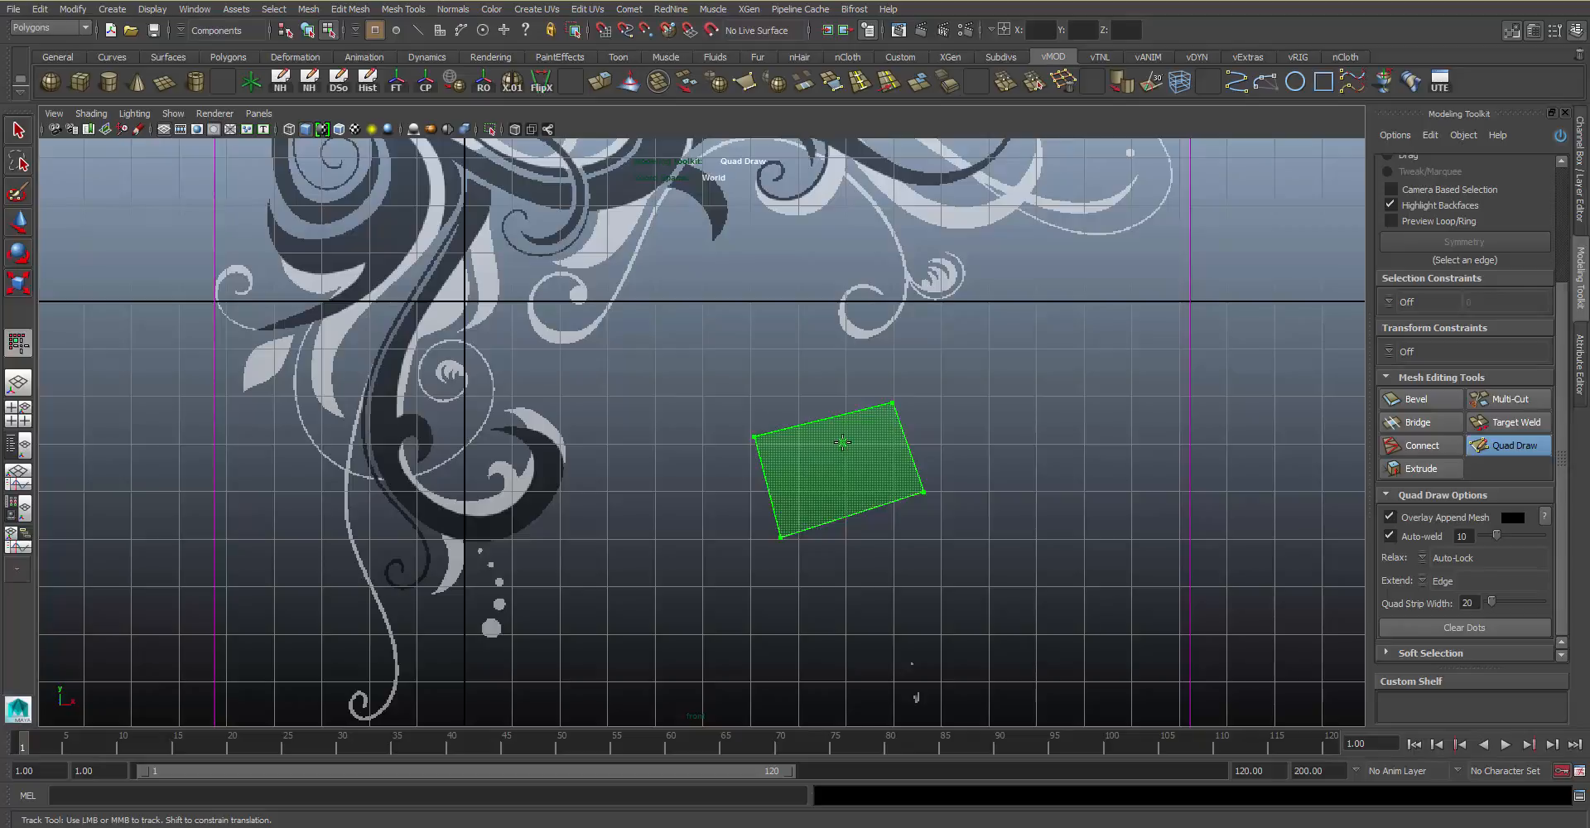
{"action": "mouse_move", "coordinate": [833, 448]}
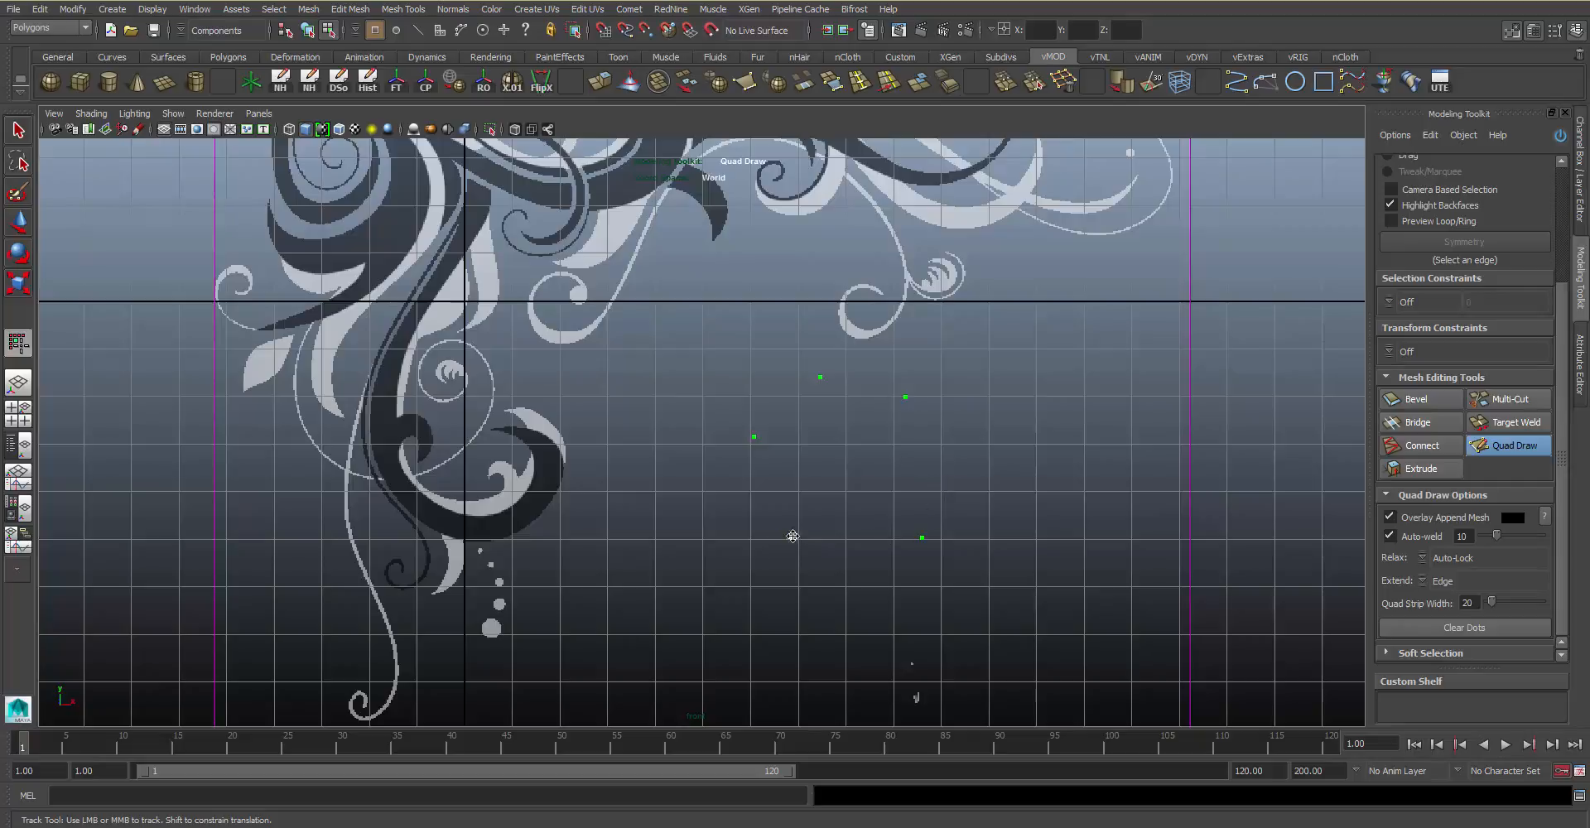
- Add vertex dots to build a small connected strip of quad faces below the swirl
{"action": "left_click", "coordinate": [812, 496]}
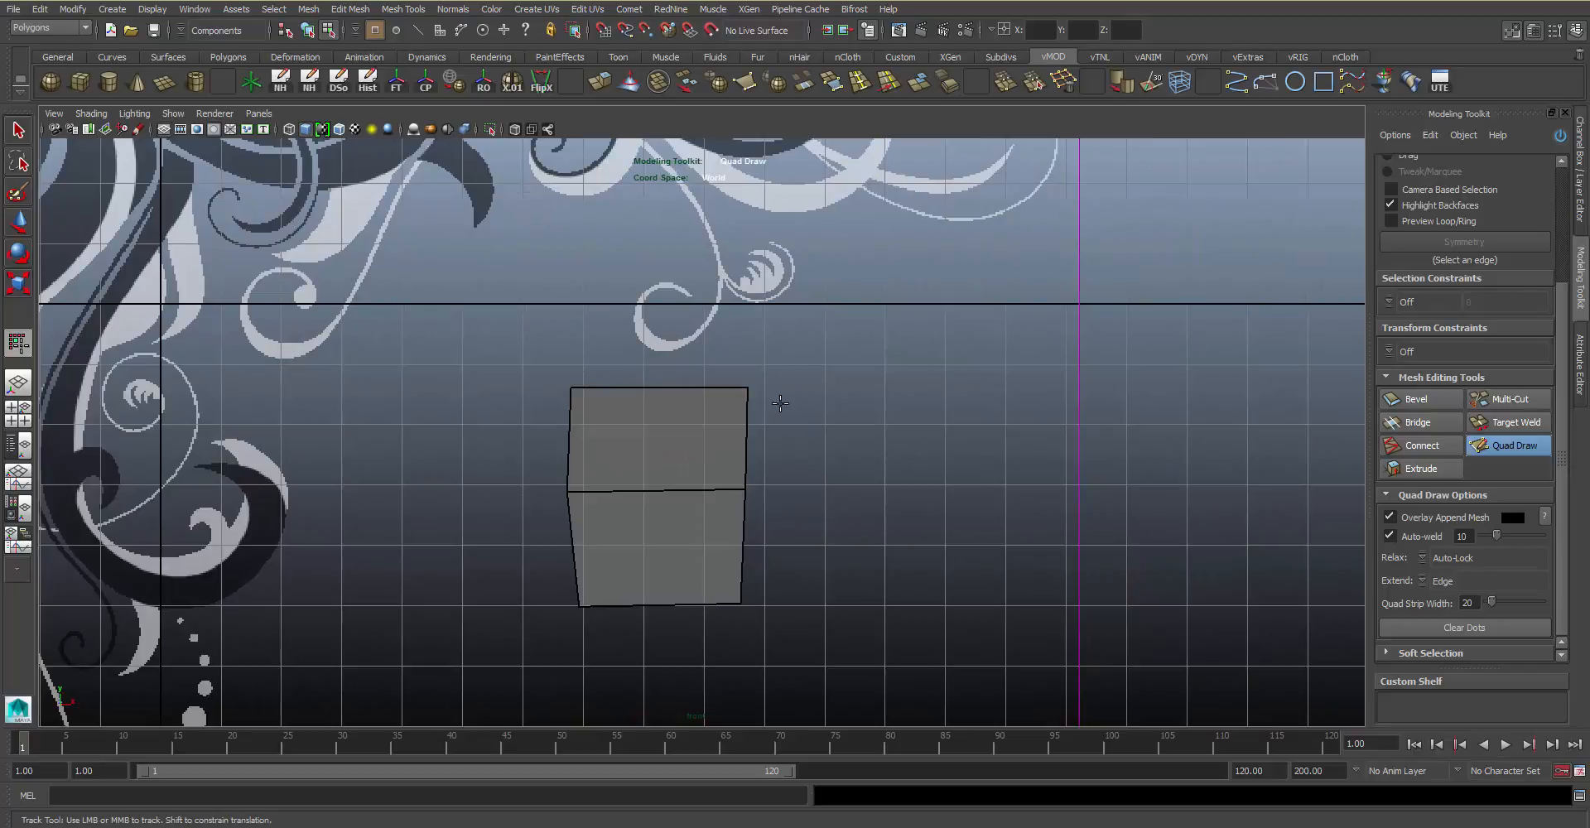
{"action": "left_click", "coordinate": [659, 446]}
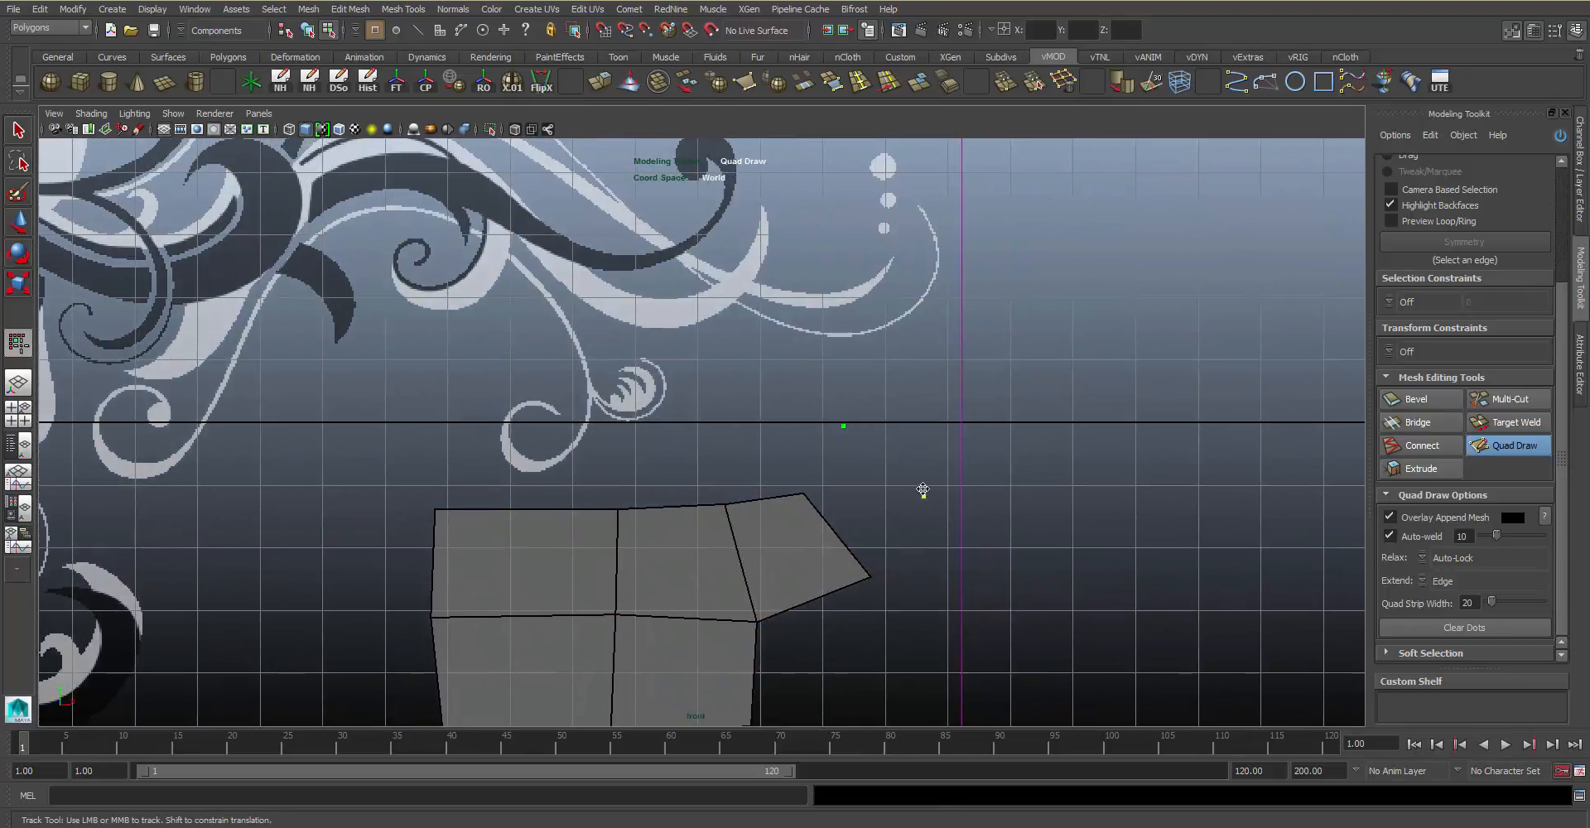
- Extend the quad strip upward along the swirl curve by dragging an edge
{"action": "left_click_drag", "start_coordinate": [923, 492], "coordinate": [913, 472]}
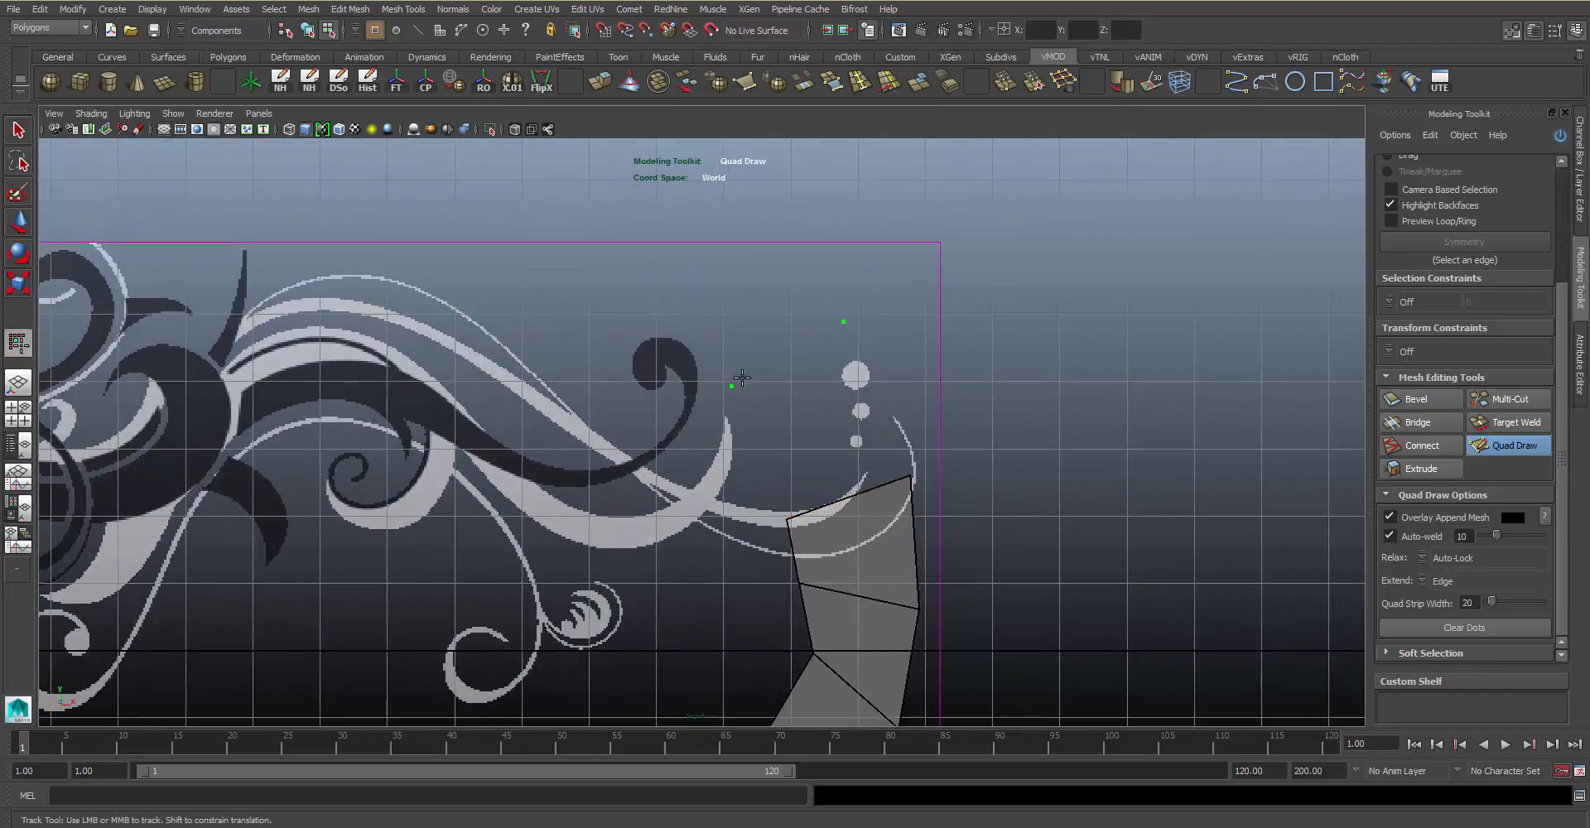
{"action": "mouse_move", "coordinate": [758, 396]}
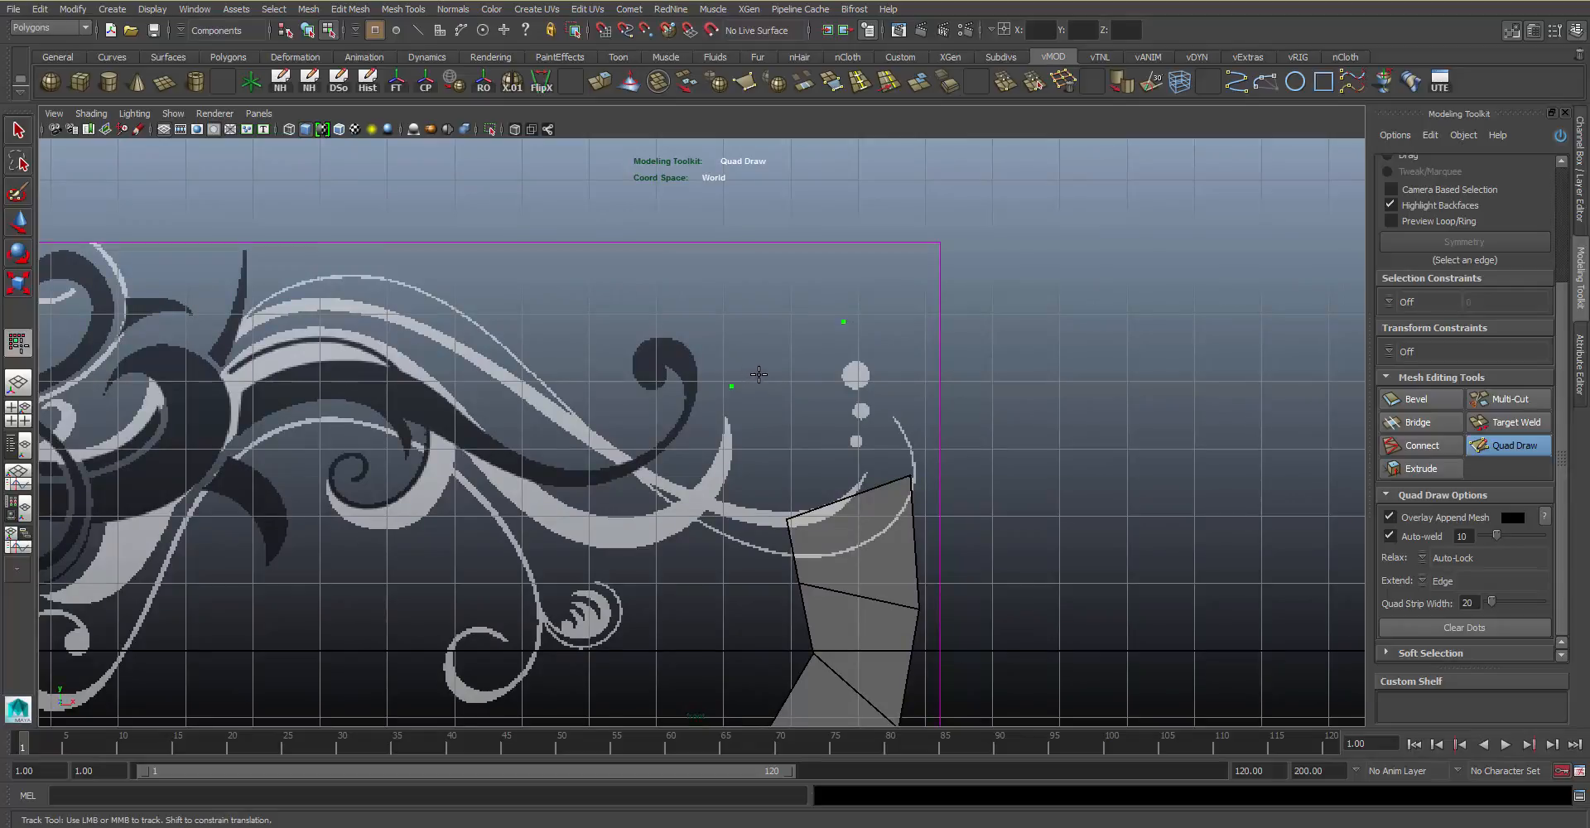
{"action": "mouse_move", "coordinate": [745, 386]}
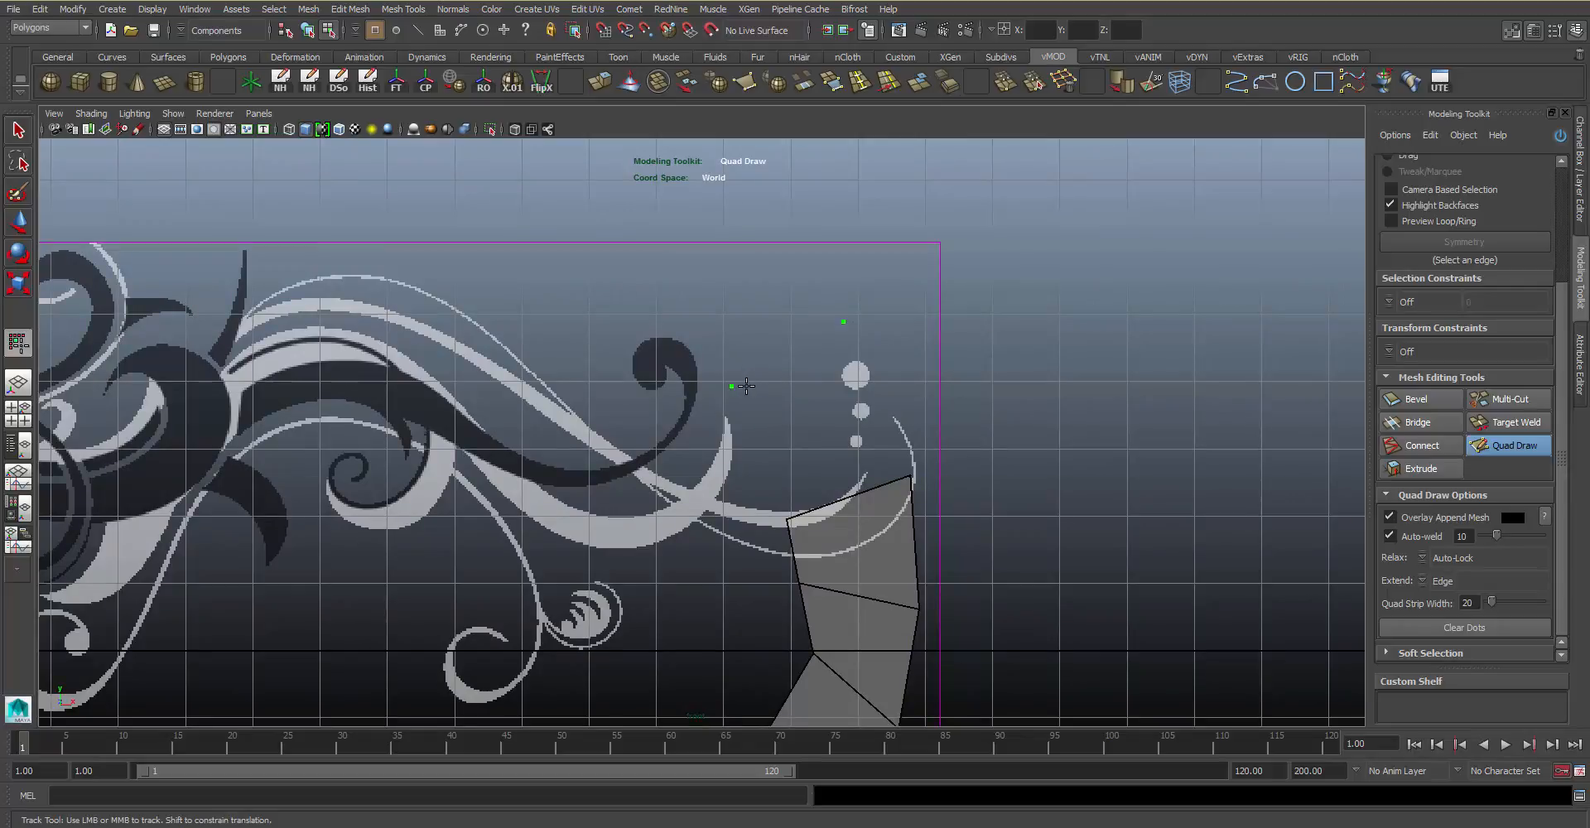
{"action": "mouse_move", "coordinate": [762, 373]}
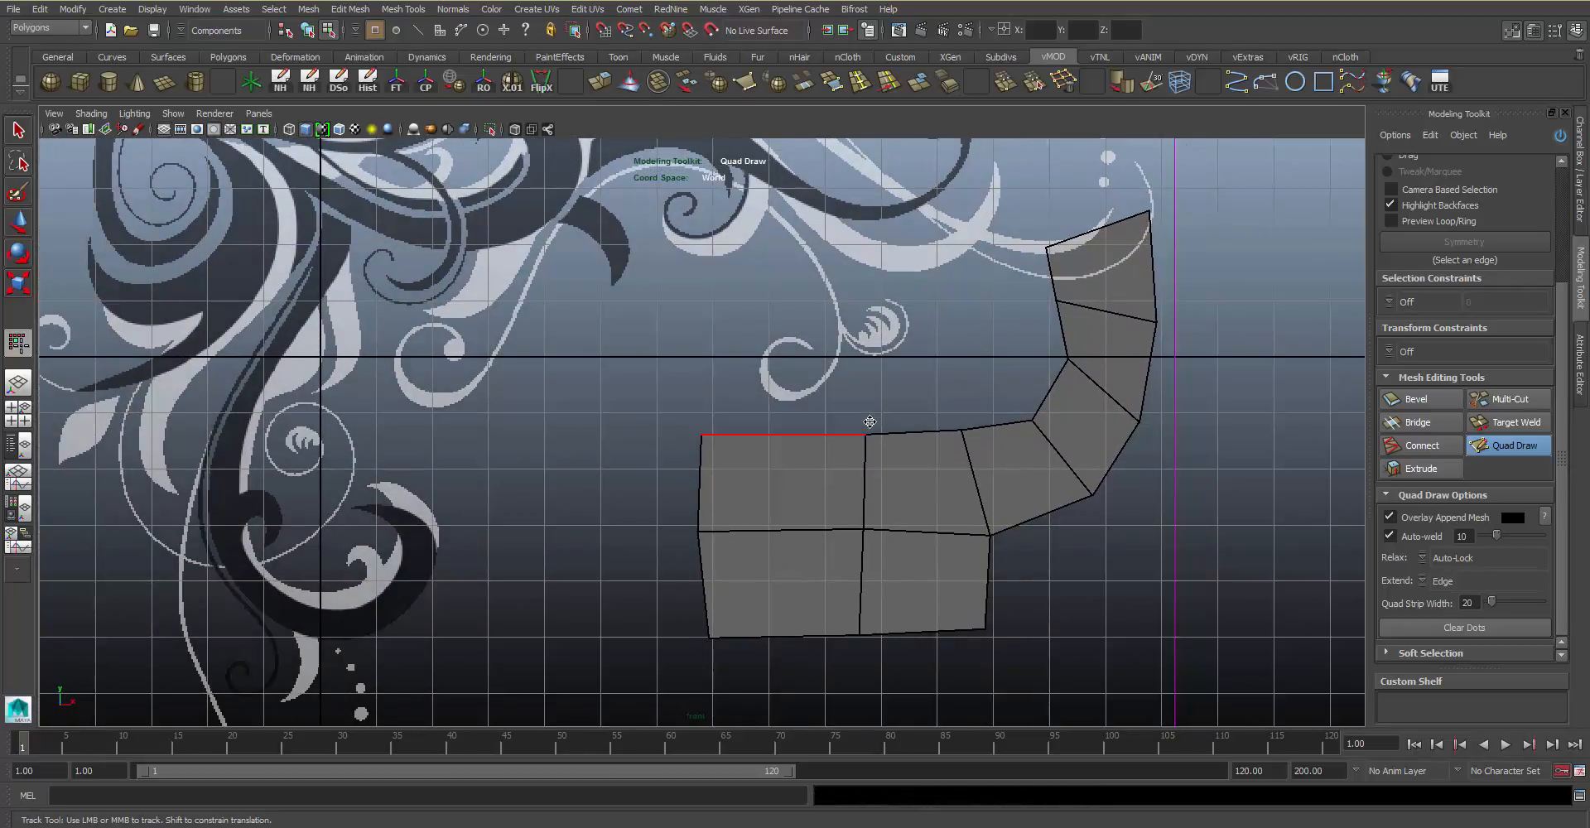
- Add two new columns of quads extending the mesh band leftward
{"action": "left_click_drag", "start_coordinate": [869, 422], "coordinate": [766, 383]}
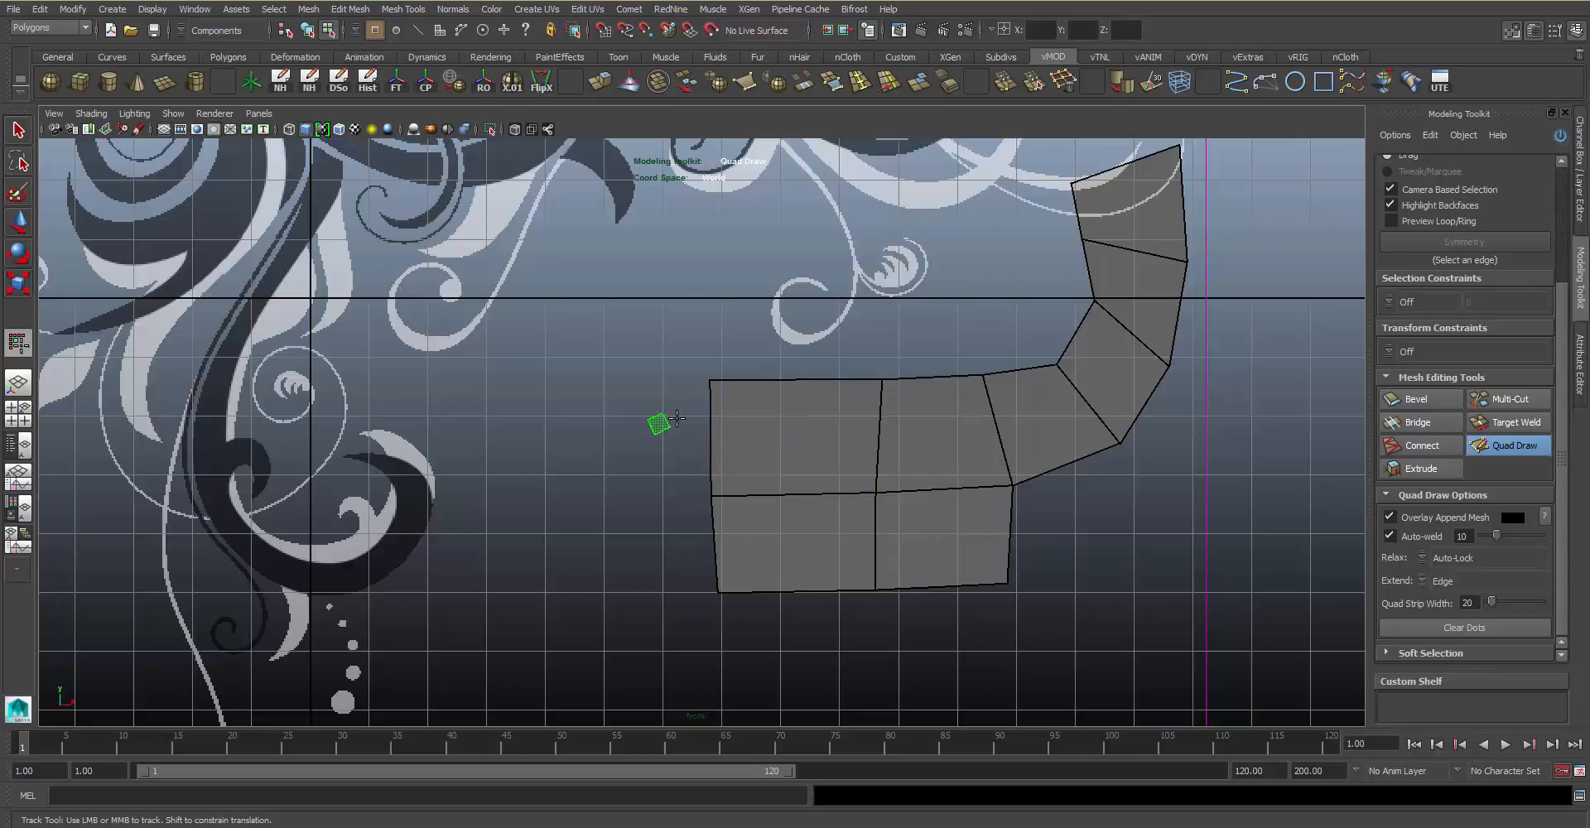
{"action": "mouse_move", "coordinate": [721, 438]}
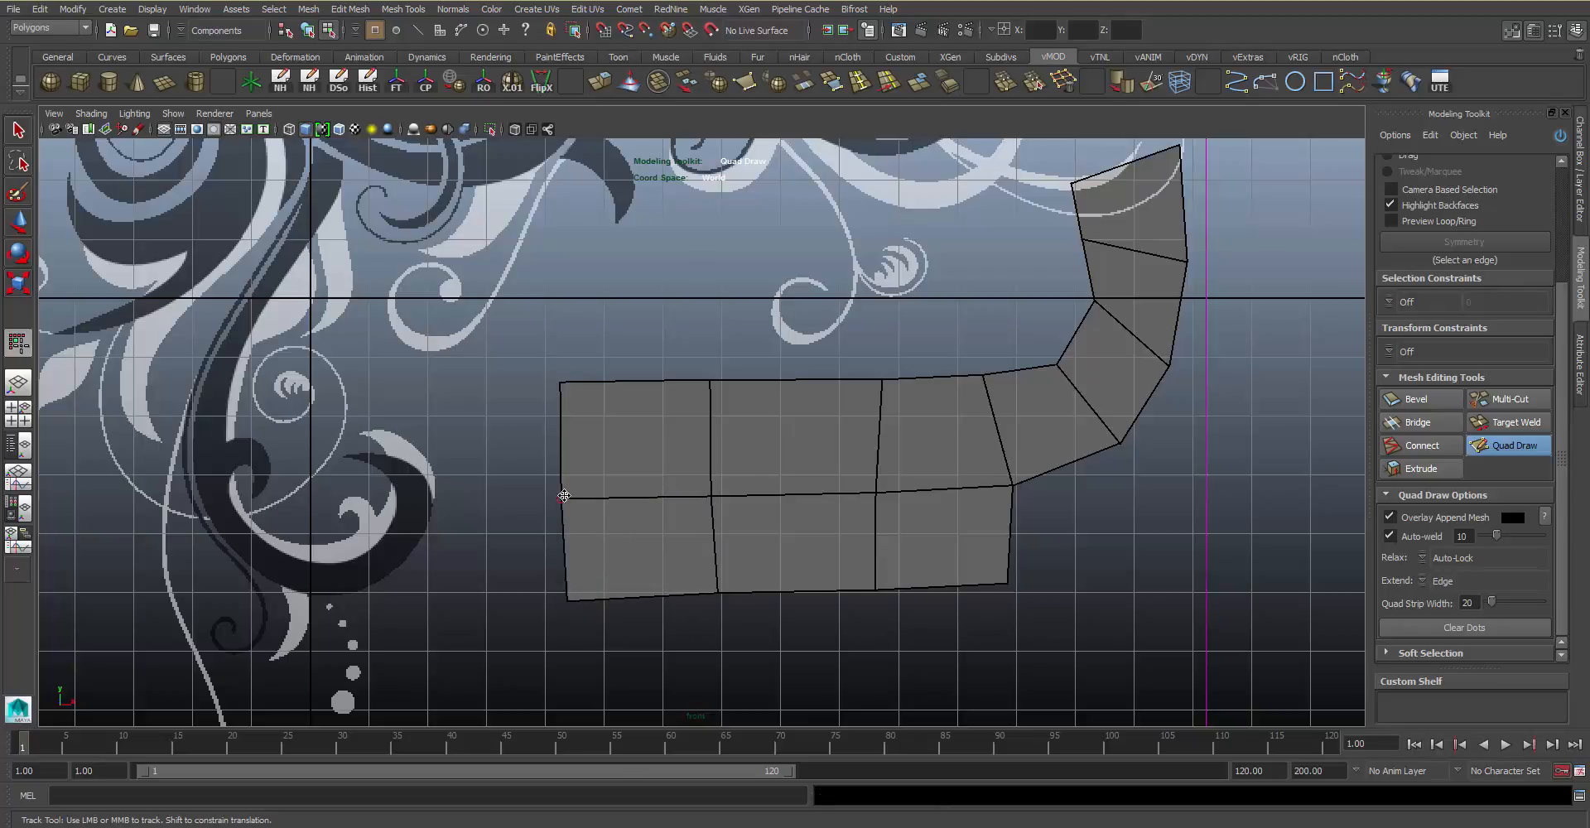
{"action": "left_click_drag", "start_coordinate": [563, 495], "coordinate": [598, 590]}
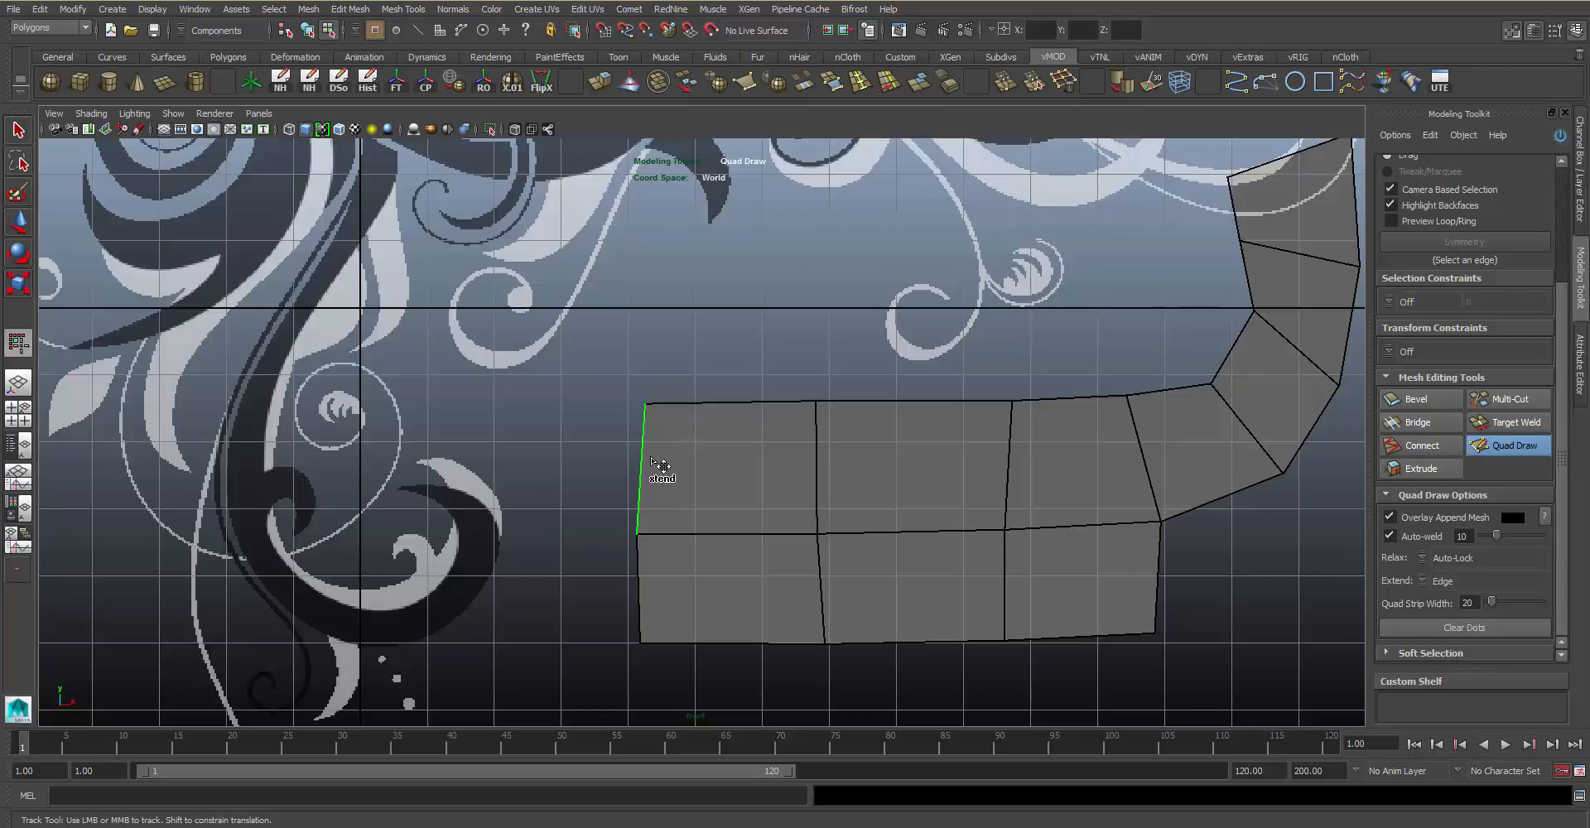
- Extend the mesh leftward again and add a row of quads along its top
{"action": "left_click_drag", "start_coordinate": [636, 467], "coordinate": [543, 477]}
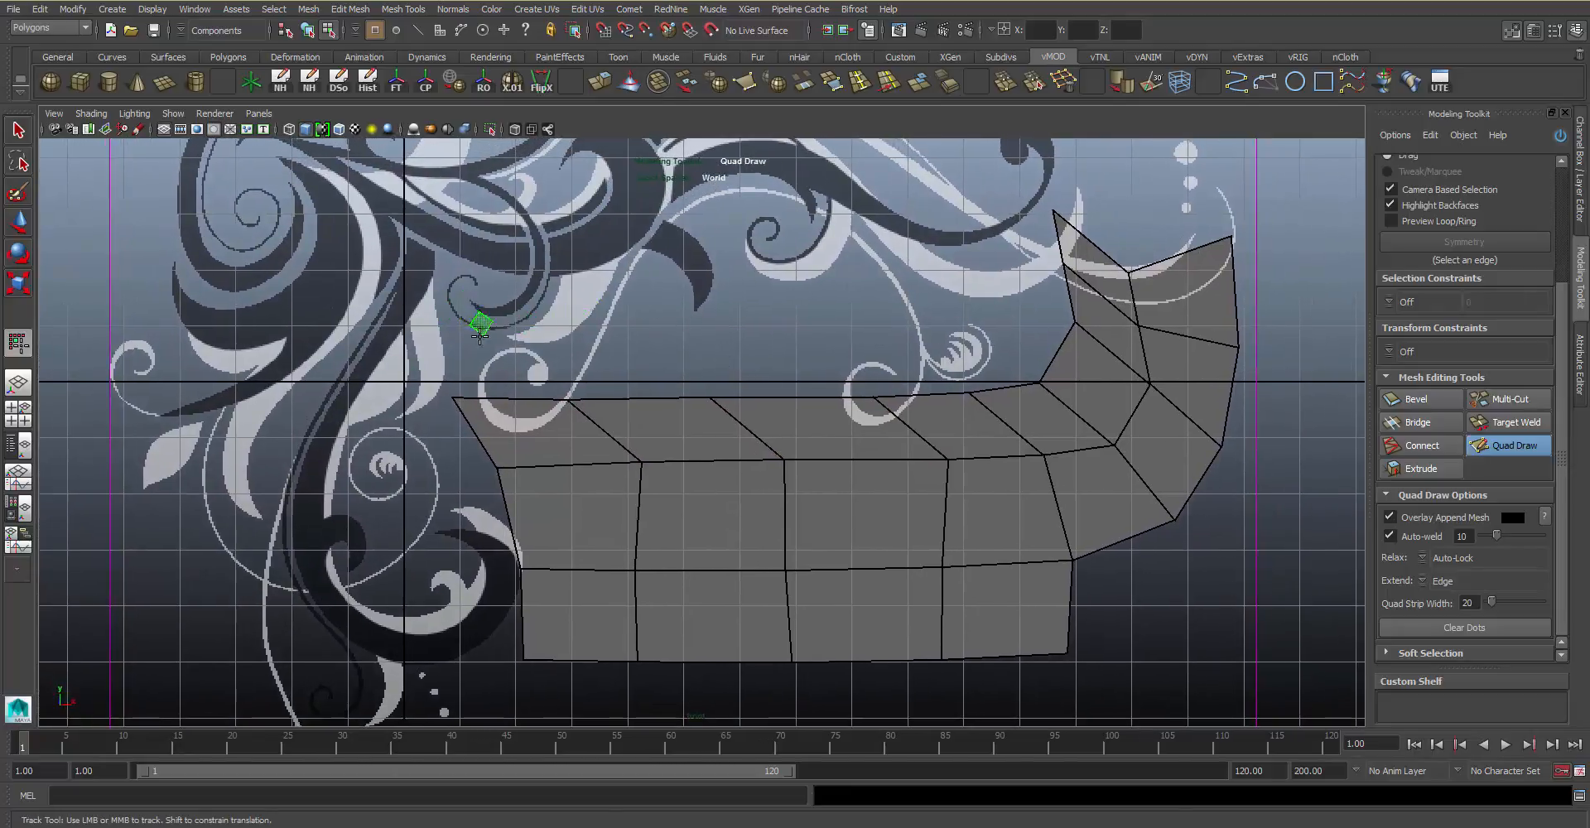
- Position a new quad on the upper swirl curl and extend a strip along the stroke
{"action": "left_click_drag", "start_coordinate": [482, 325], "coordinate": [486, 281]}
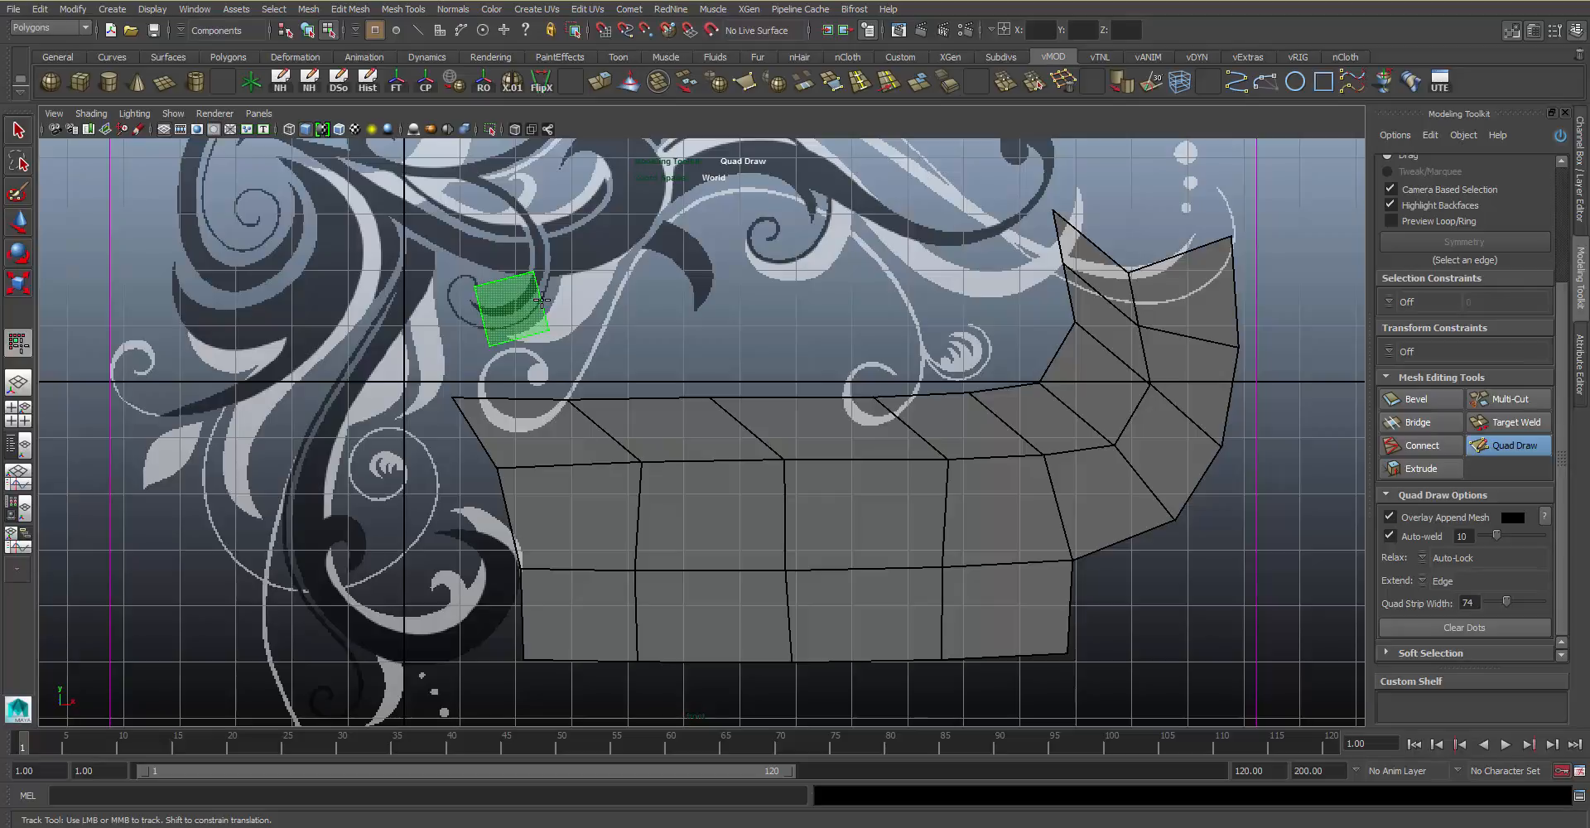
{"action": "left_click_drag", "start_coordinate": [517, 319], "coordinate": [440, 325]}
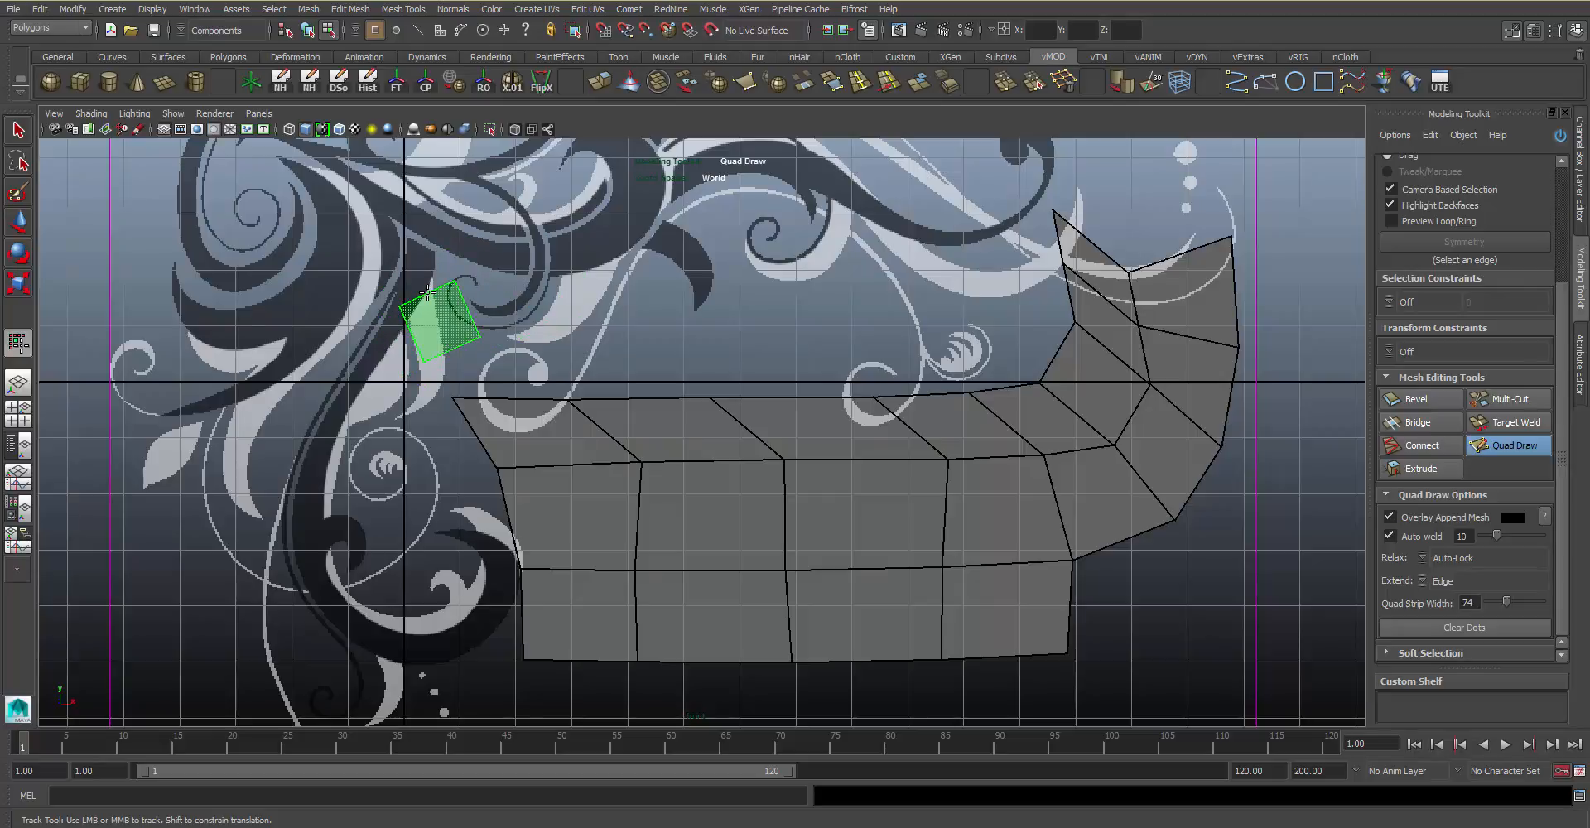
{"action": "left_click_drag", "start_coordinate": [435, 330], "coordinate": [492, 233]}
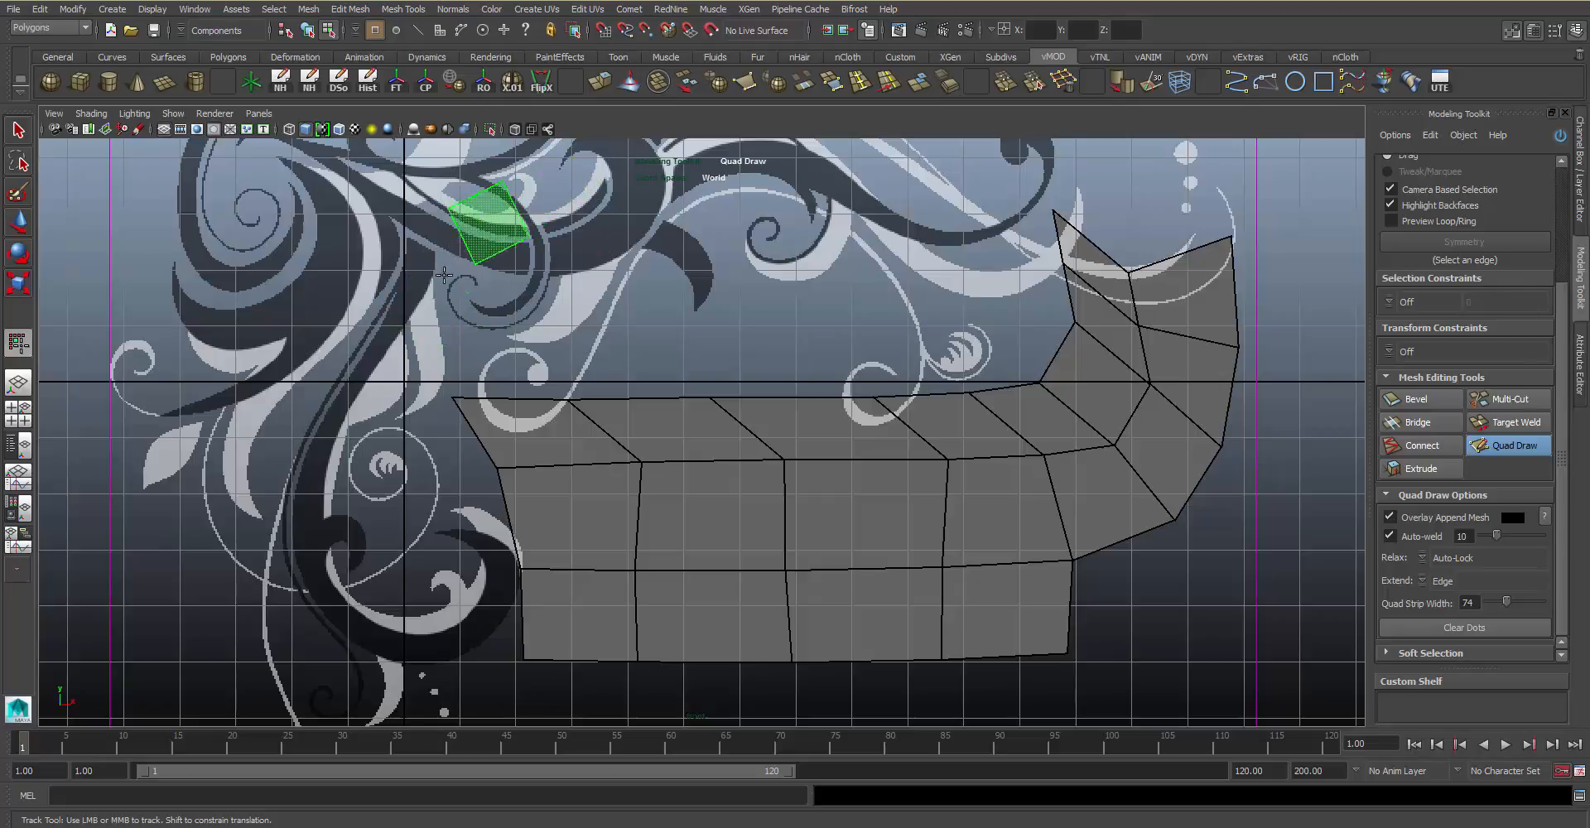
{"action": "left_click_drag", "start_coordinate": [490, 224], "coordinate": [401, 325]}
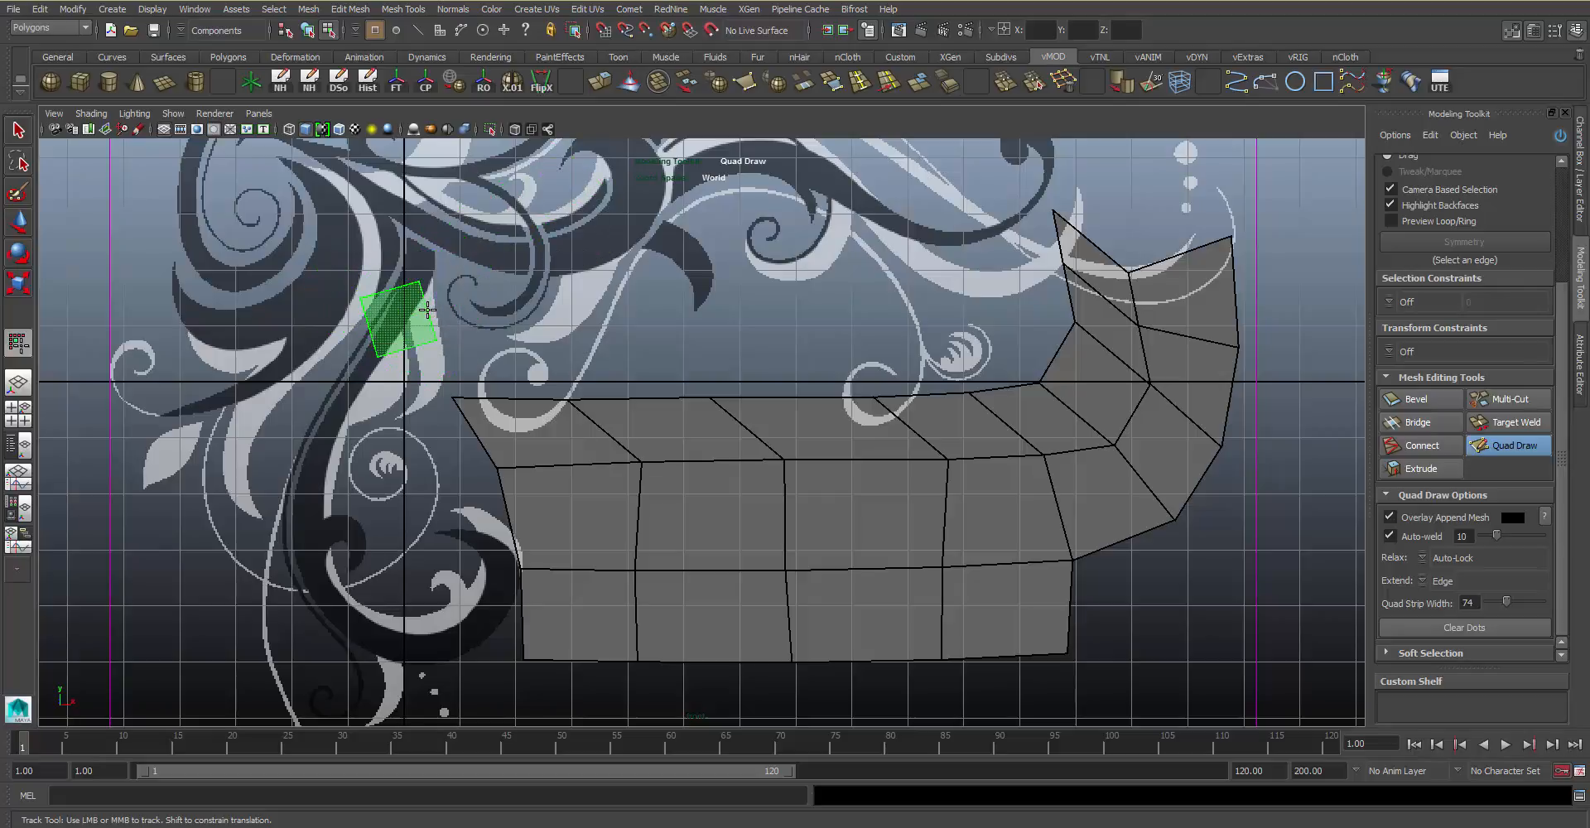
{"action": "left_click_drag", "start_coordinate": [396, 325], "coordinate": [477, 254]}
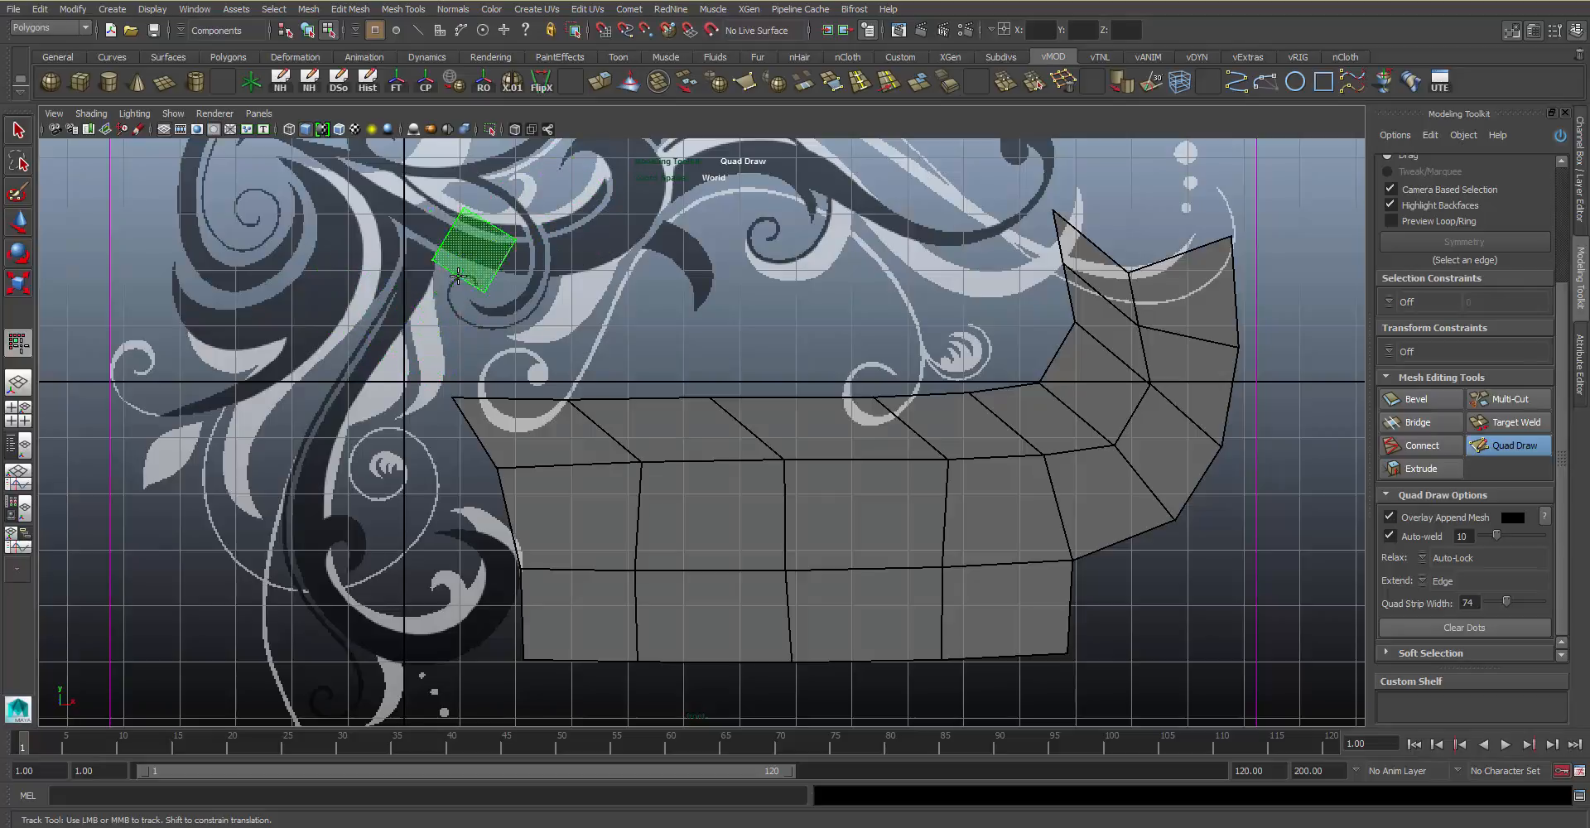
{"action": "left_click_drag", "start_coordinate": [477, 248], "coordinate": [467, 261]}
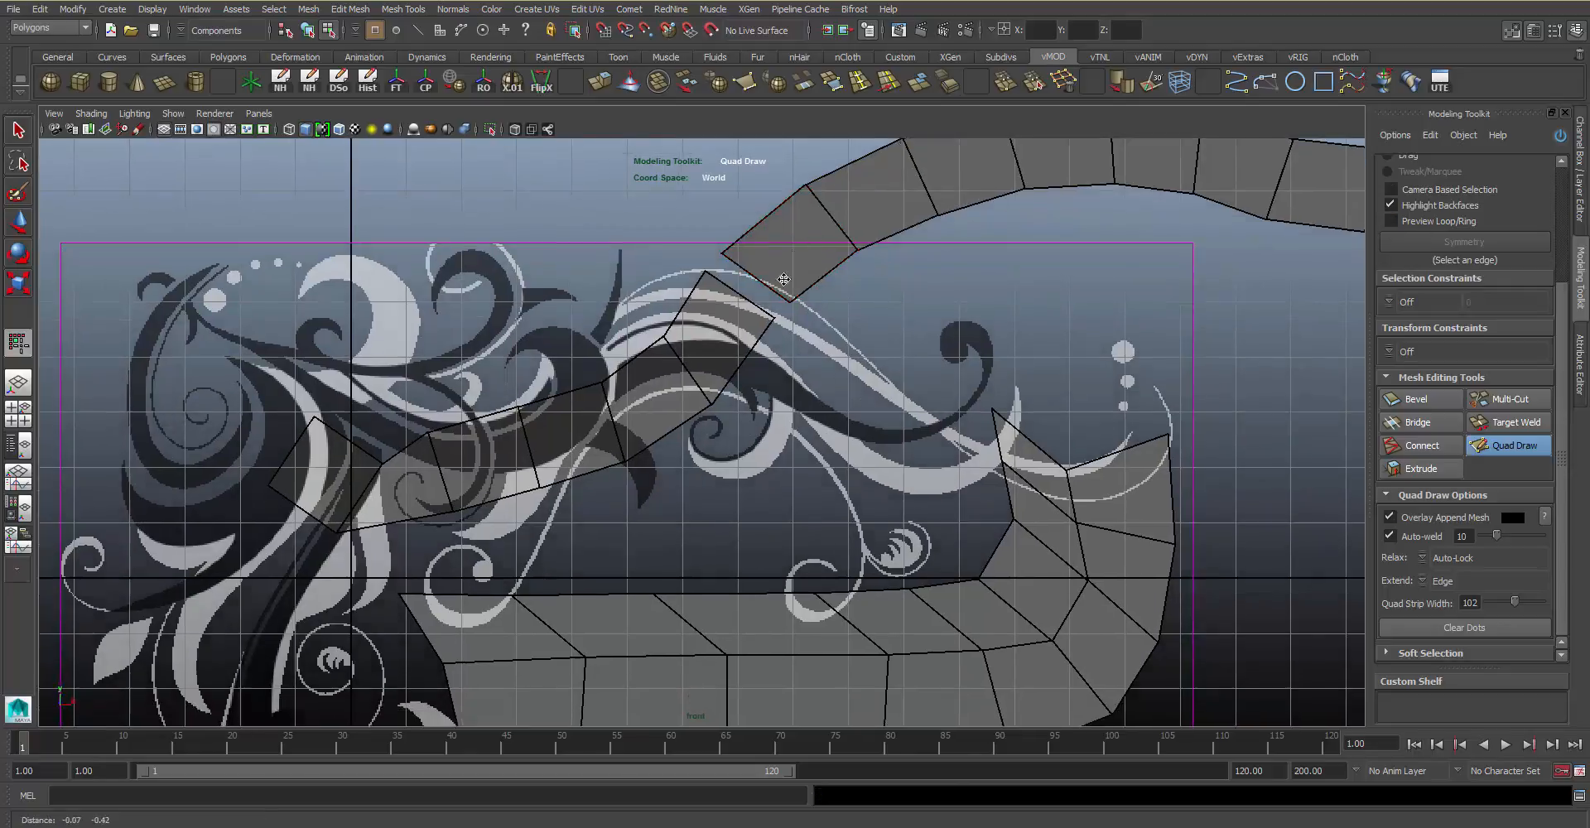
{"action": "left_click_drag", "start_coordinate": [783, 280], "coordinate": [708, 297]}
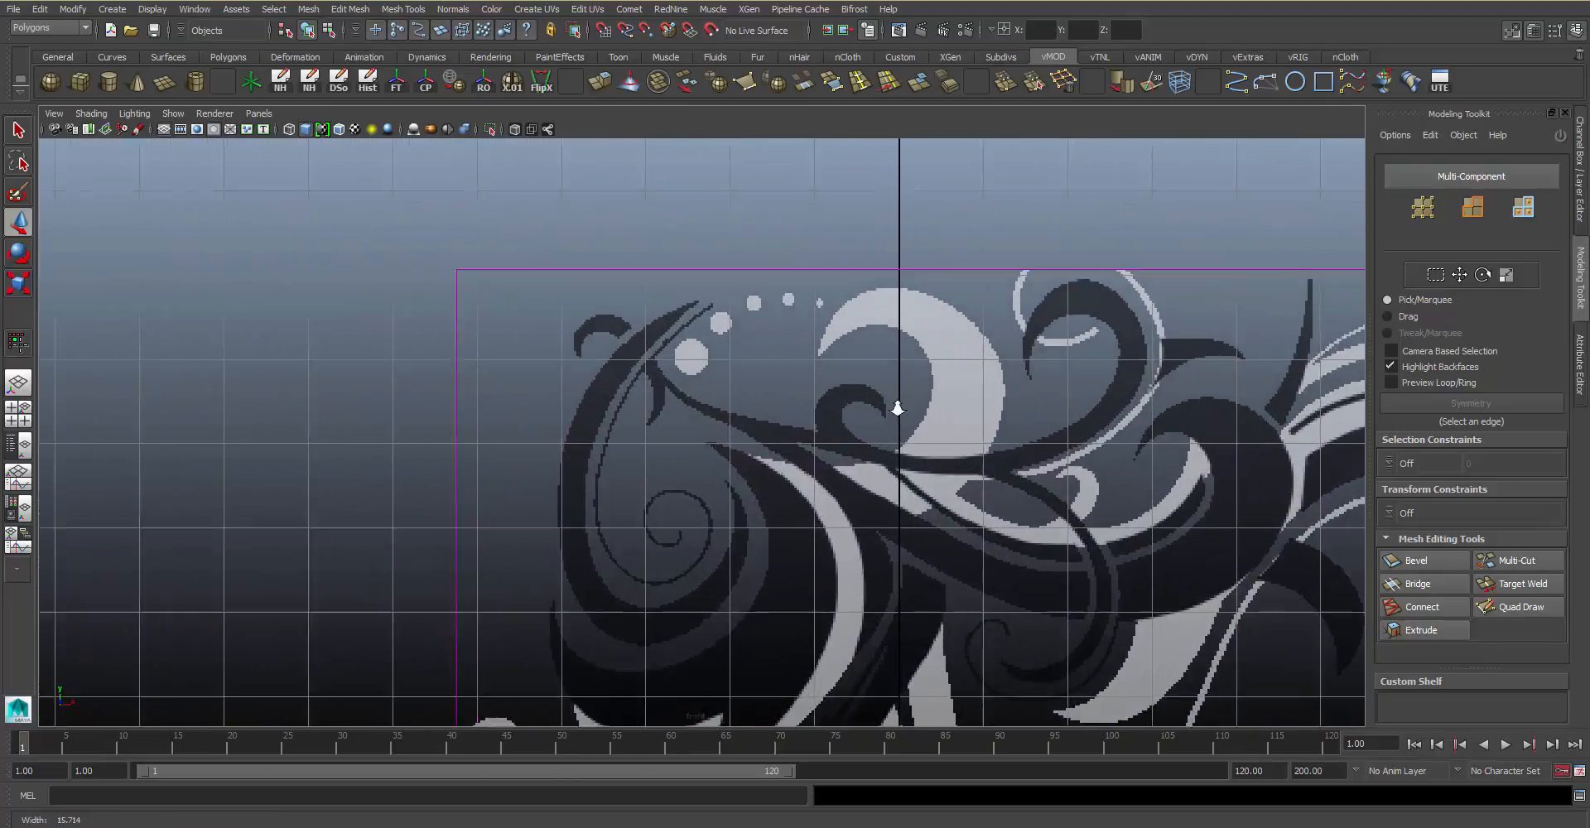
- Set imagePlaneShape1's Texture Filter to MipMap Trilinear and return to the Modeling Toolkit
{"action": "left_click_drag", "start_coordinate": [898, 409], "coordinate": [989, 445]}
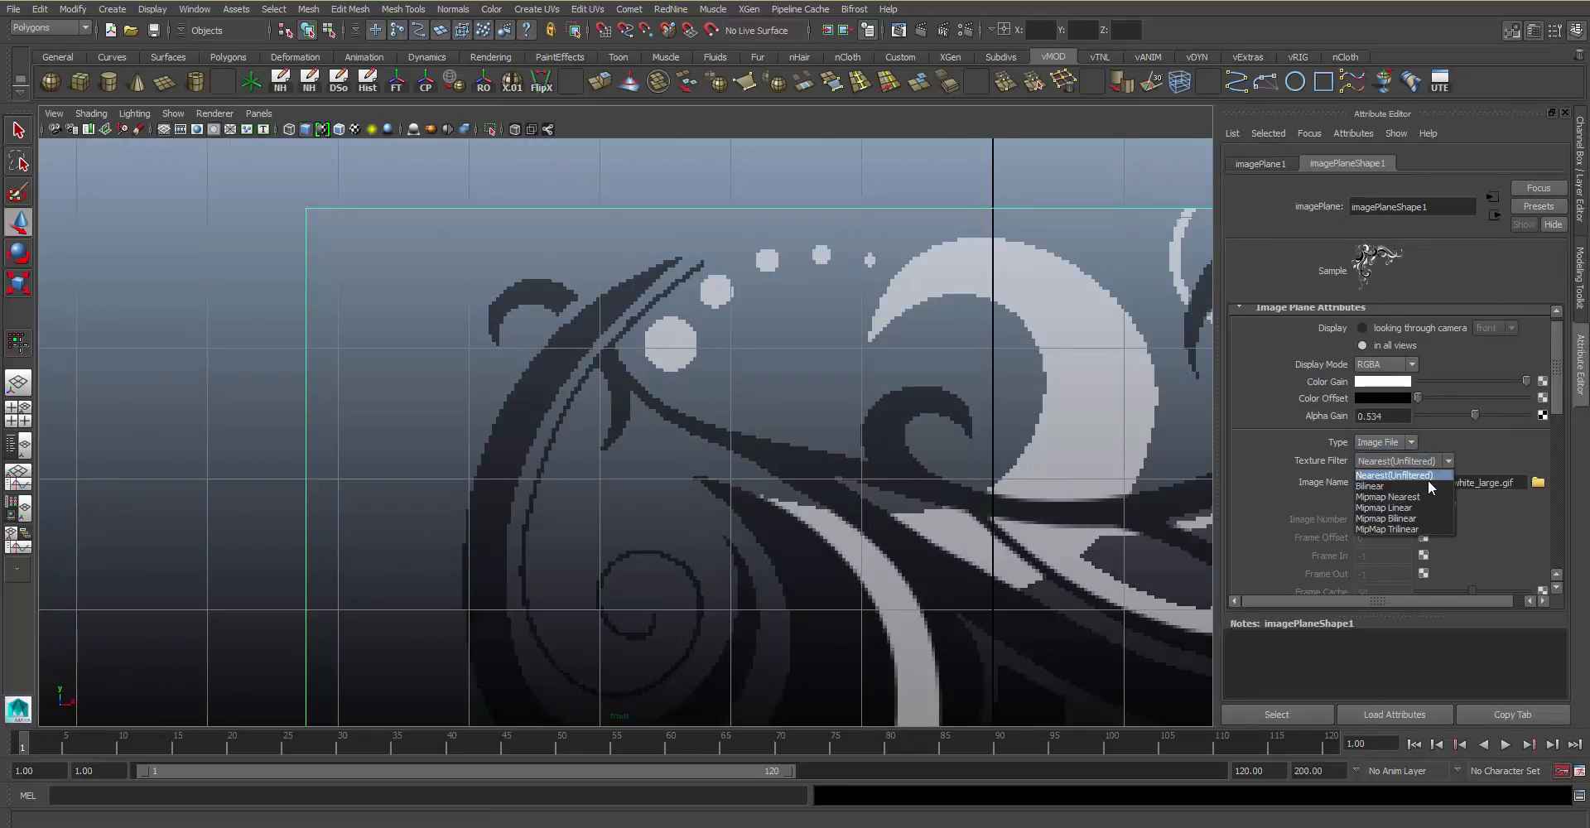
{"action": "left_click", "coordinate": [1370, 485]}
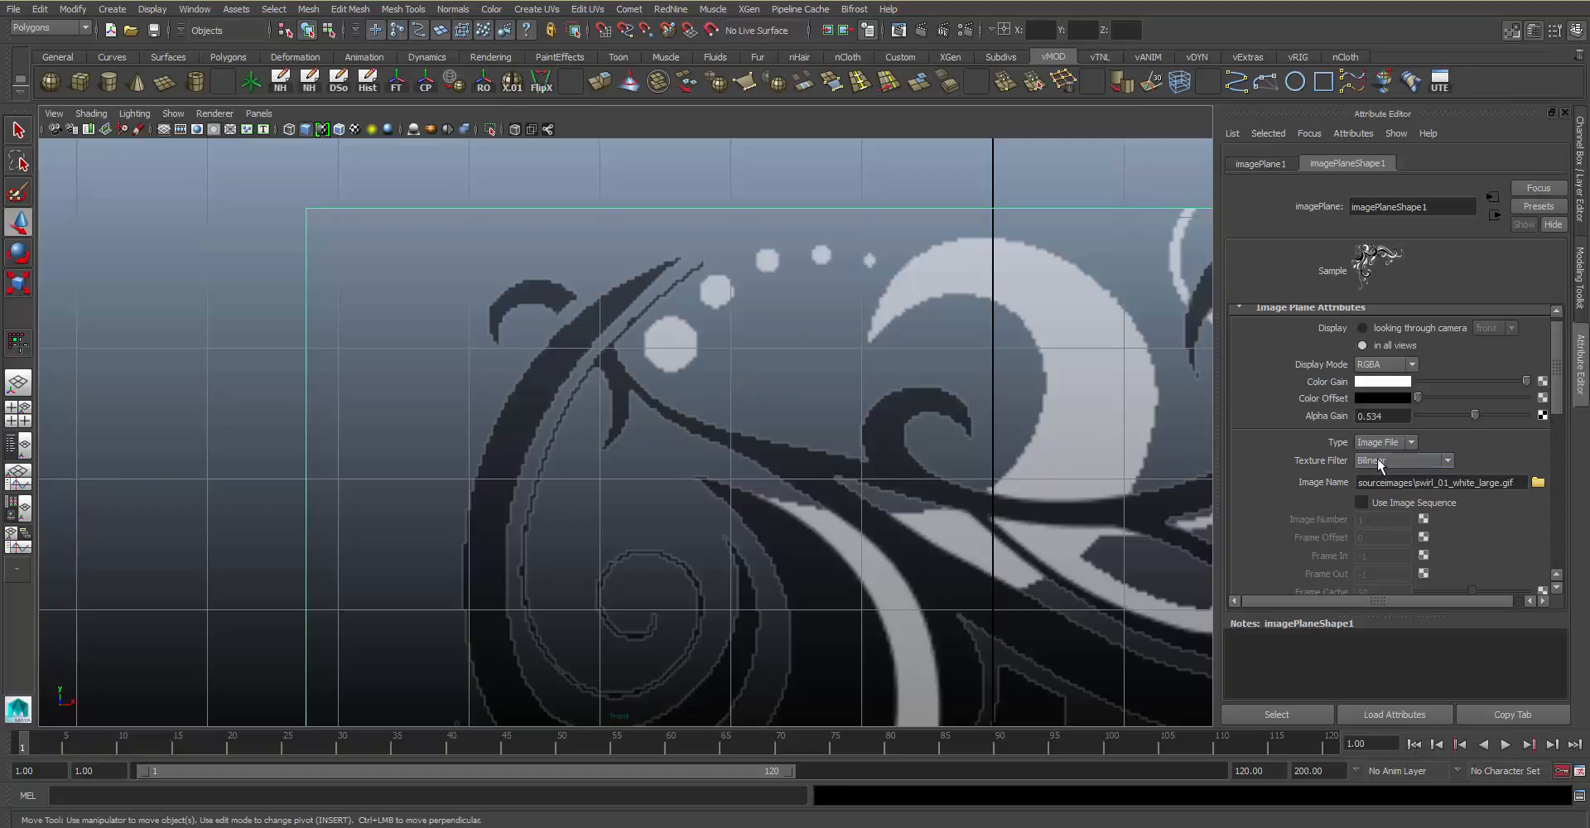
{"action": "left_click", "coordinate": [1402, 461]}
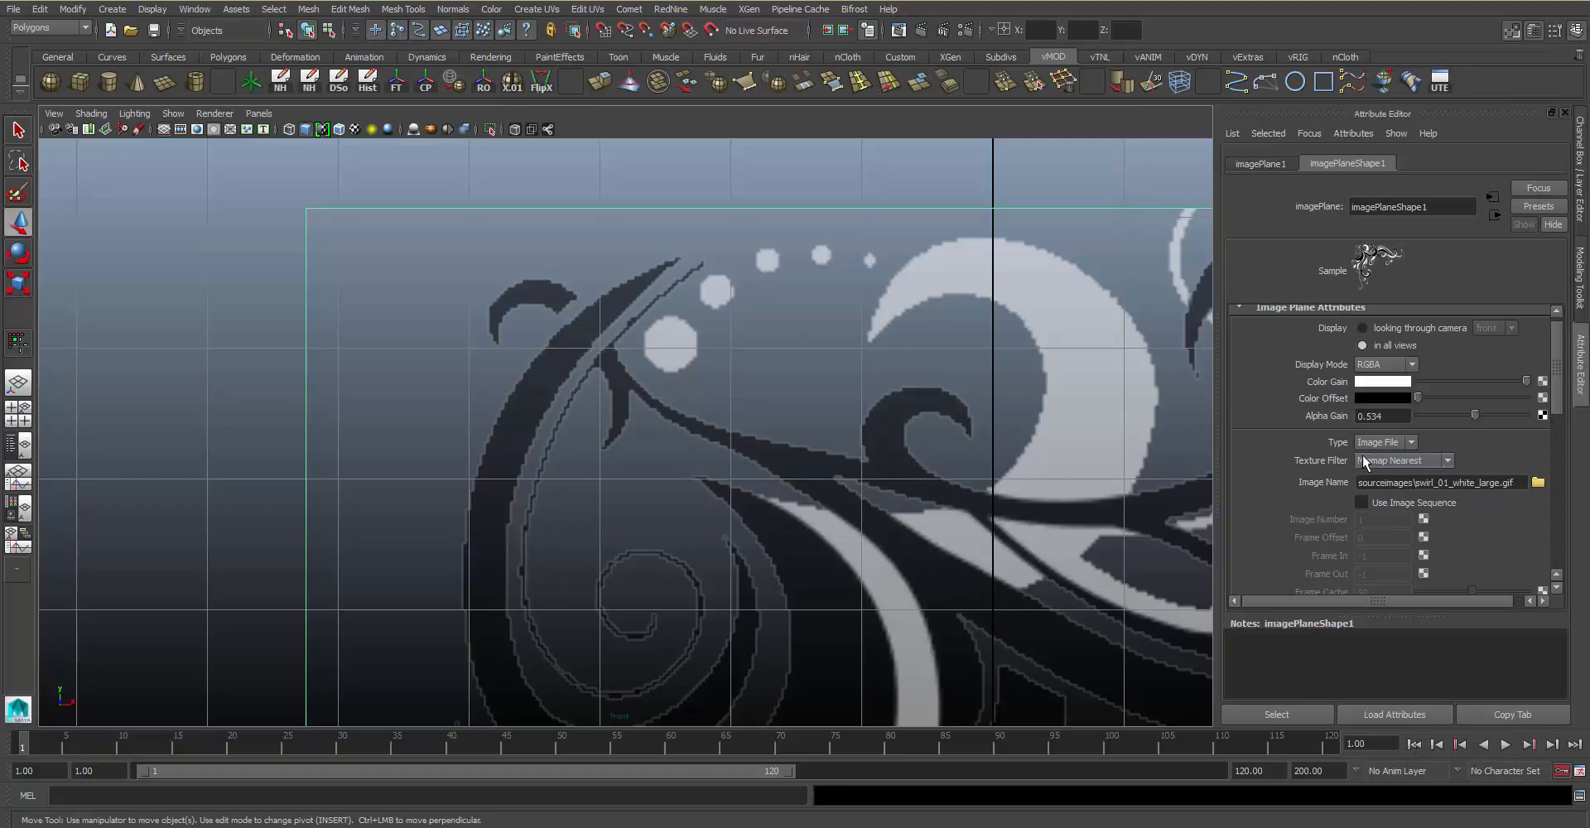
{"action": "left_click", "coordinate": [1403, 460]}
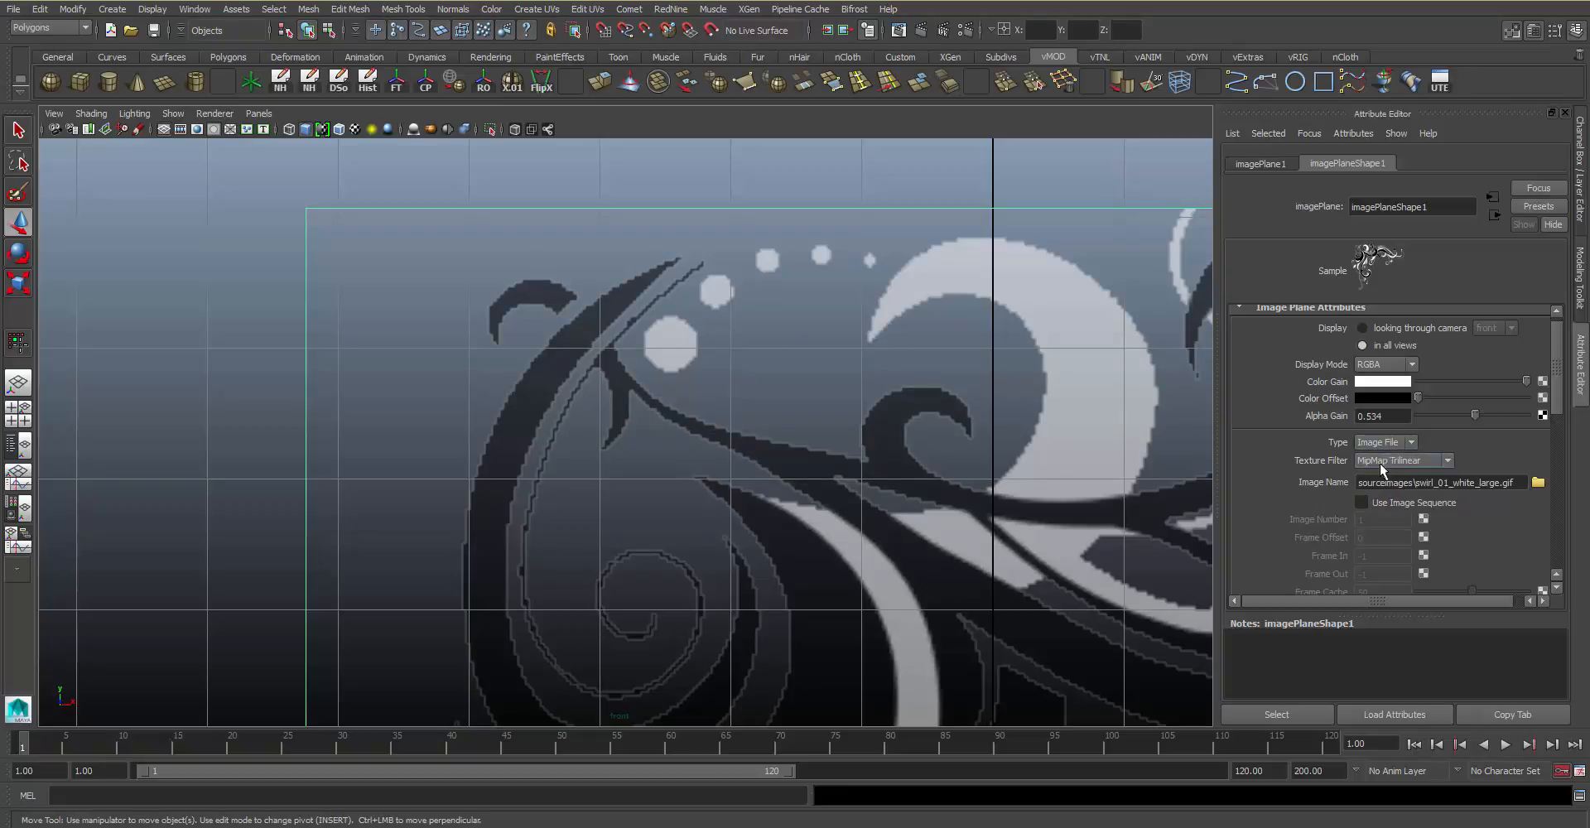
{"action": "left_click", "coordinate": [1401, 461]}
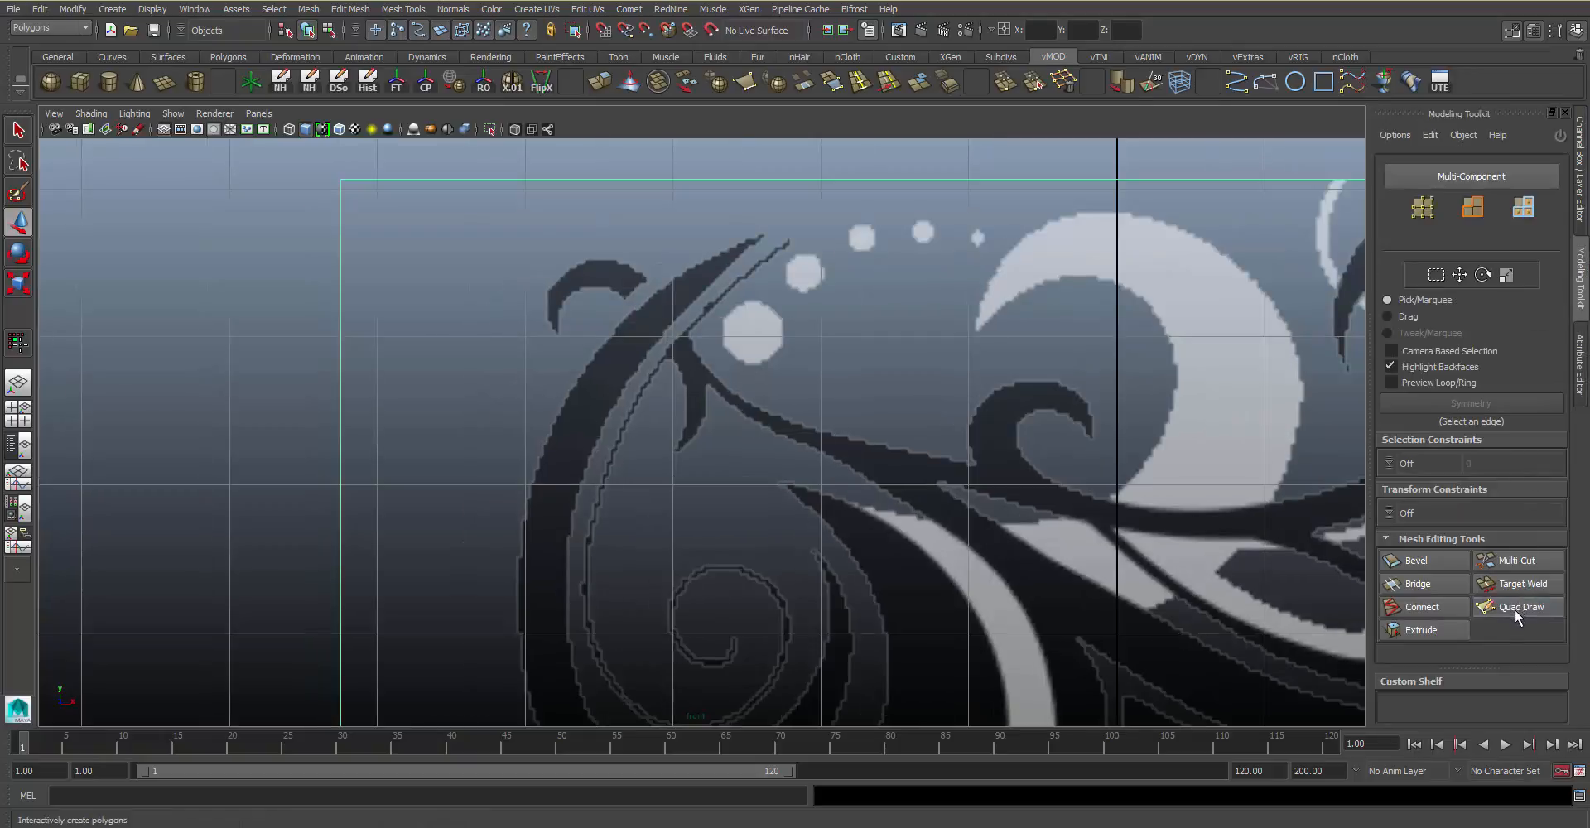
- Reactivate Quad Draw and trace a quad strip along the top-left curl
{"action": "left_click", "coordinate": [1519, 606]}
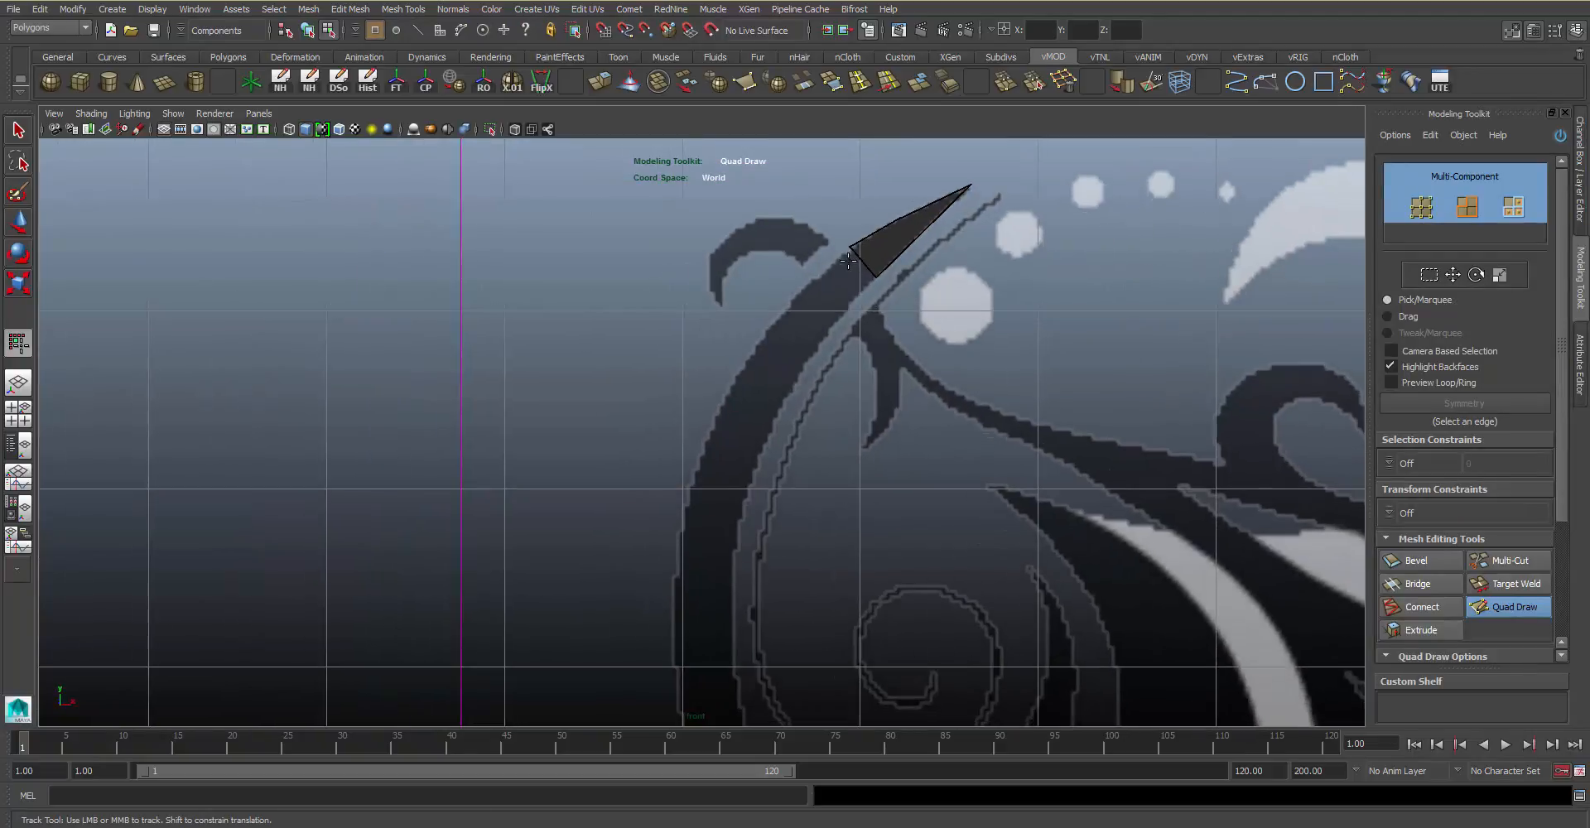
{"action": "left_click", "coordinate": [776, 316]}
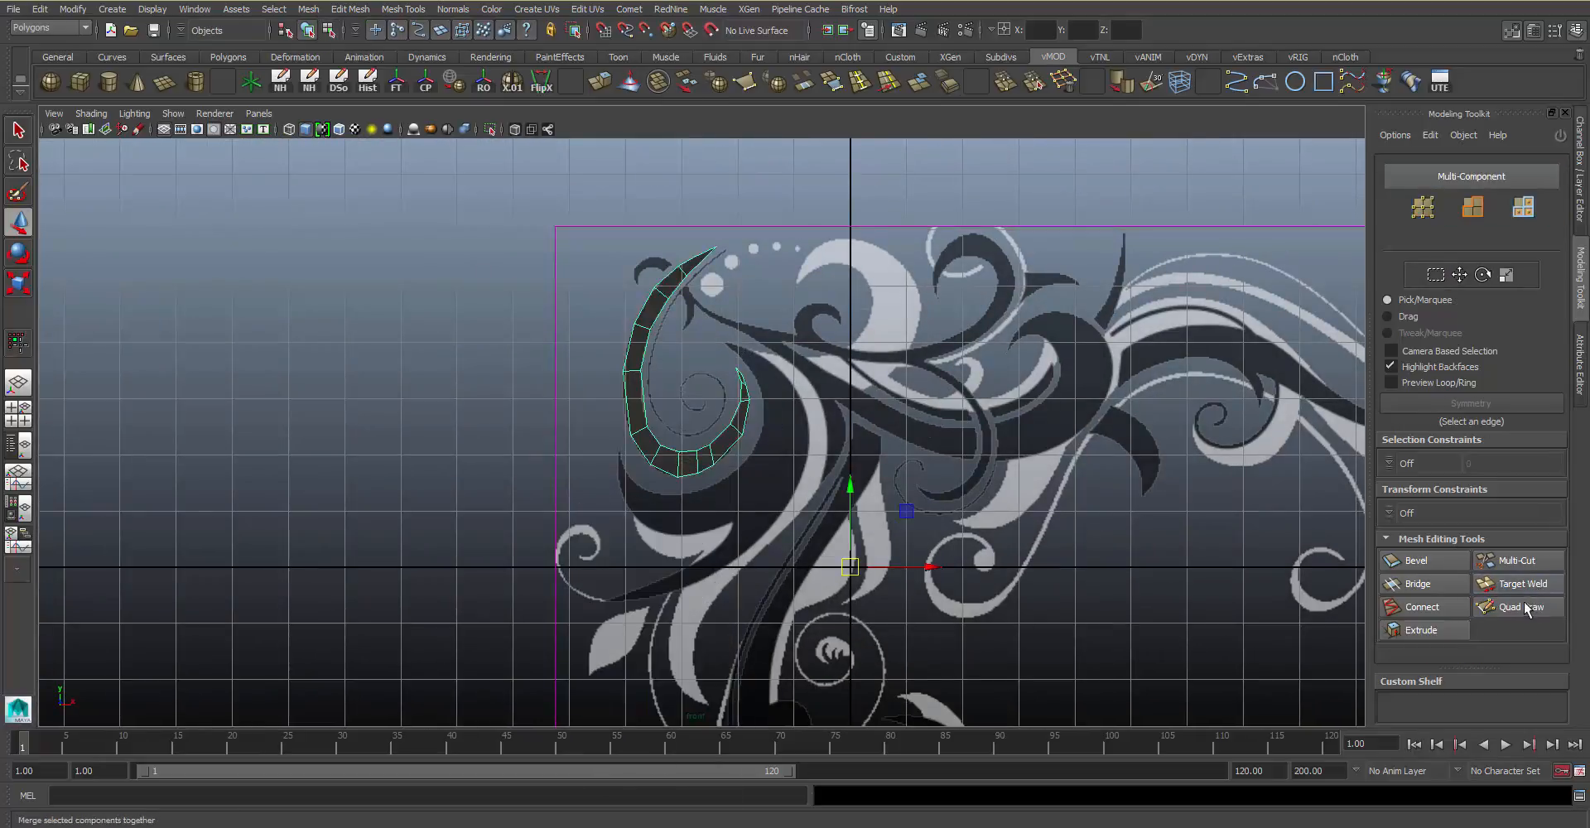
- Trace quad strips over the inner hook and crescent, then stretch the strip down the tail
{"action": "left_click", "coordinate": [1520, 606]}
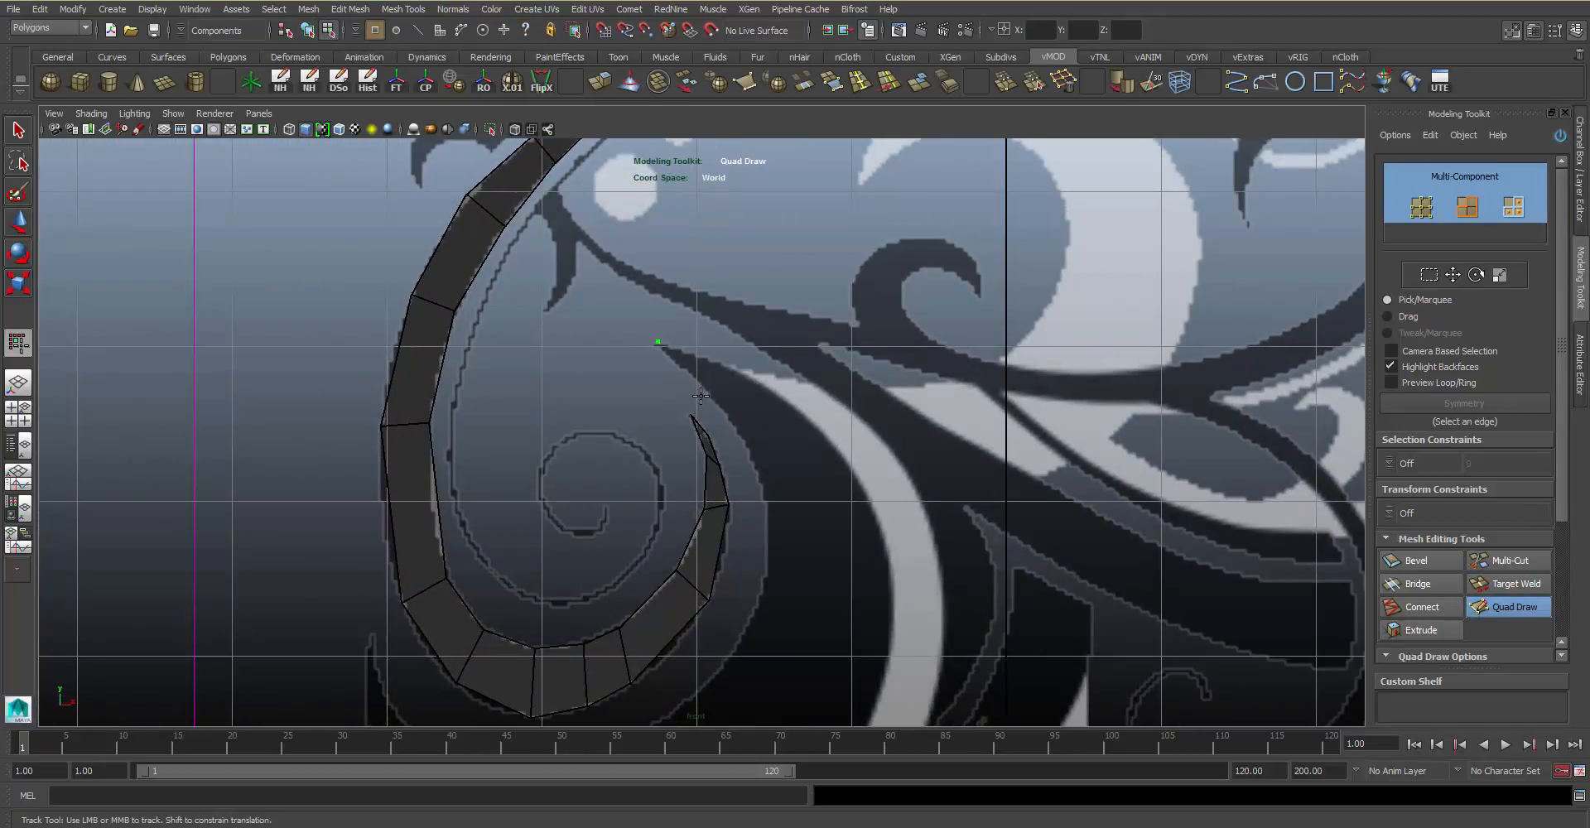
{"action": "left_click", "coordinate": [709, 364]}
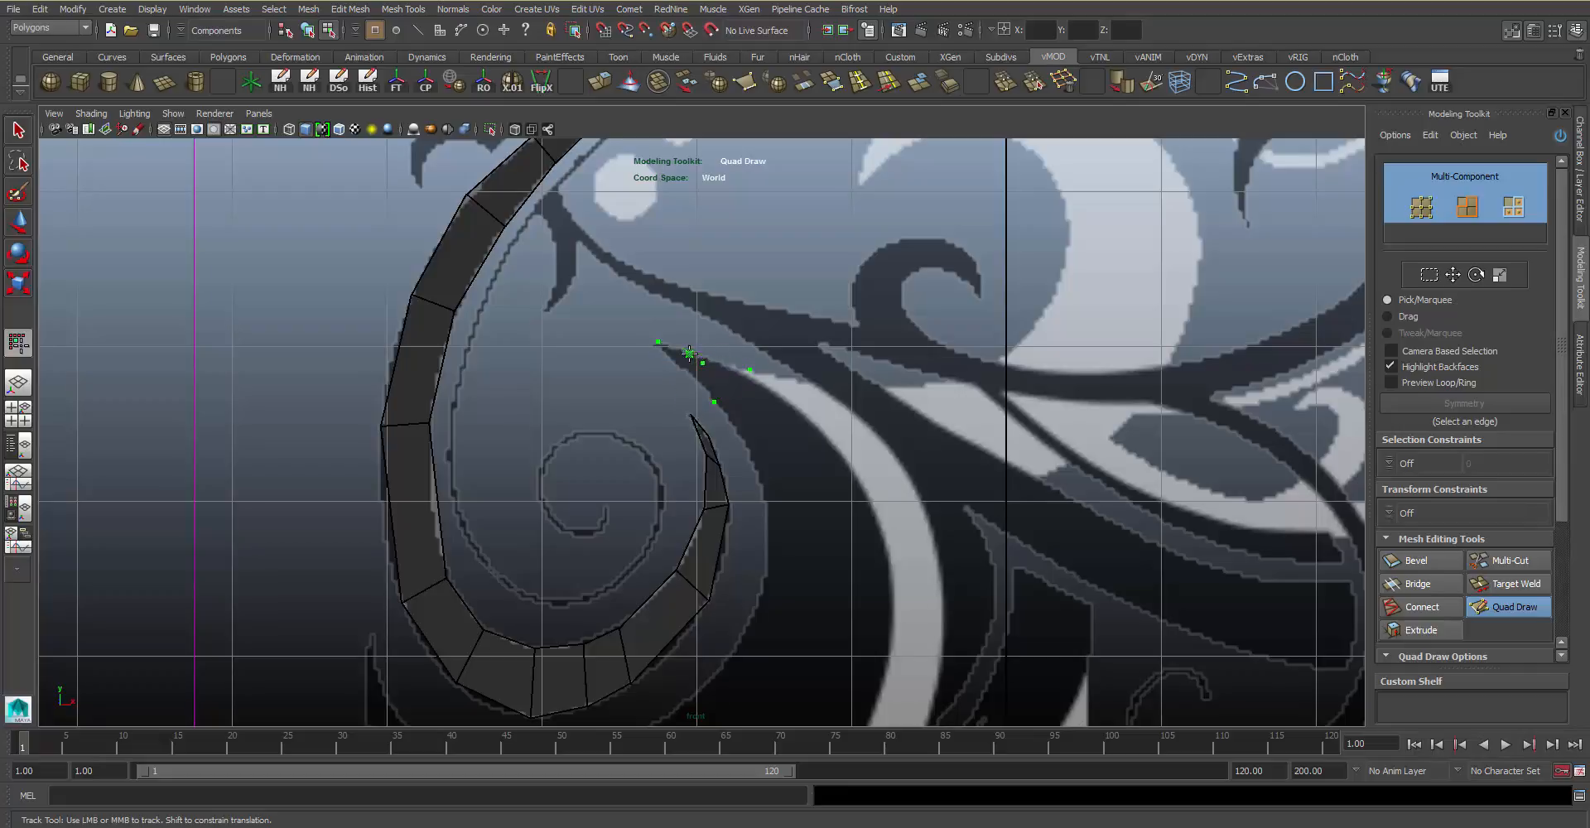
{"action": "left_click", "coordinate": [719, 385]}
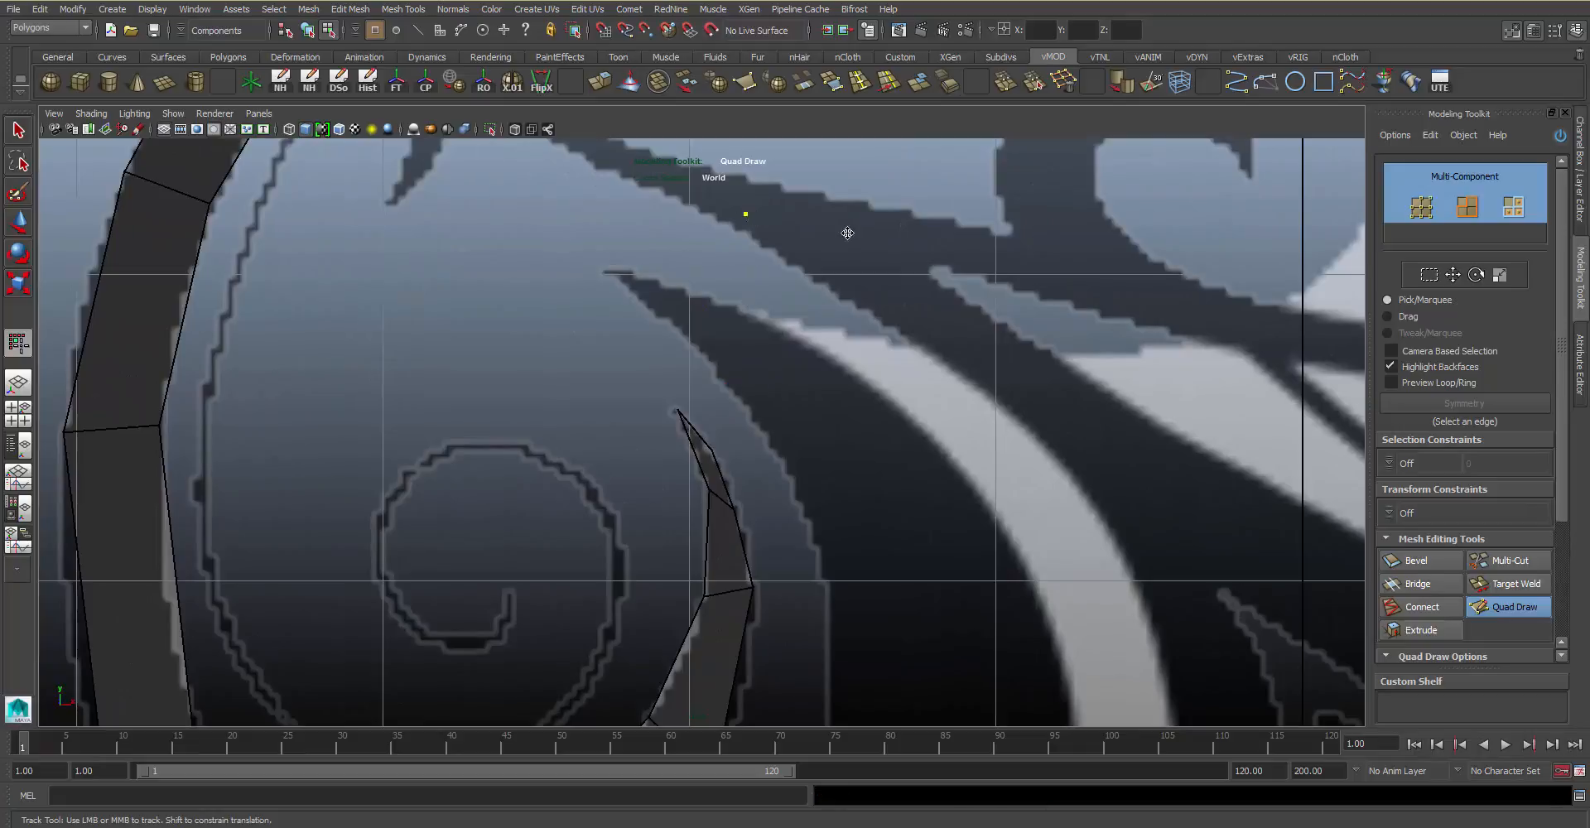
{"action": "left_click", "coordinate": [596, 284]}
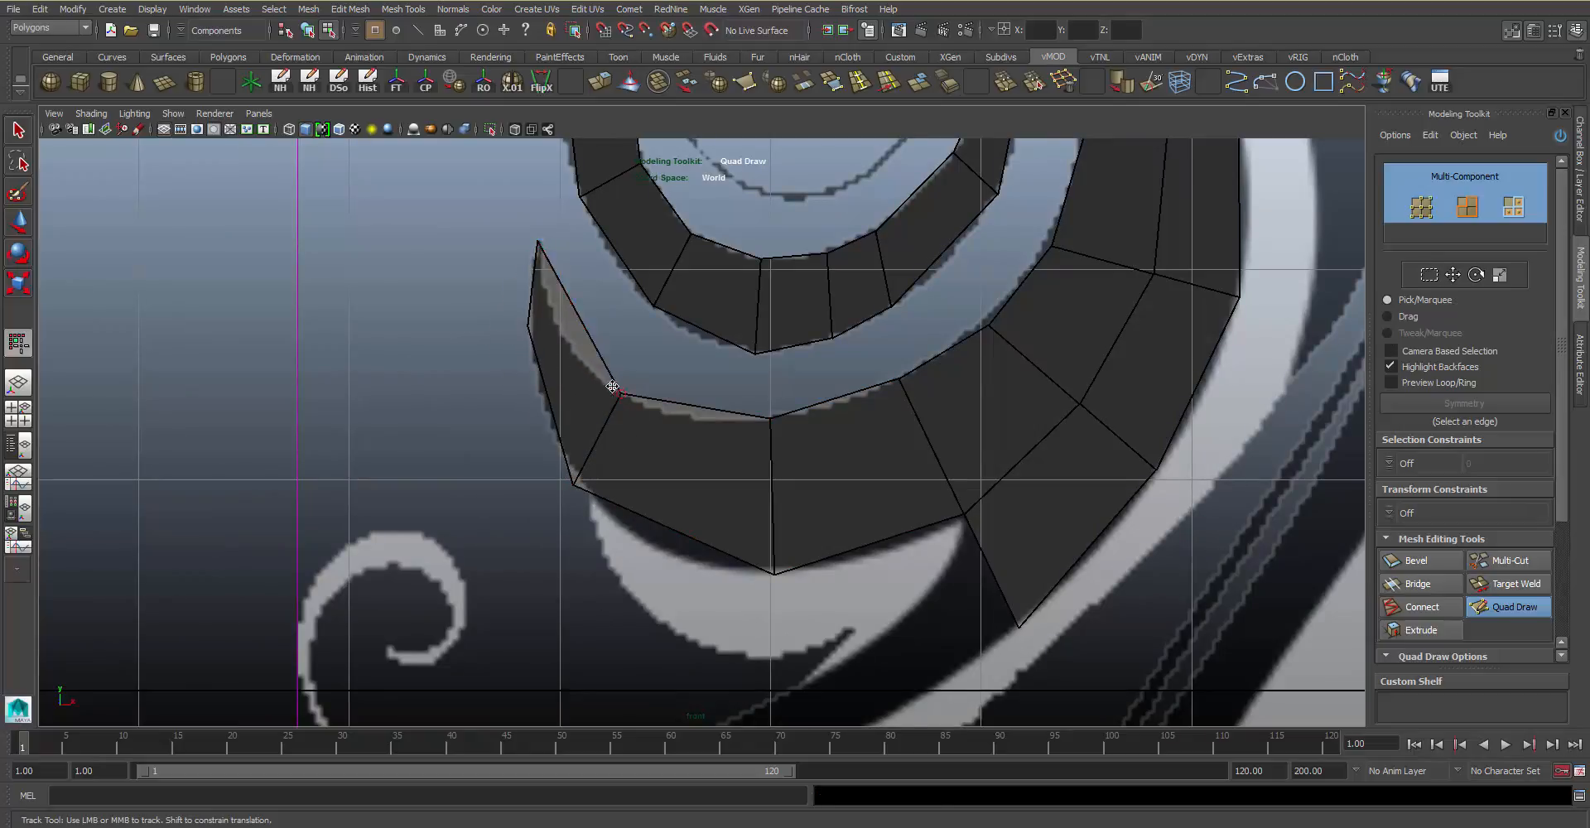
{"action": "left_click", "coordinate": [581, 308]}
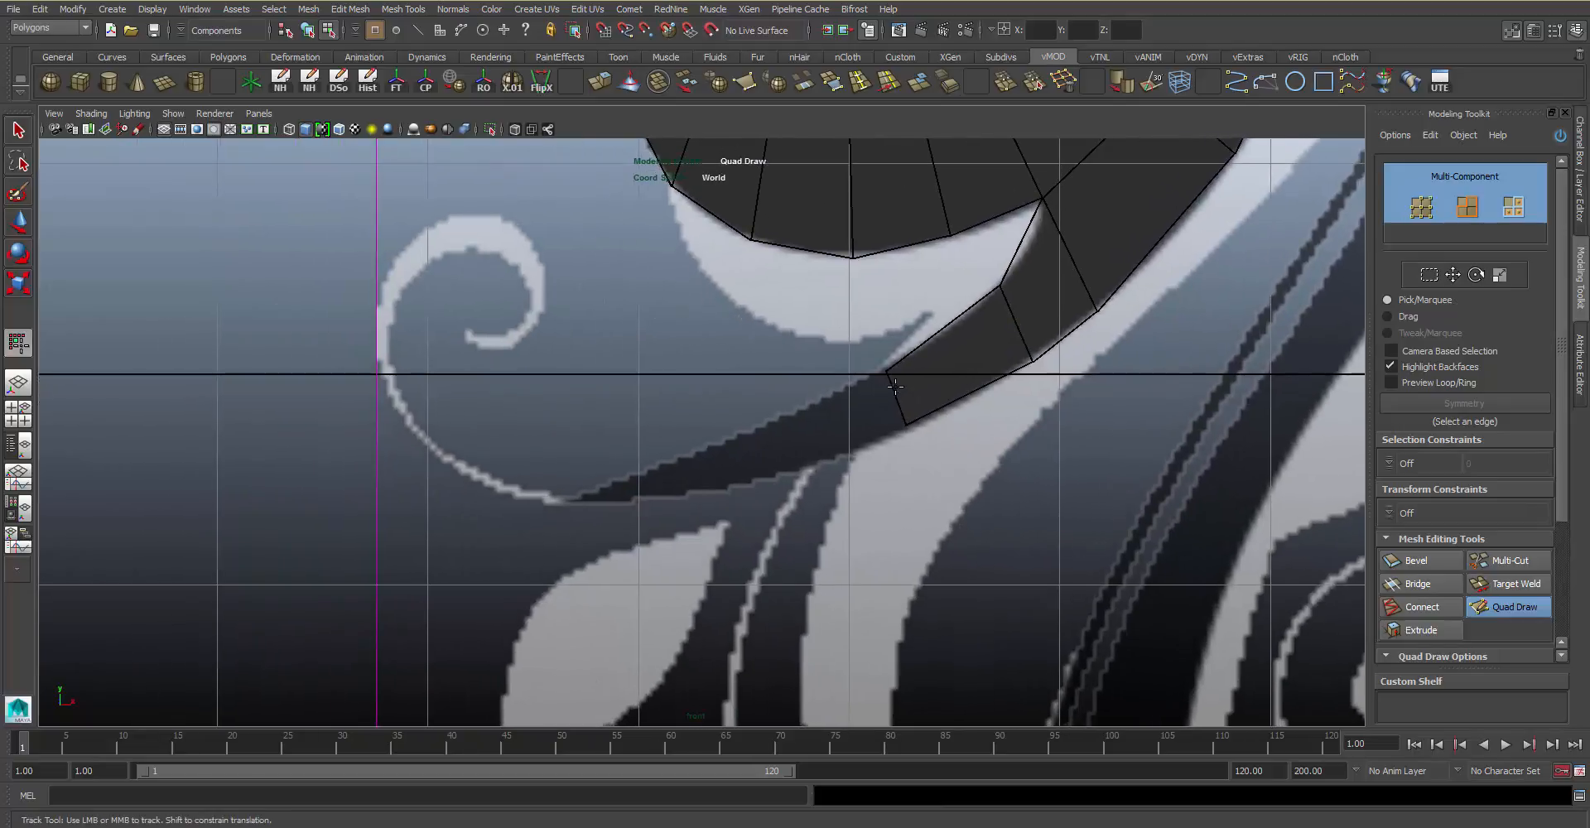
{"action": "left_click_drag", "start_coordinate": [893, 386], "coordinate": [788, 468]}
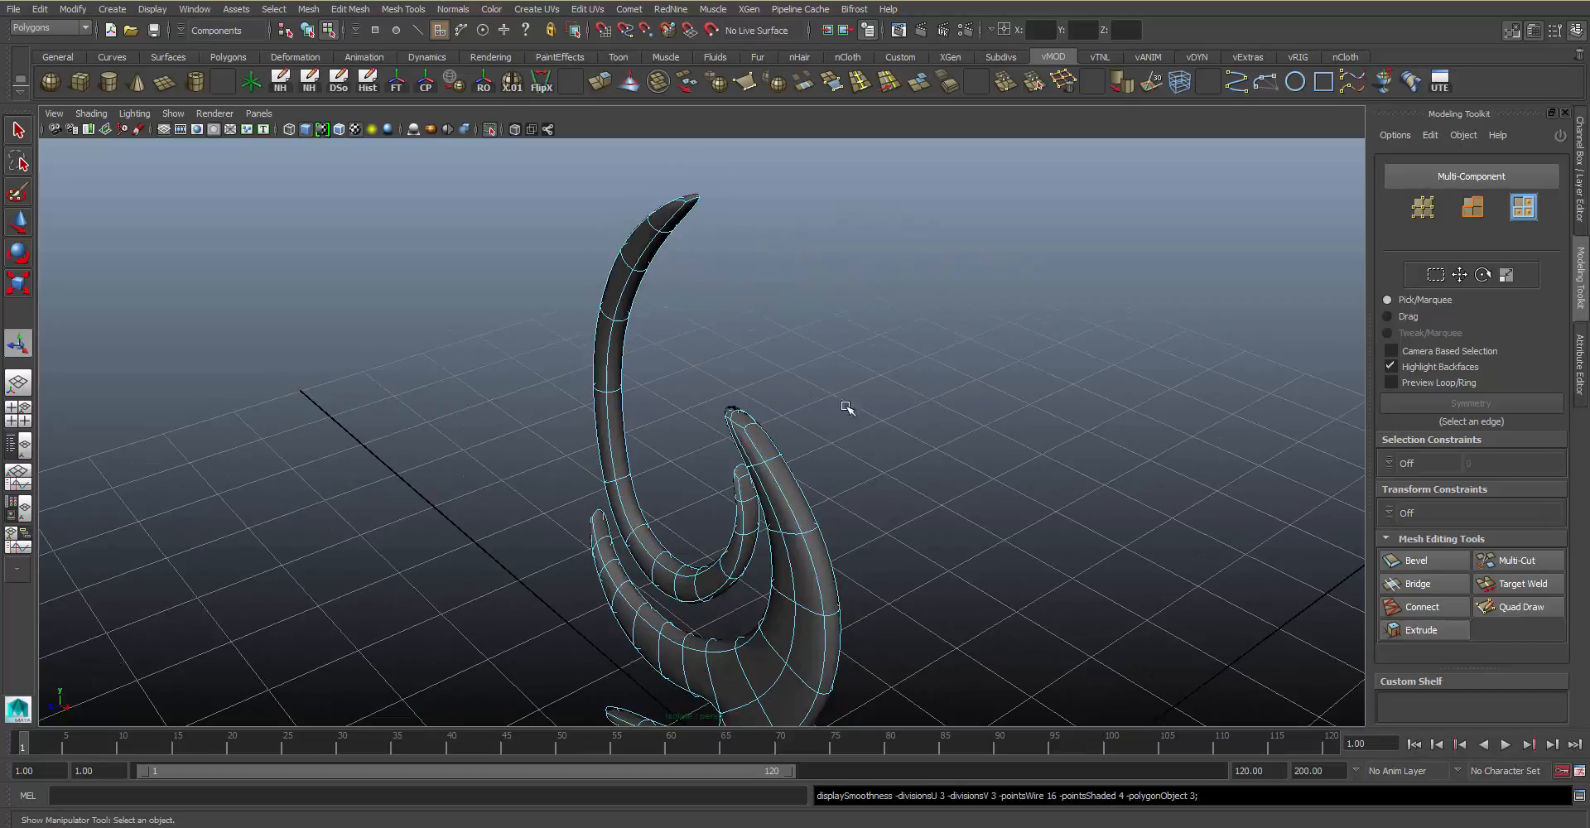
- Switch to Object Mode and slice new edges across the swirl with Multi-Cut
{"action": "right_click", "coordinate": [834, 268]}
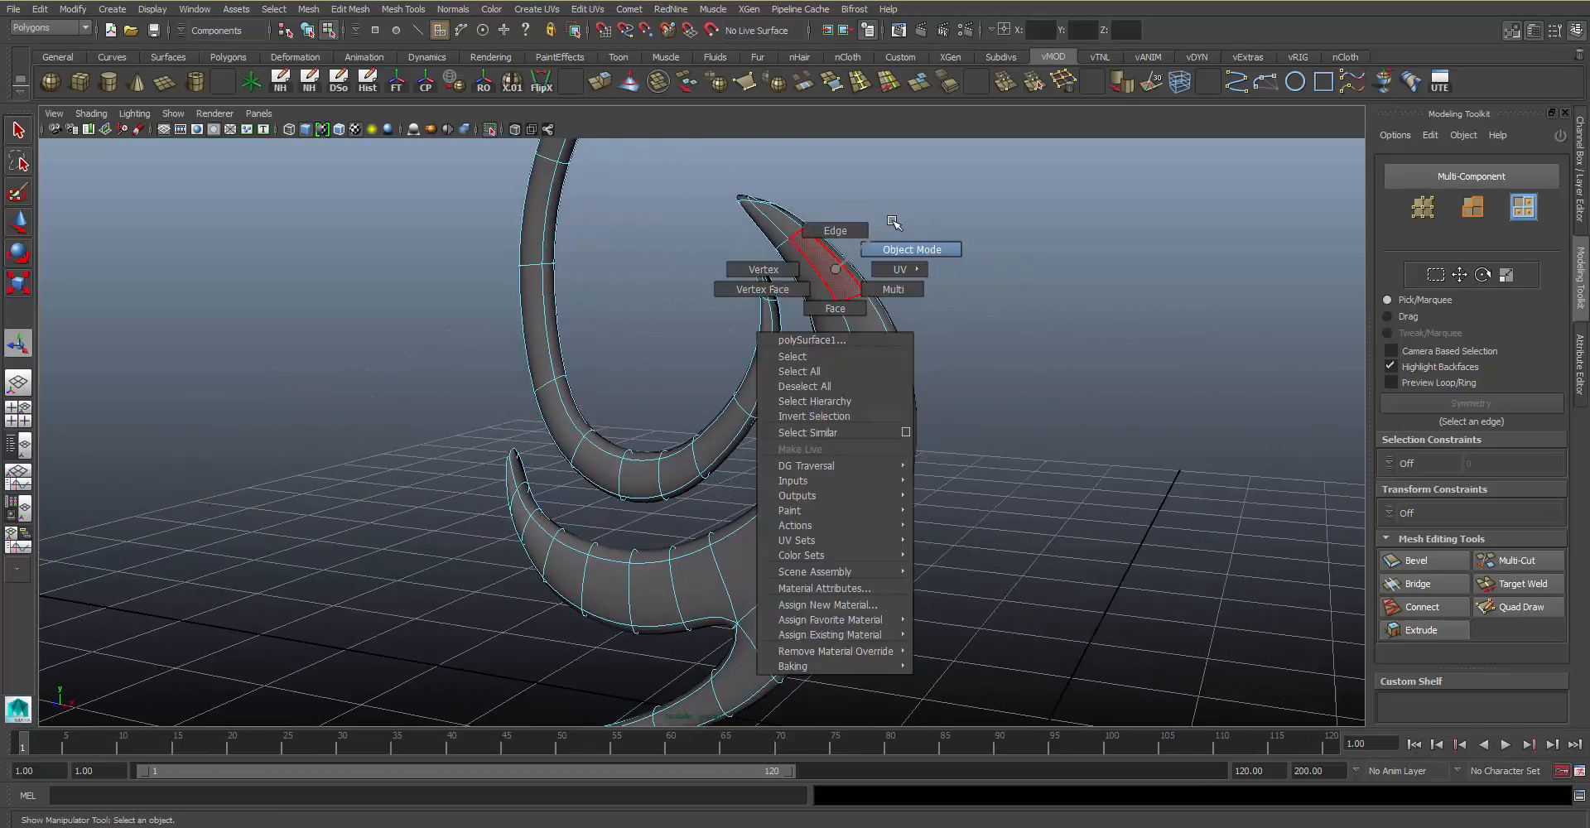
{"action": "left_click", "coordinate": [912, 248]}
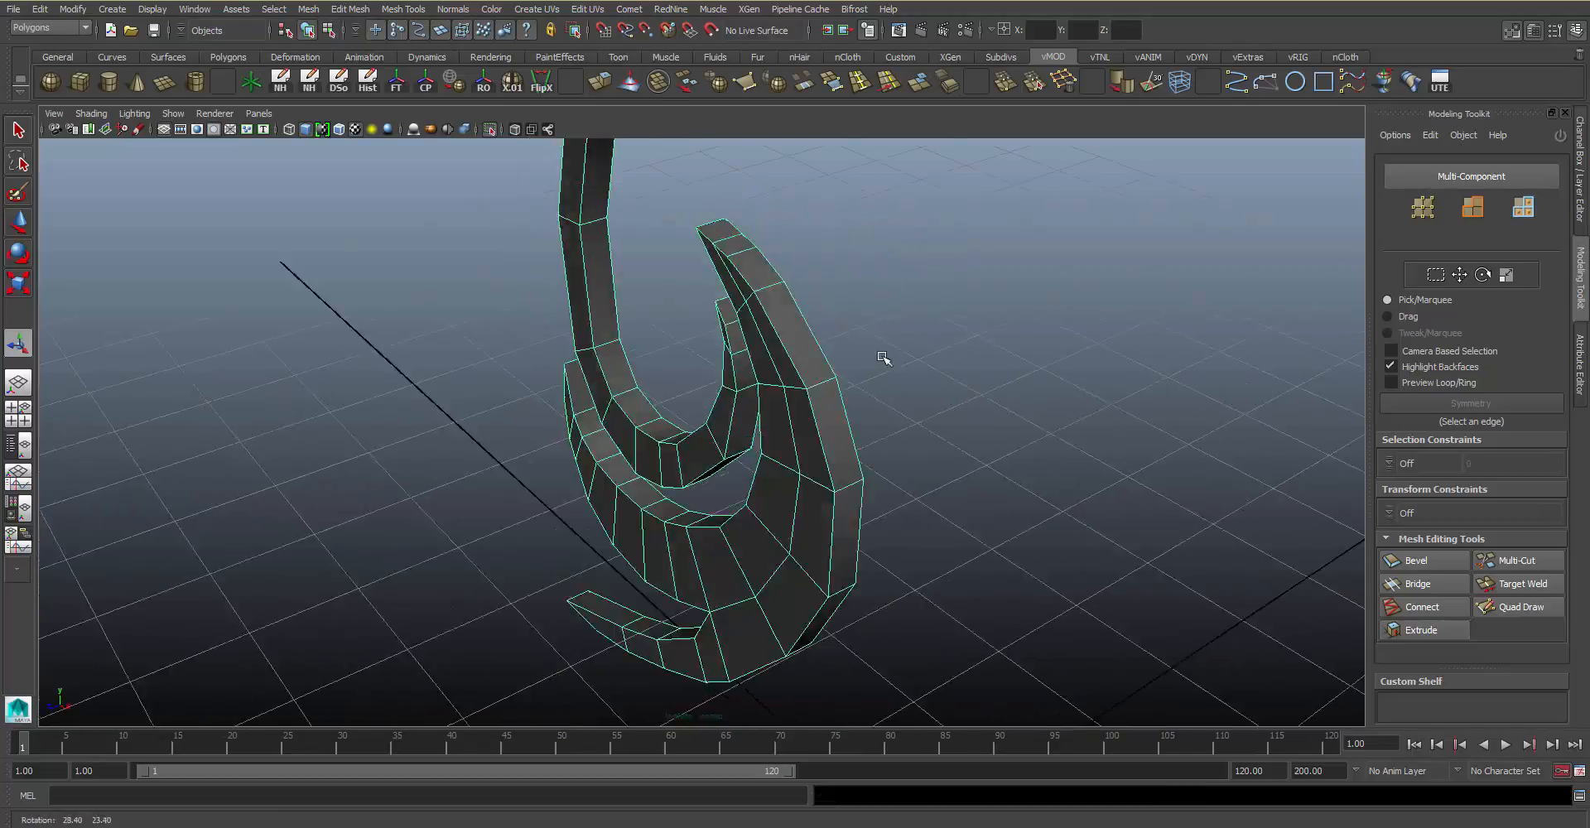
{"action": "left_click", "coordinate": [1511, 560]}
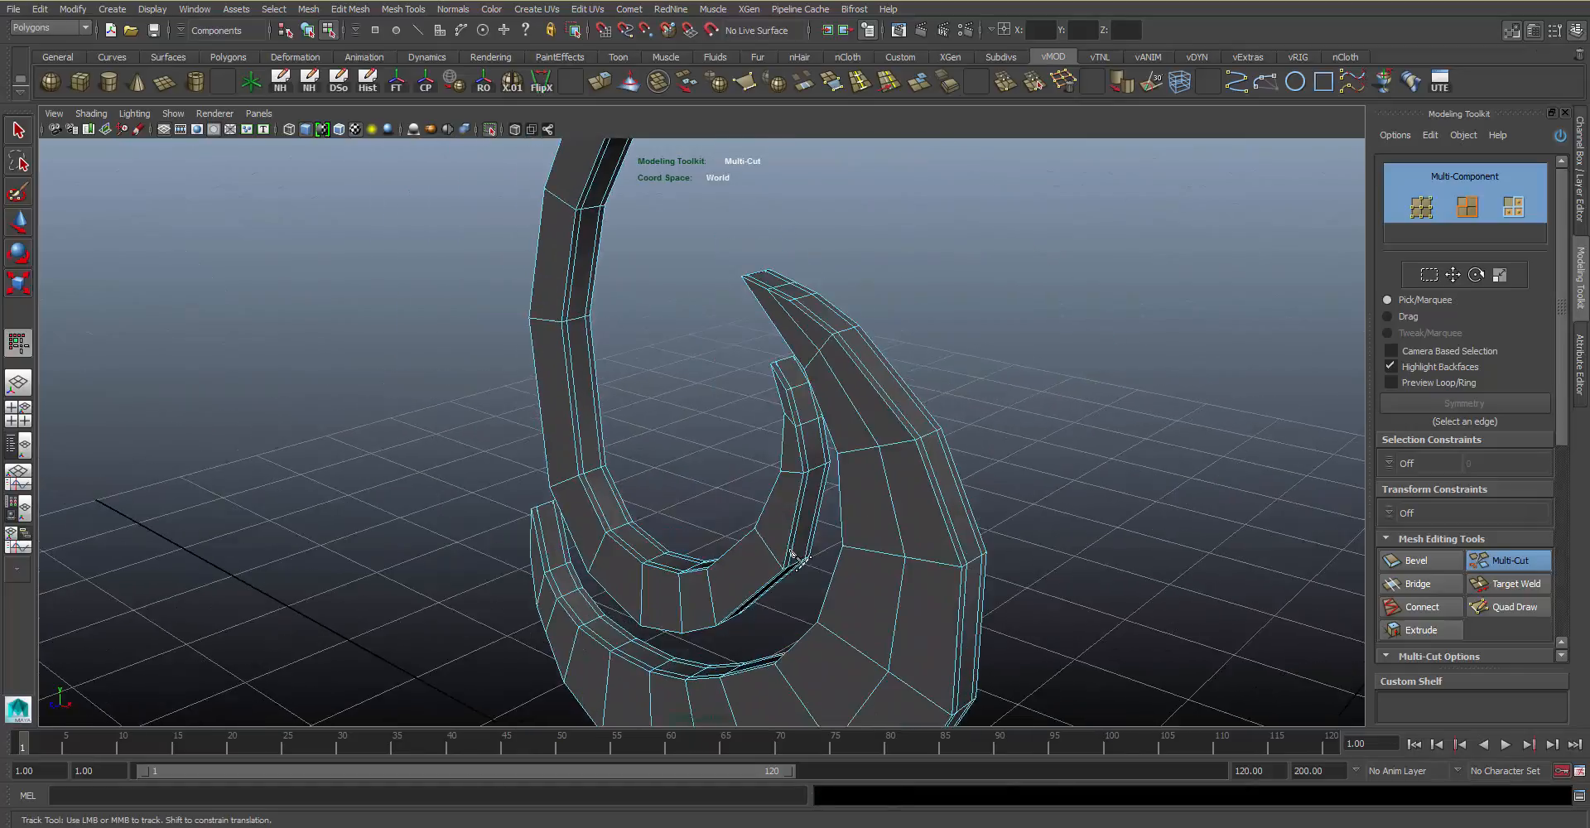
{"action": "left_click_drag", "start_coordinate": [792, 558], "coordinate": [842, 461]}
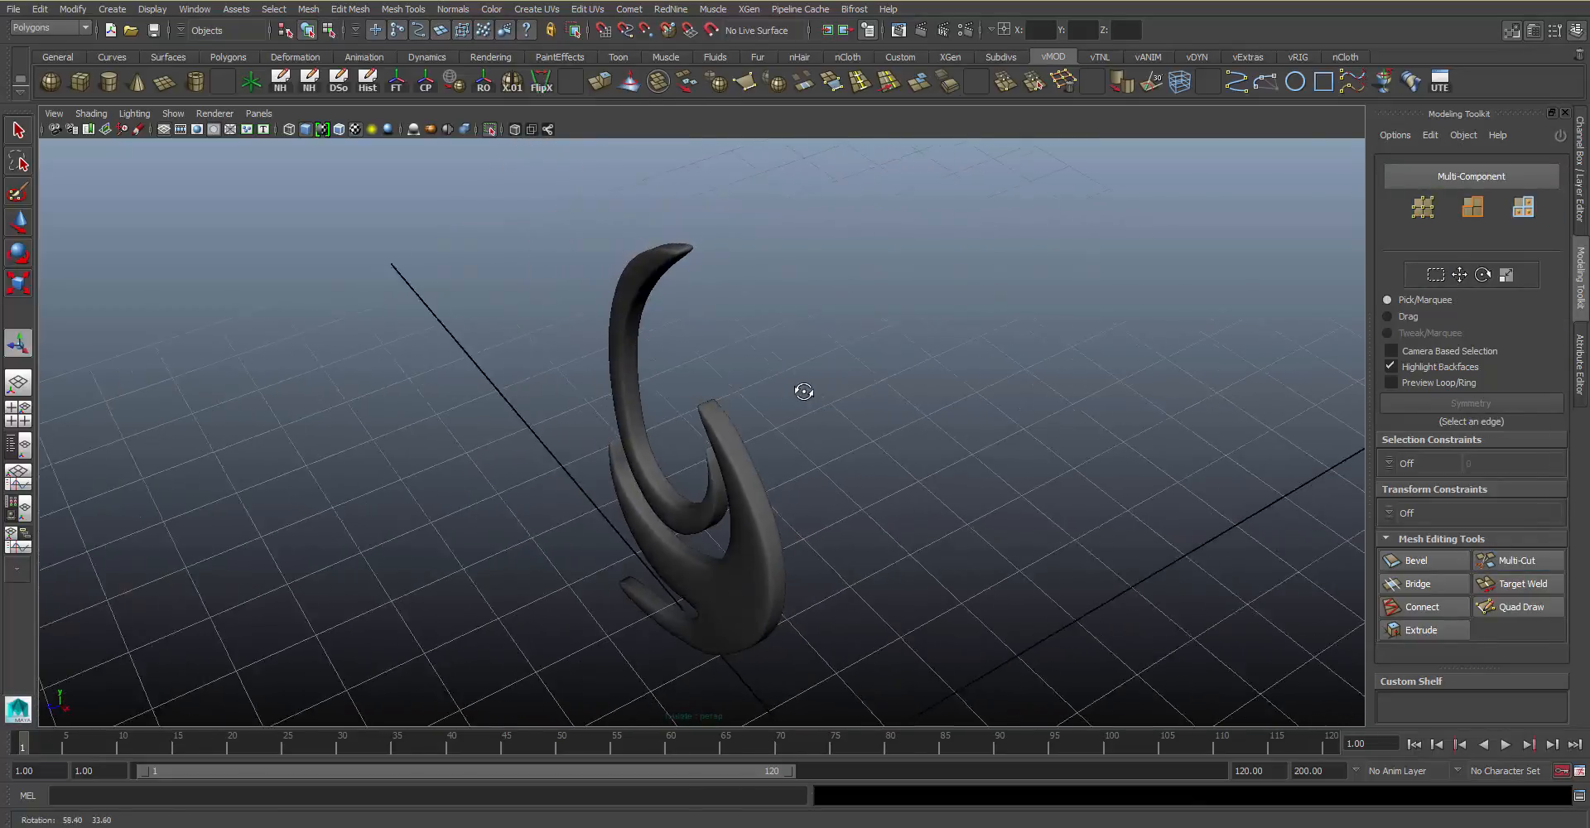
- View the swirl face-on from farther away and start a New Scene, raising the save prompt
{"action": "left_click_drag", "start_coordinate": [805, 391], "coordinate": [911, 277]}
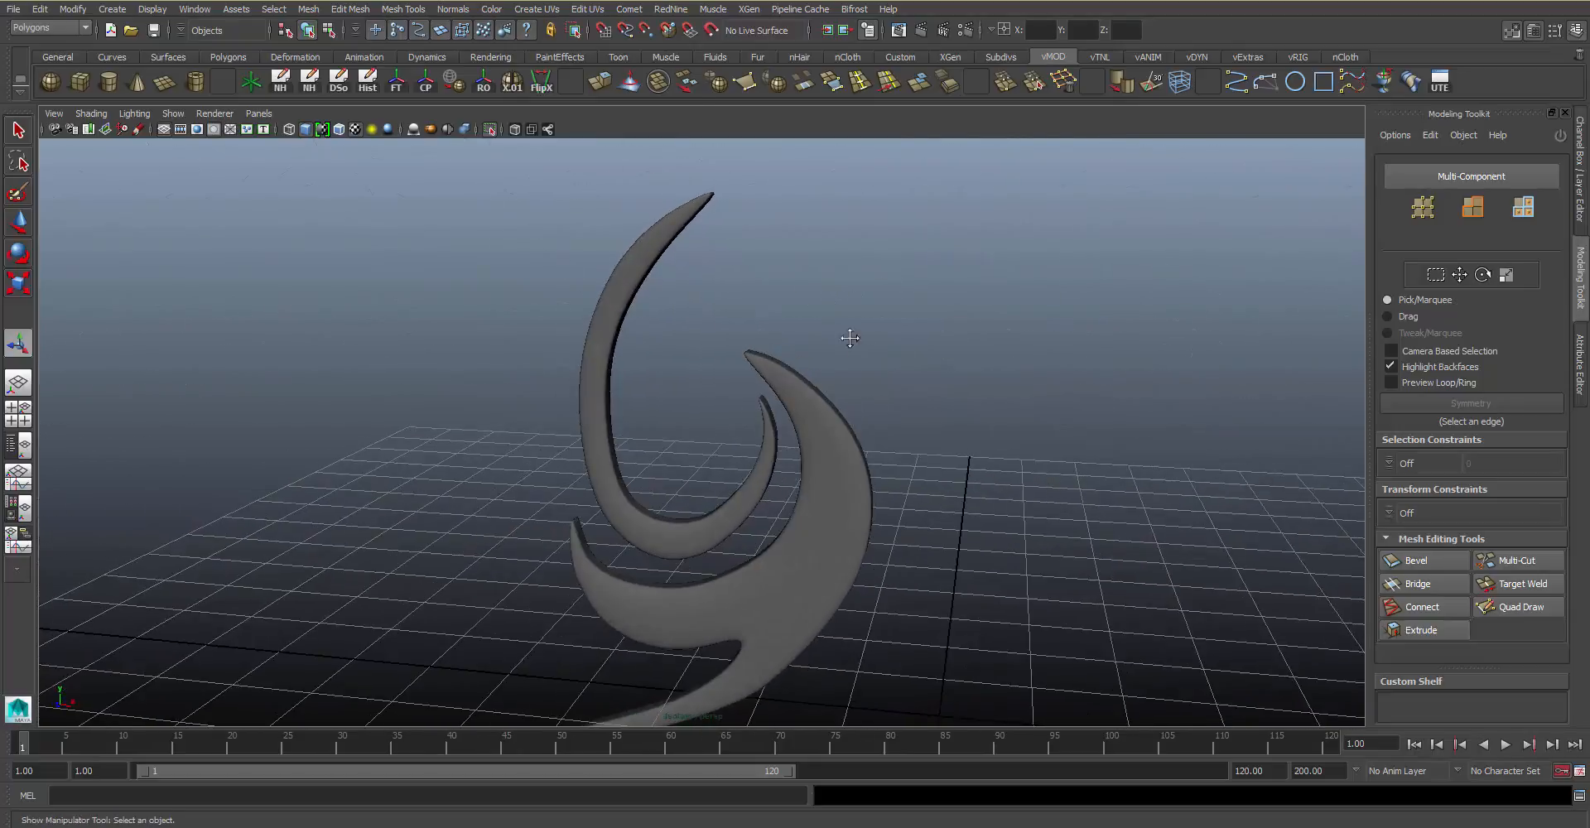
{"action": "left_click", "coordinate": [1520, 560]}
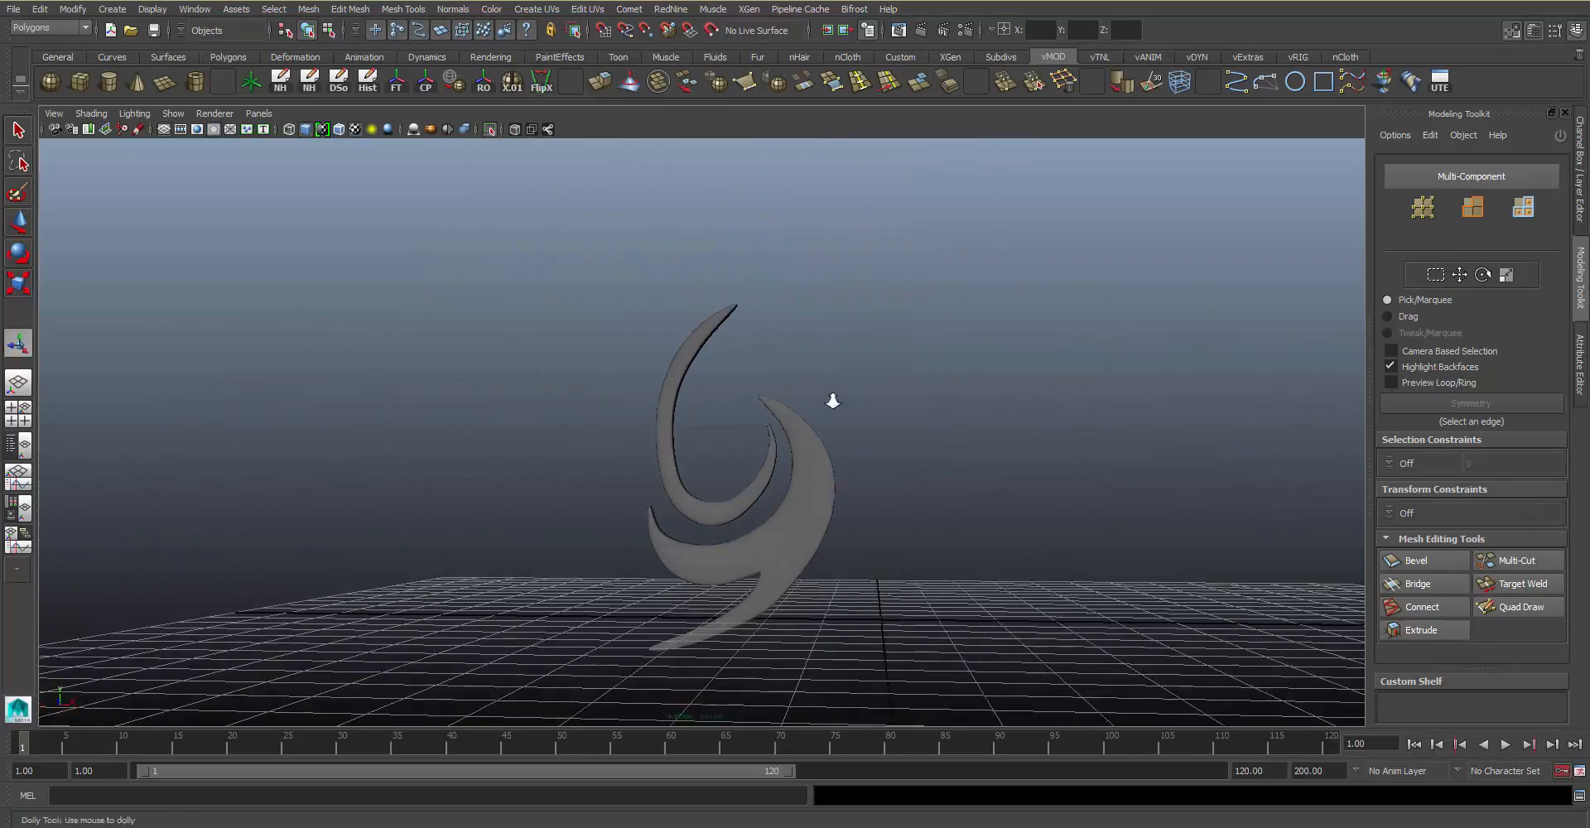
{"action": "left_click_drag", "start_coordinate": [832, 401], "coordinate": [822, 497]}
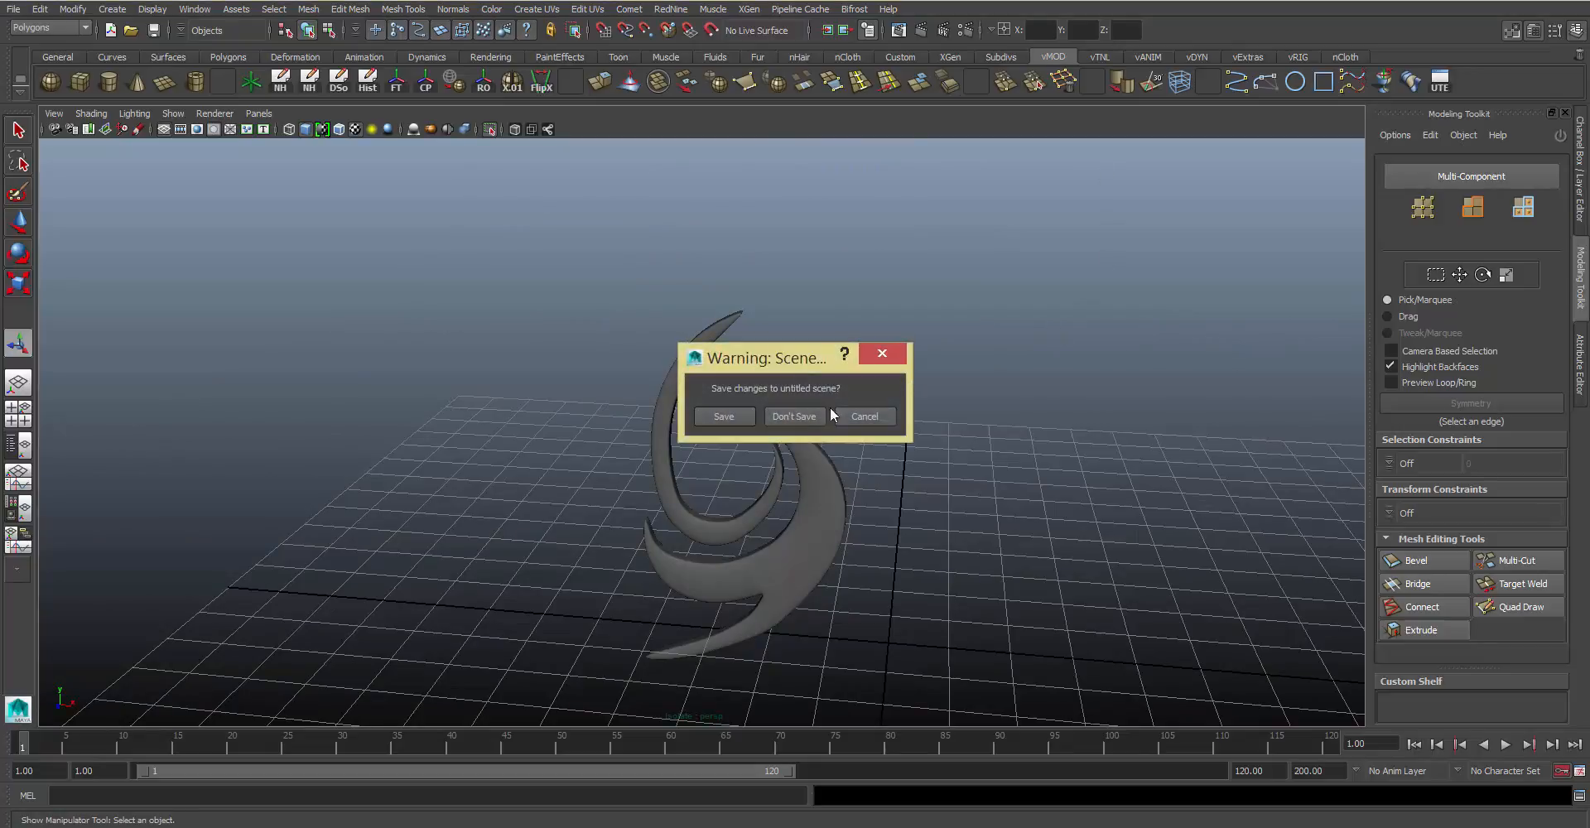
- Discard the swirl scene with Don't Save and cancel the Open Scene browser
{"action": "left_click", "coordinate": [795, 416]}
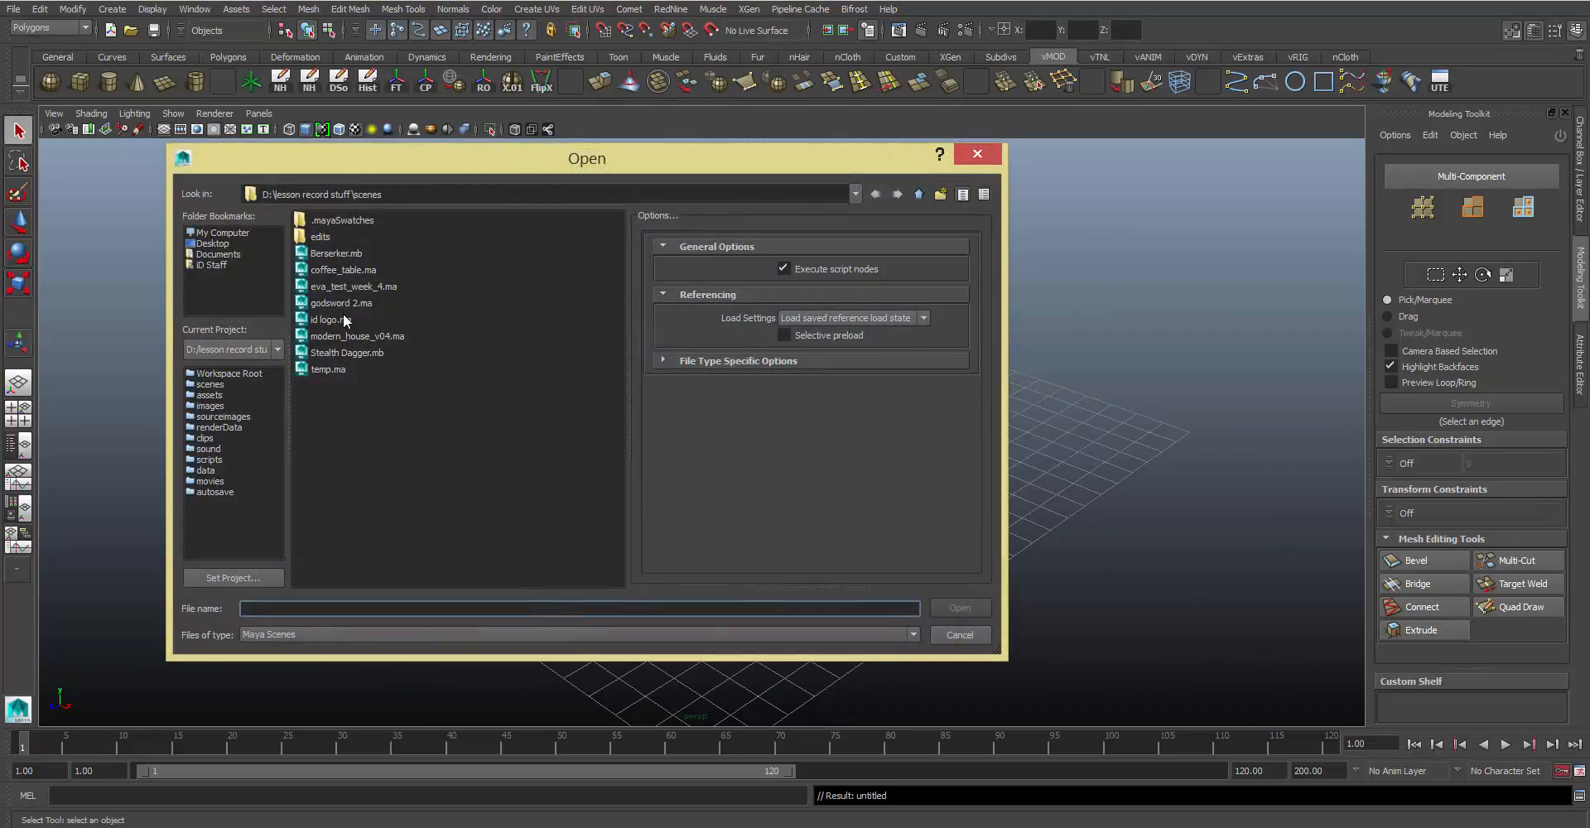
{"action": "left_click", "coordinate": [960, 634]}
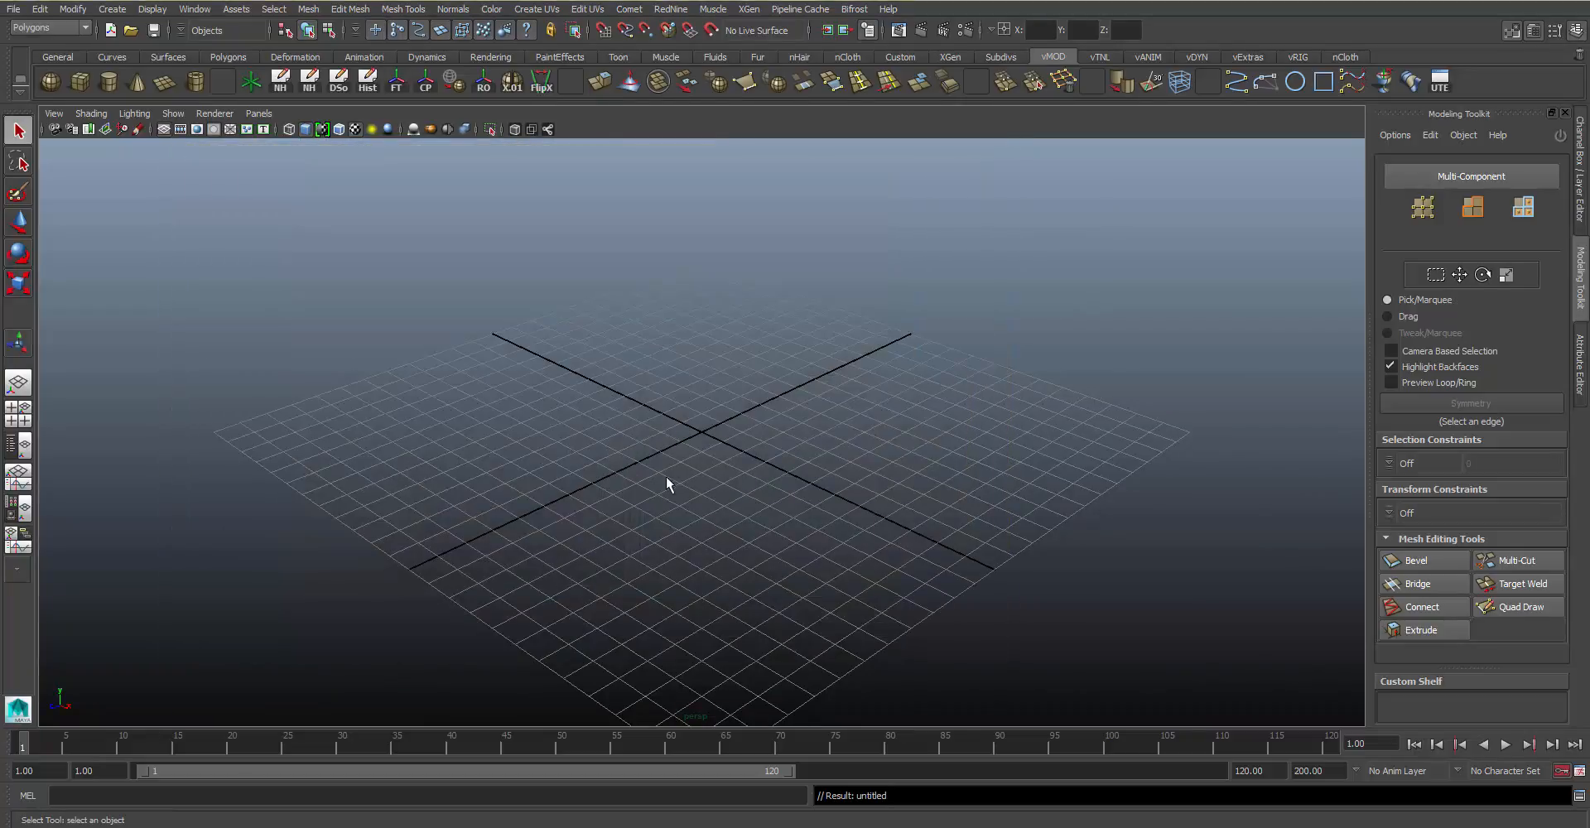
{"action": "mouse_move", "coordinate": [613, 403]}
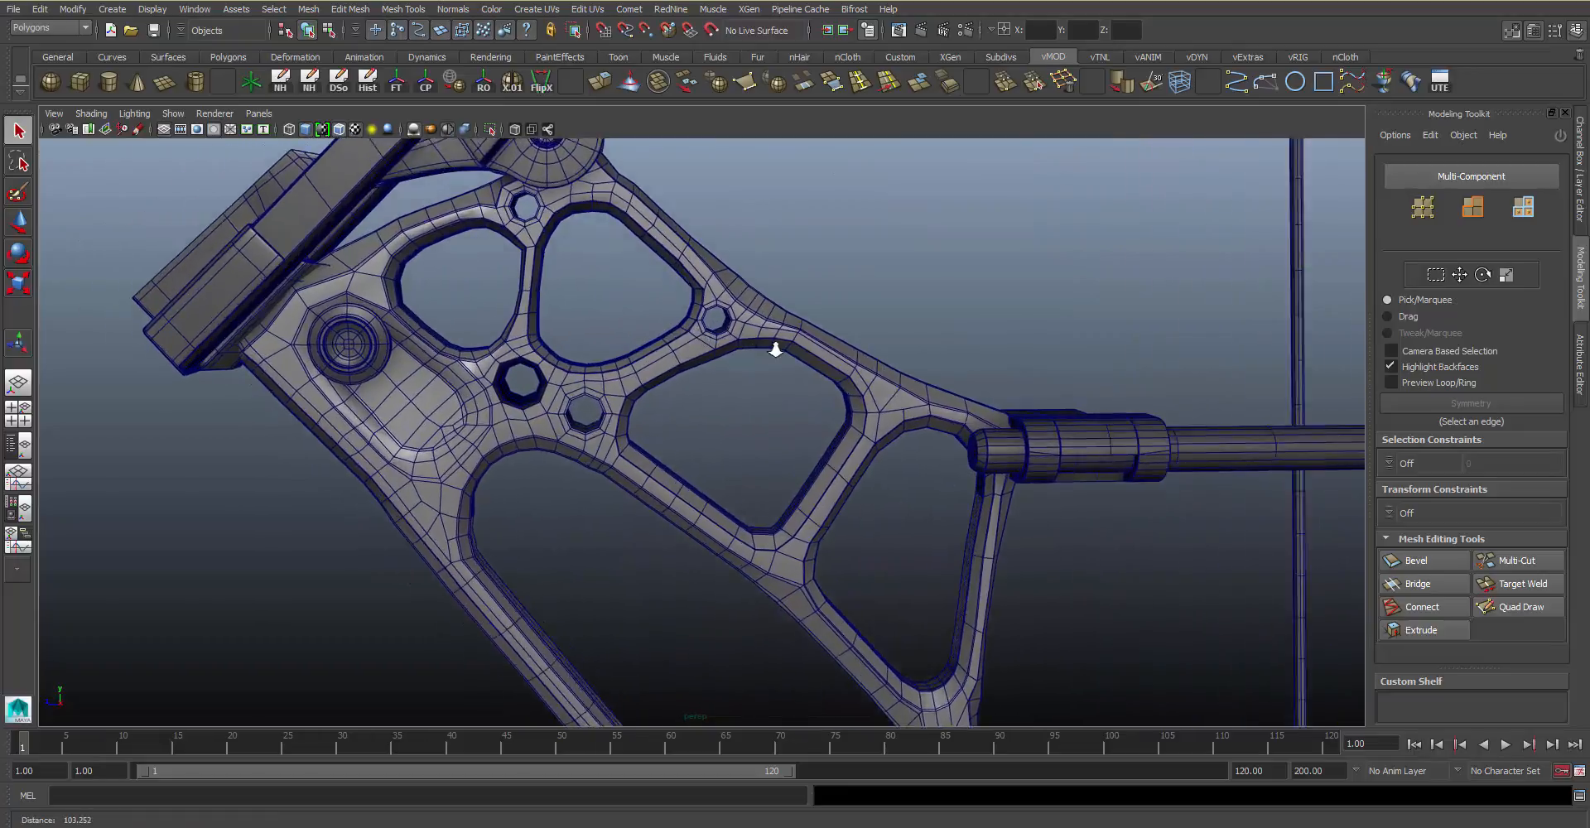
{"action": "left_click_drag", "start_coordinate": [774, 349], "coordinate": [487, 247]}
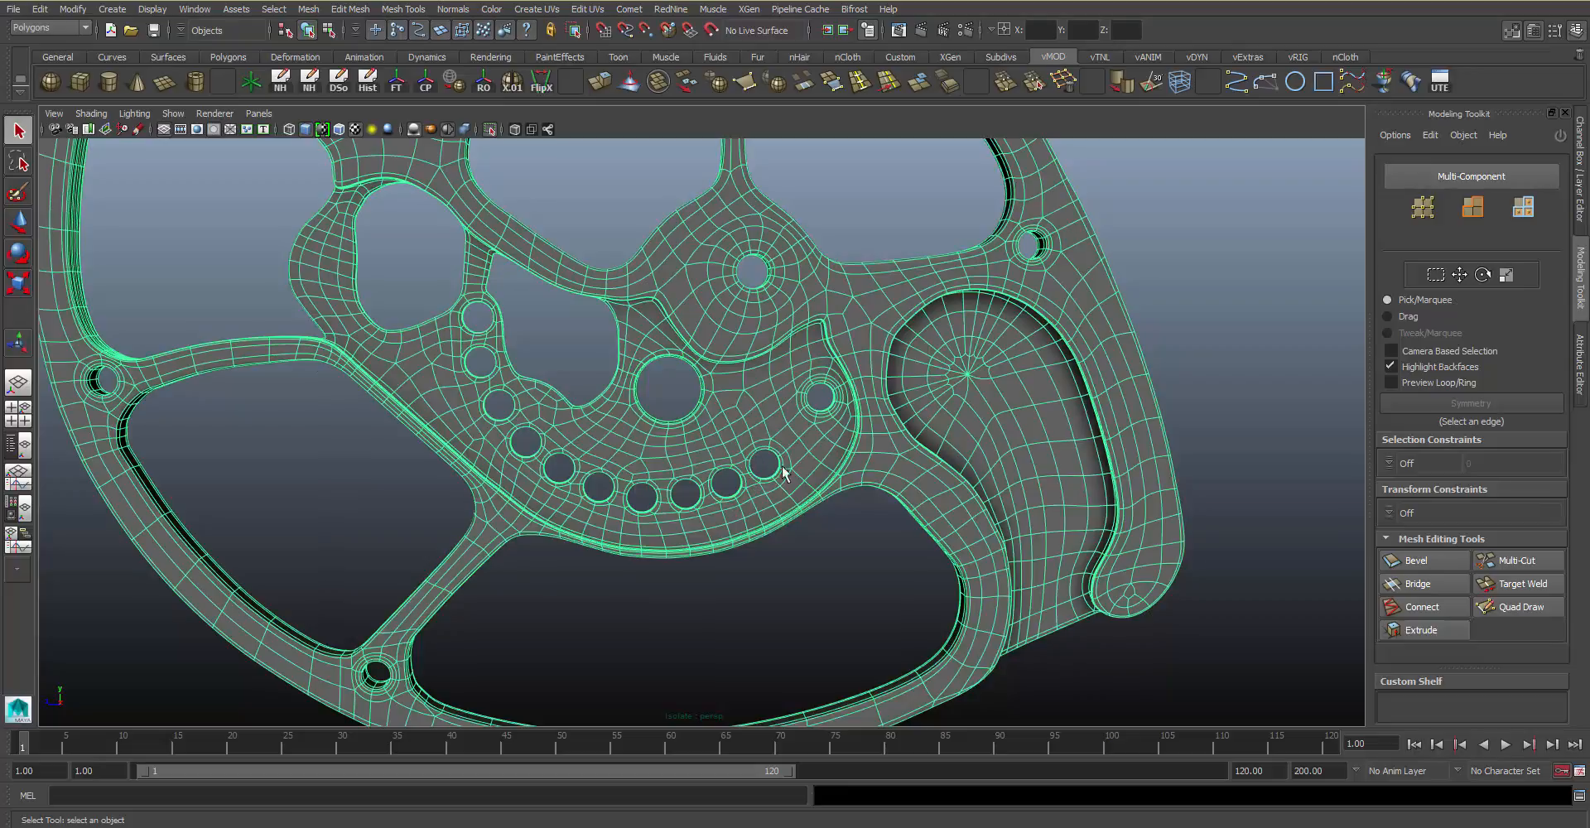
{"action": "mouse_move", "coordinate": [765, 497]}
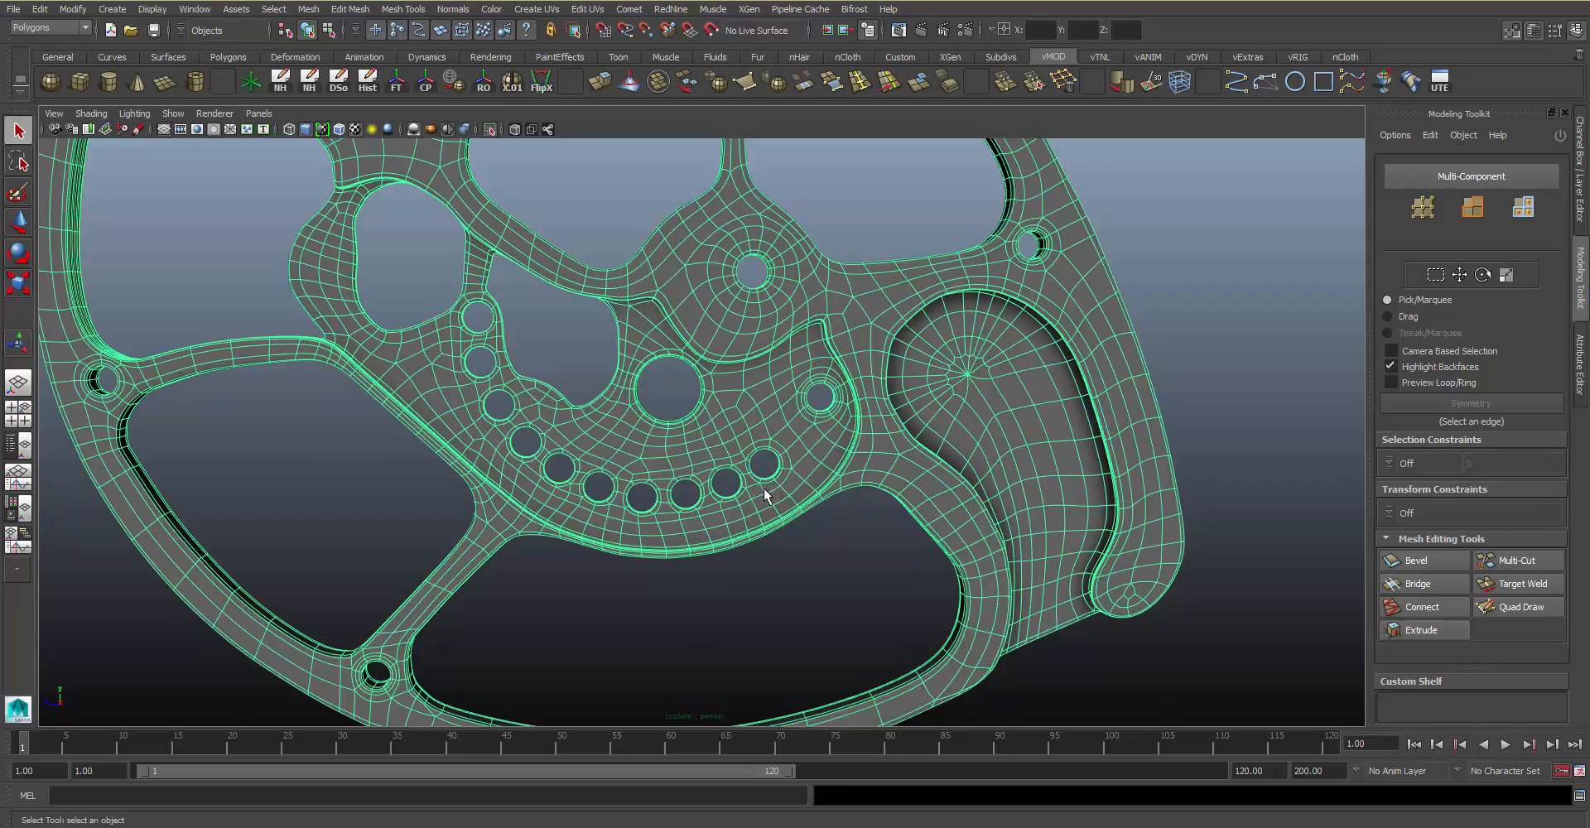
{"action": "mouse_move", "coordinate": [701, 393]}
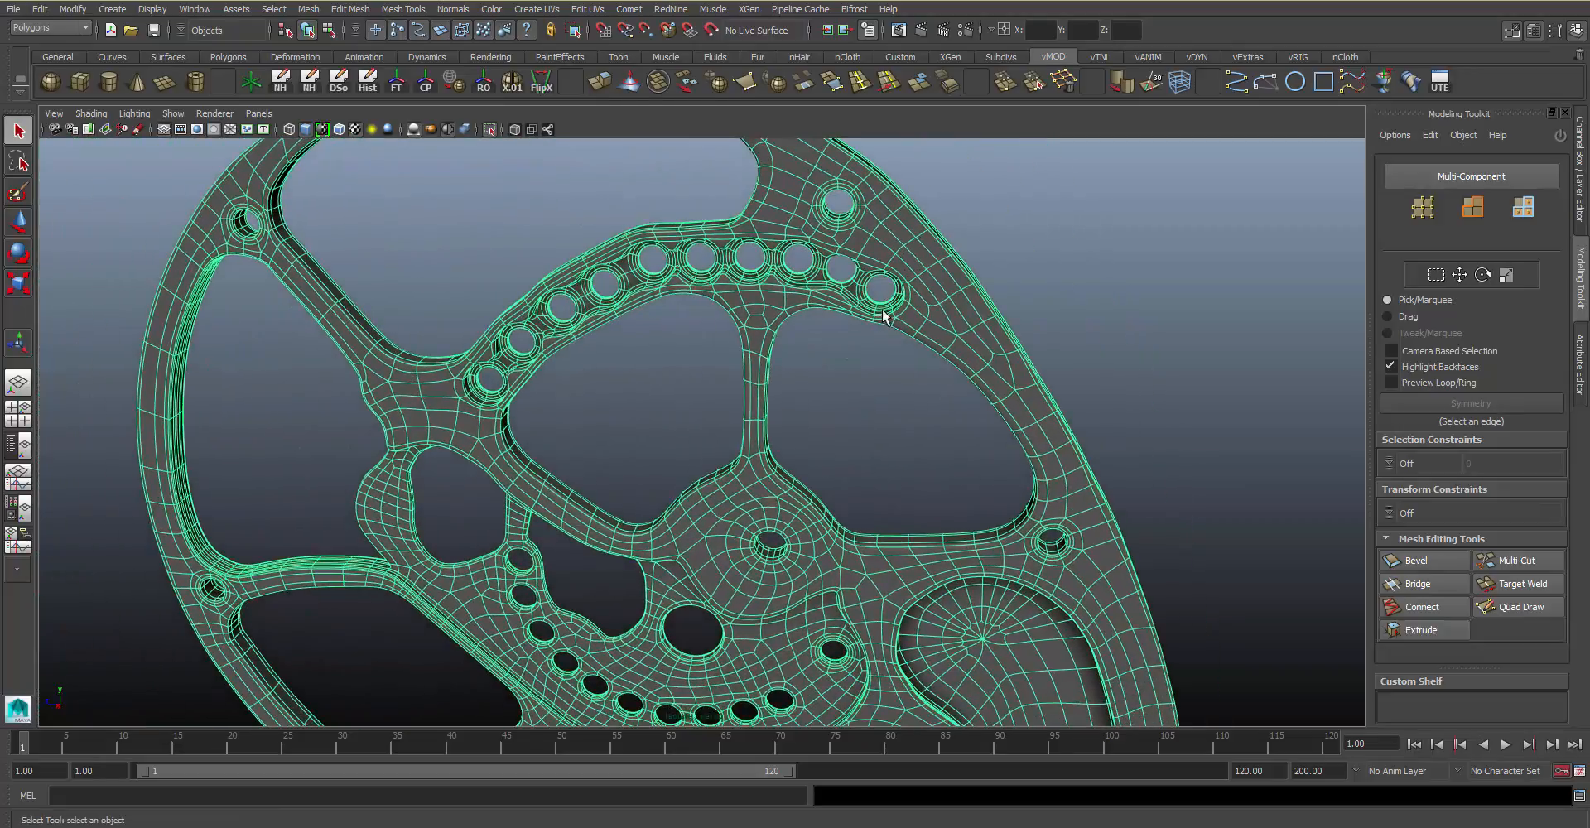
{"action": "mouse_move", "coordinate": [854, 314]}
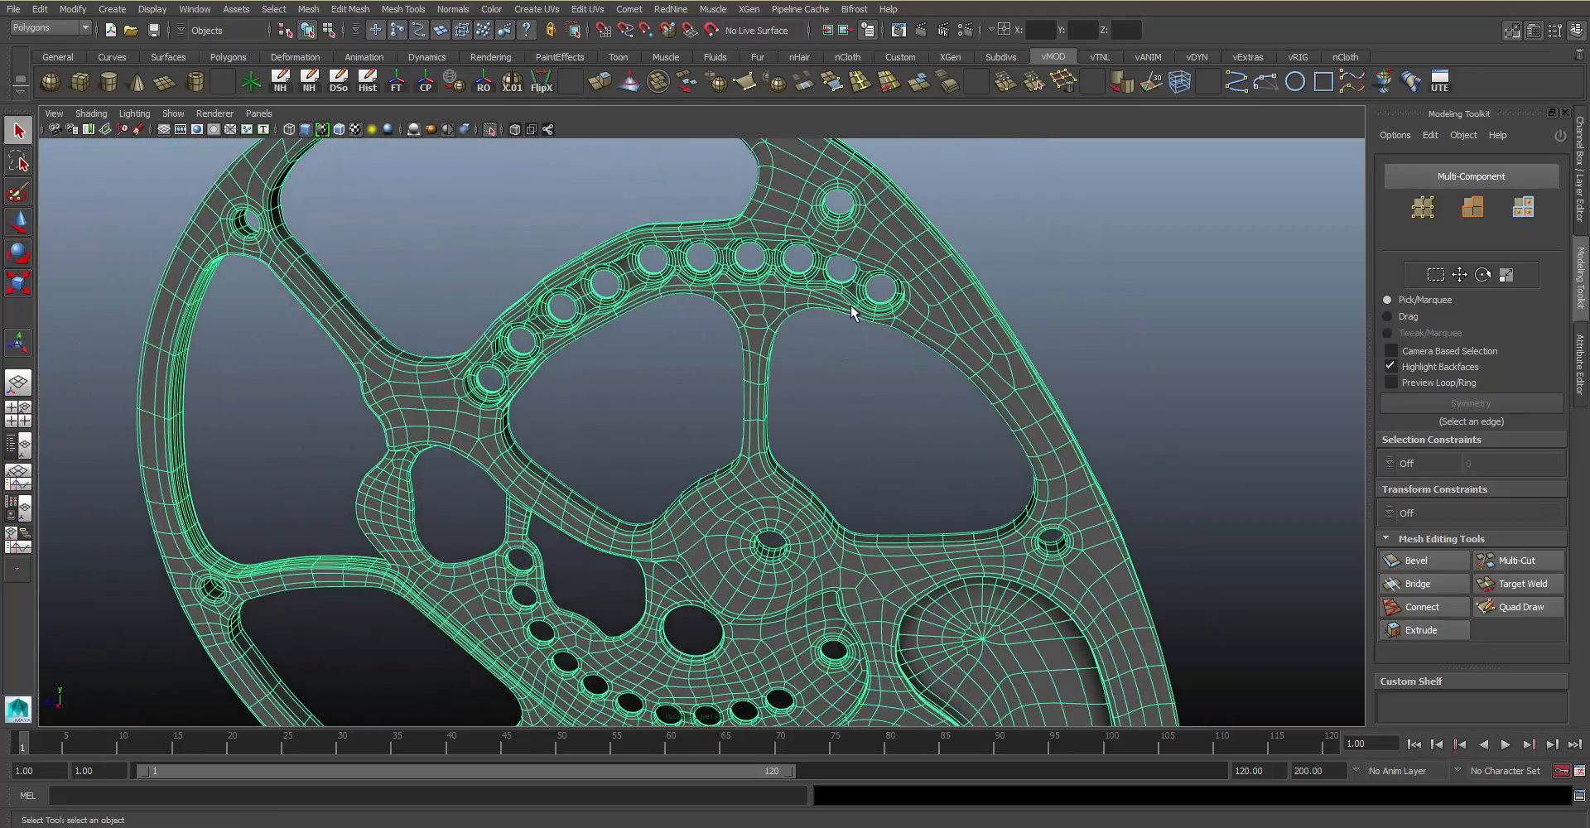